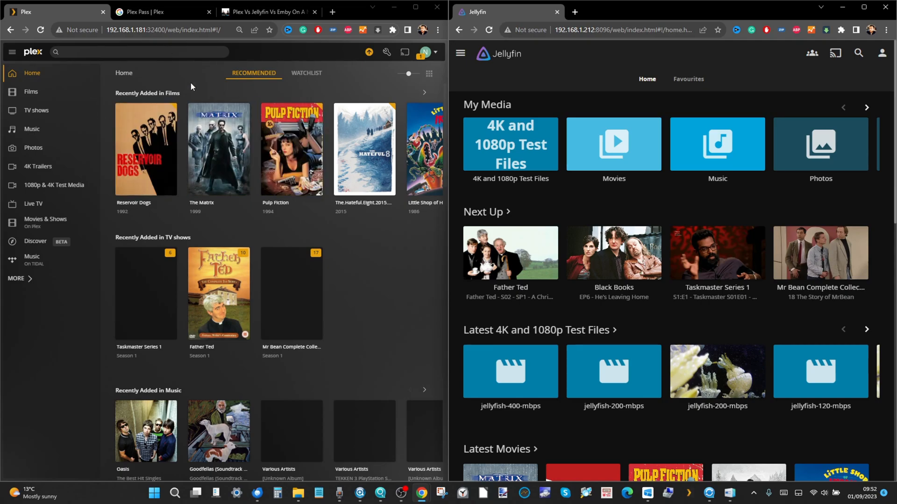
{"action": "mouse_move", "coordinate": [696, 214]}
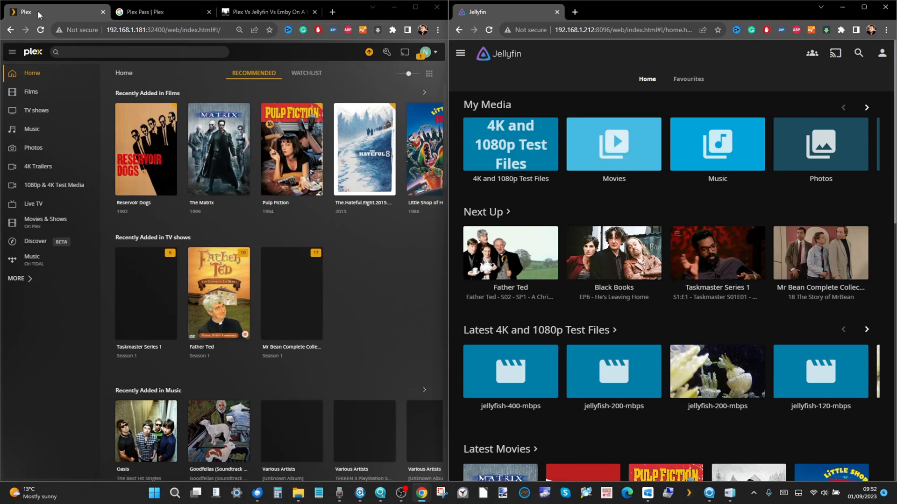
- Show the Plex Pass pricing page with the $4.99 monthly and $39.99 annual plans
{"action": "left_click", "coordinate": [146, 30]}
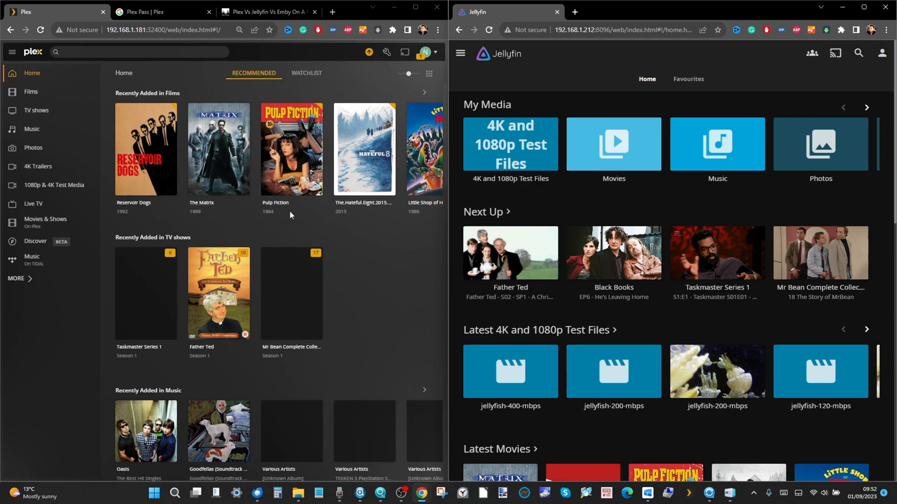
{"action": "mouse_move", "coordinate": [502, 215]}
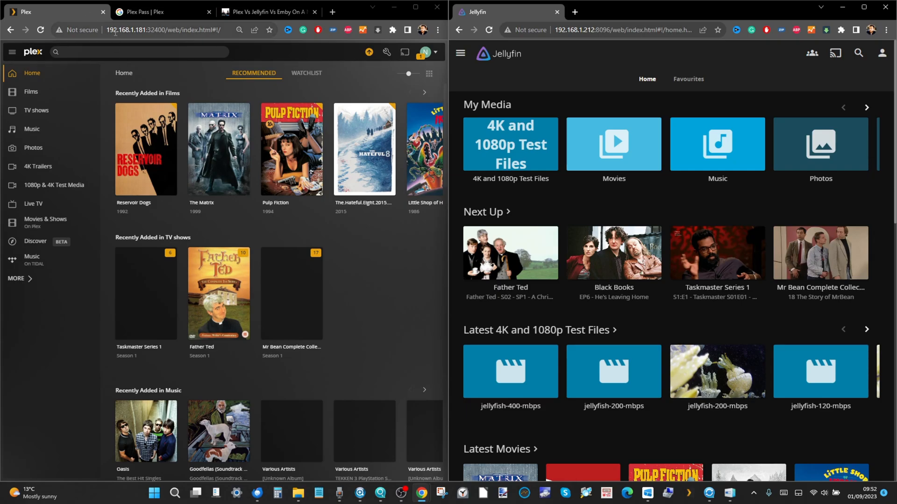
{"action": "left_click", "coordinate": [163, 11]}
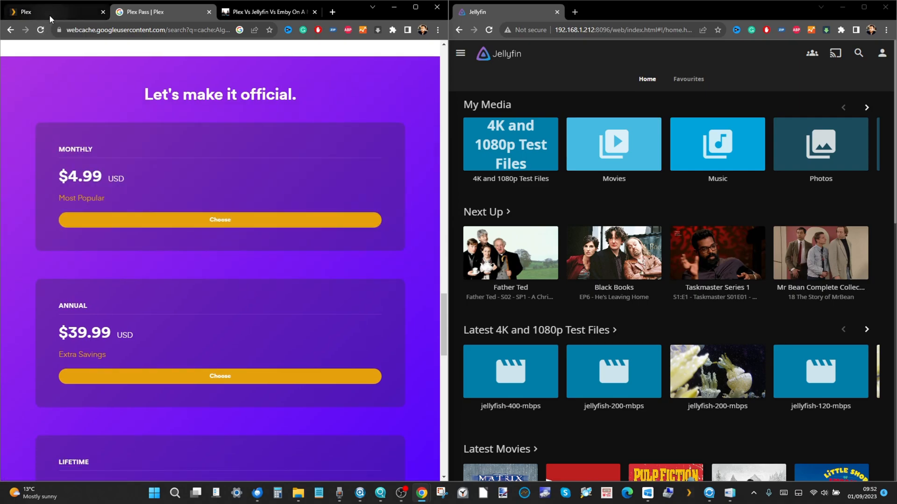
{"action": "left_click", "coordinate": [54, 11]}
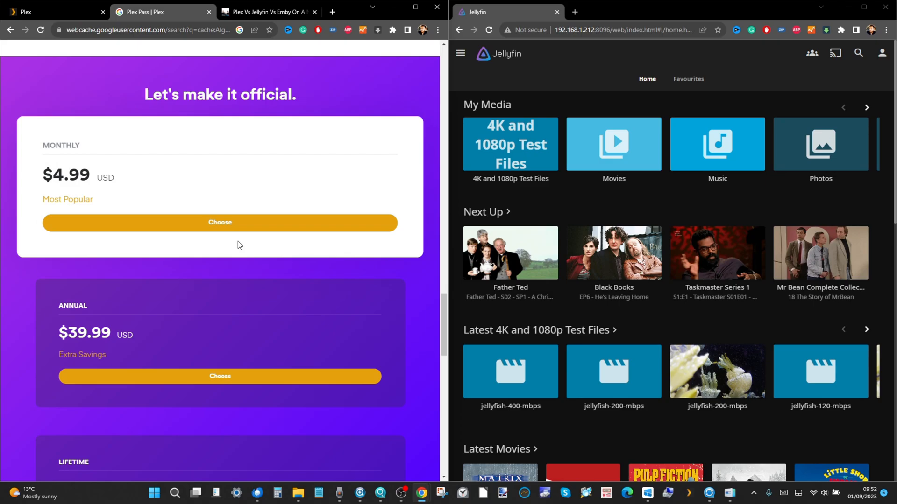
{"action": "scroll", "scroll_direction": "down", "scroll_amount": 3}
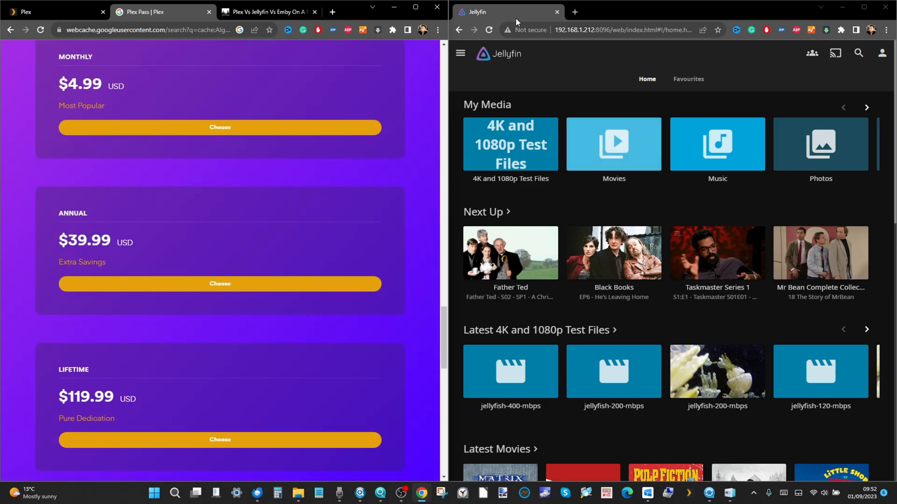
{"action": "mouse_move", "coordinate": [552, 72]}
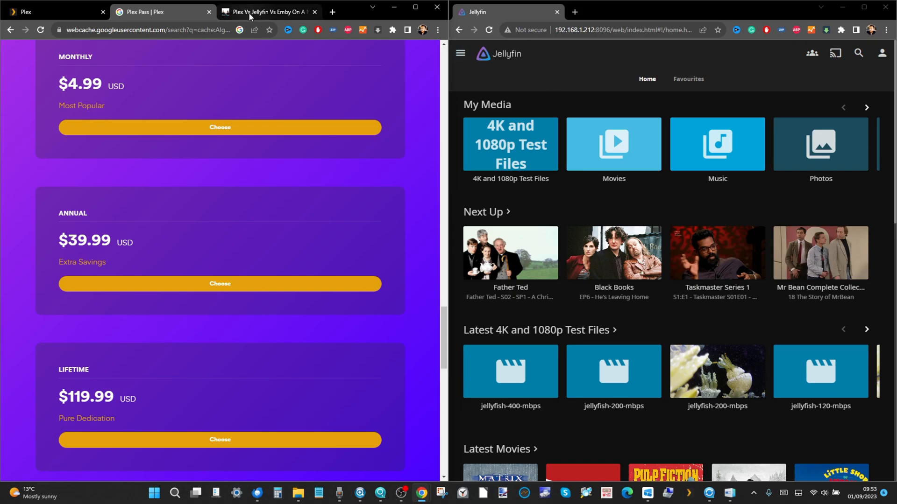
- Switch to the Plex vs Jellyfin vs Emby article and scroll to the Server OS table
{"action": "left_click", "coordinate": [267, 11]}
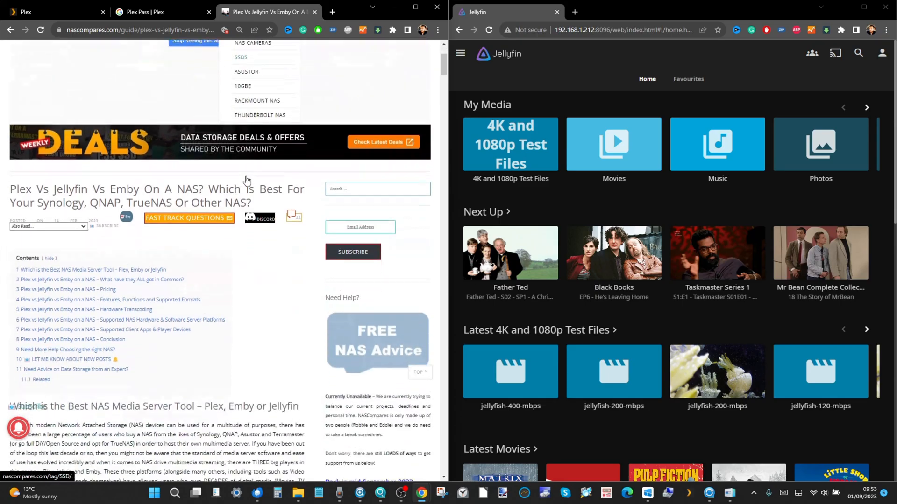
{"action": "scroll", "scroll_direction": "down", "scroll_amount": 3}
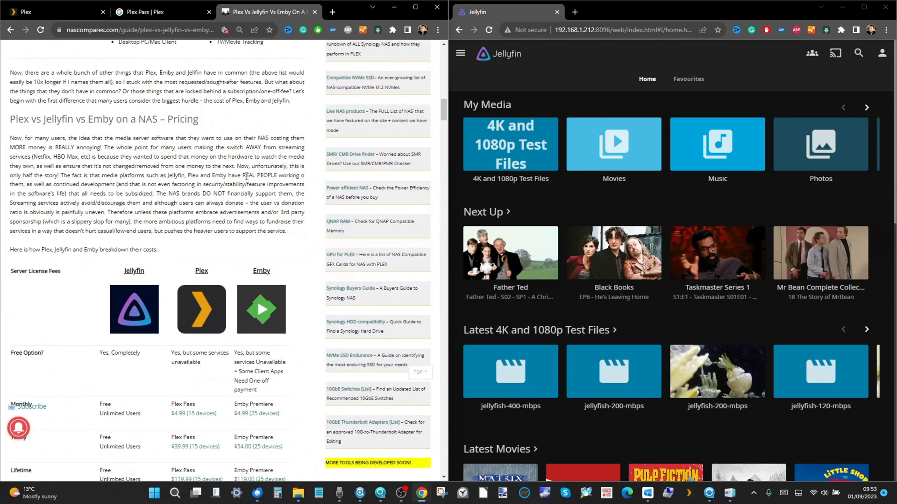
{"action": "scroll", "scroll_direction": "down", "scroll_amount": 3}
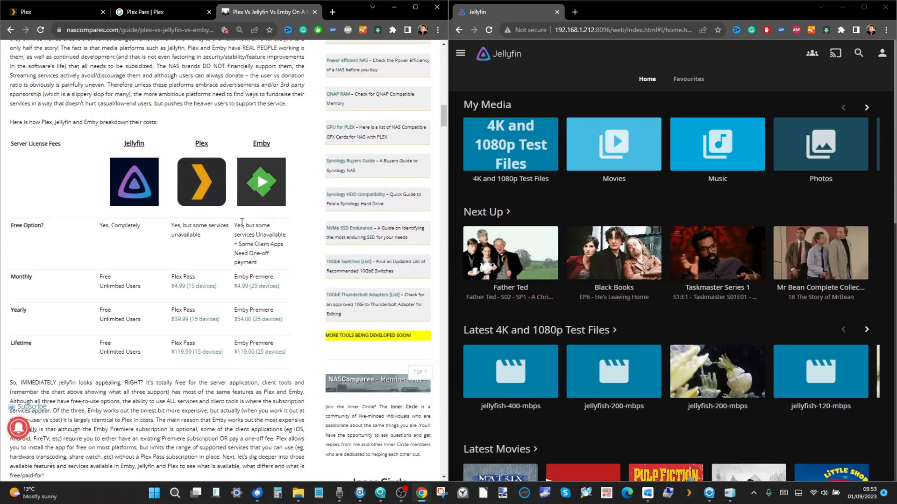
{"action": "scroll", "scroll_direction": "down", "scroll_amount": 3}
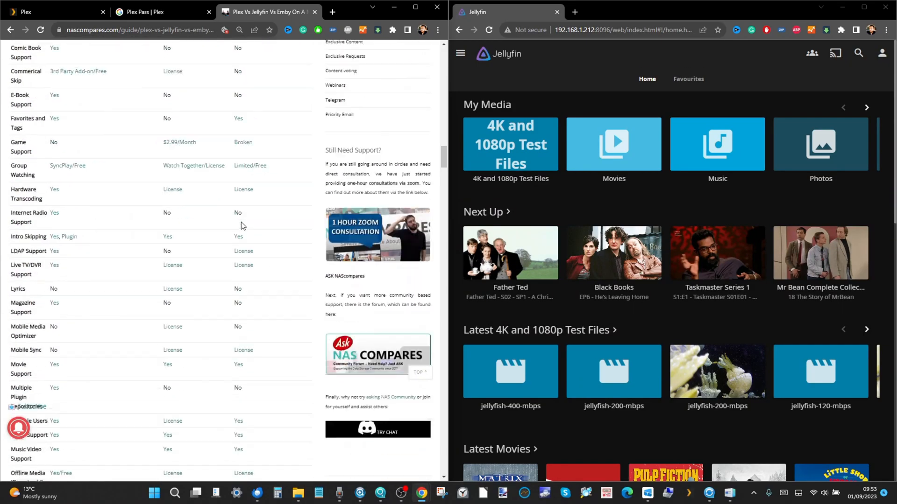
{"action": "scroll", "scroll_direction": "down", "scroll_amount": 3}
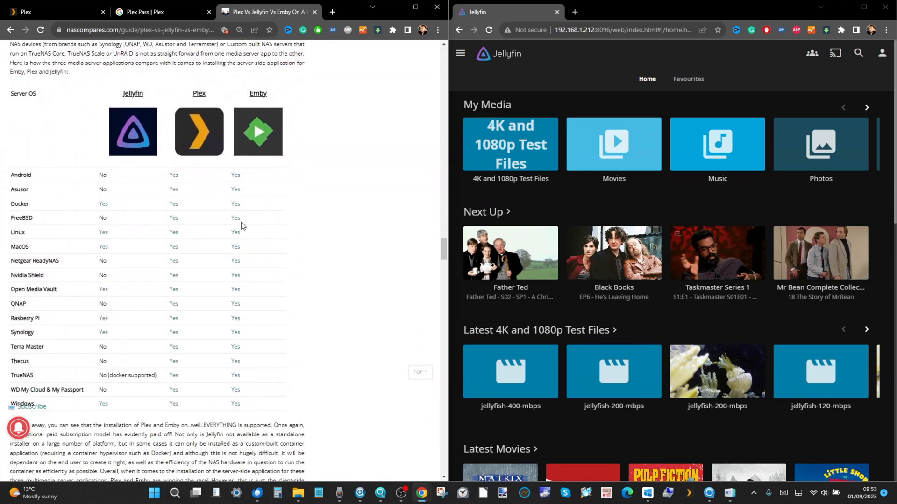
{"action": "scroll", "scroll_direction": "down", "scroll_amount": 3}
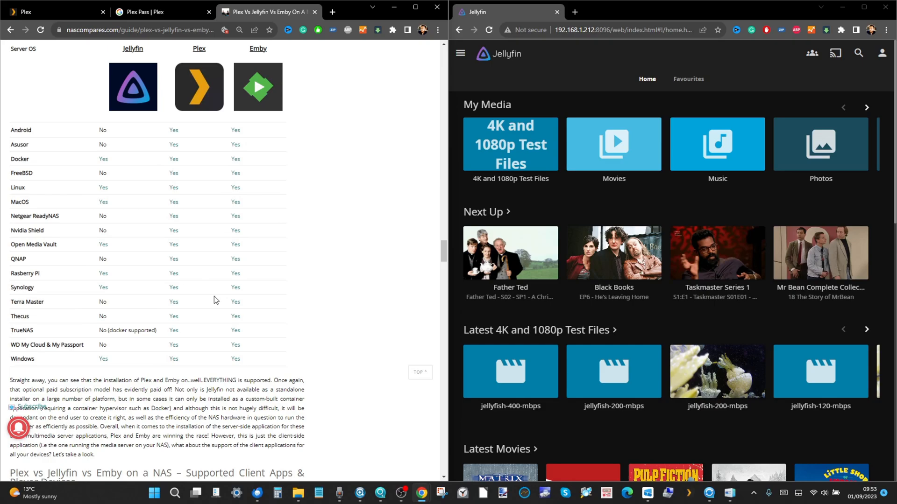
{"action": "mouse_move", "coordinate": [104, 300]}
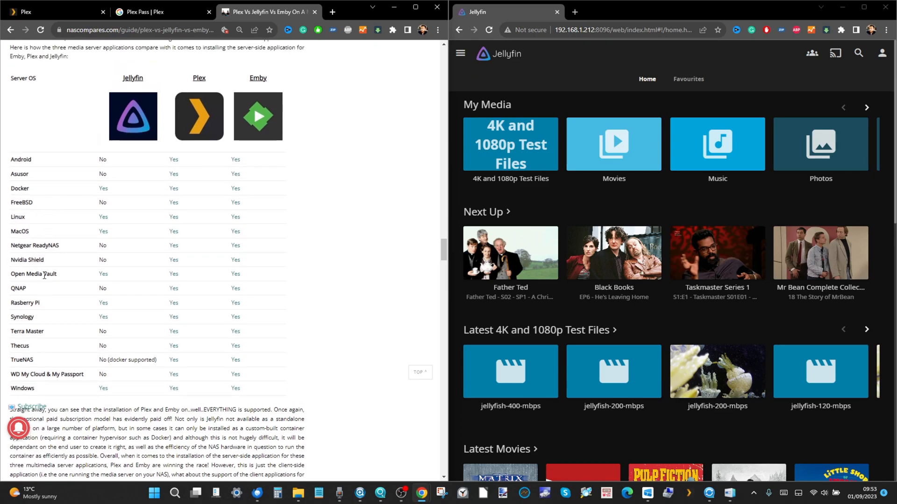
{"action": "mouse_move", "coordinate": [59, 276]}
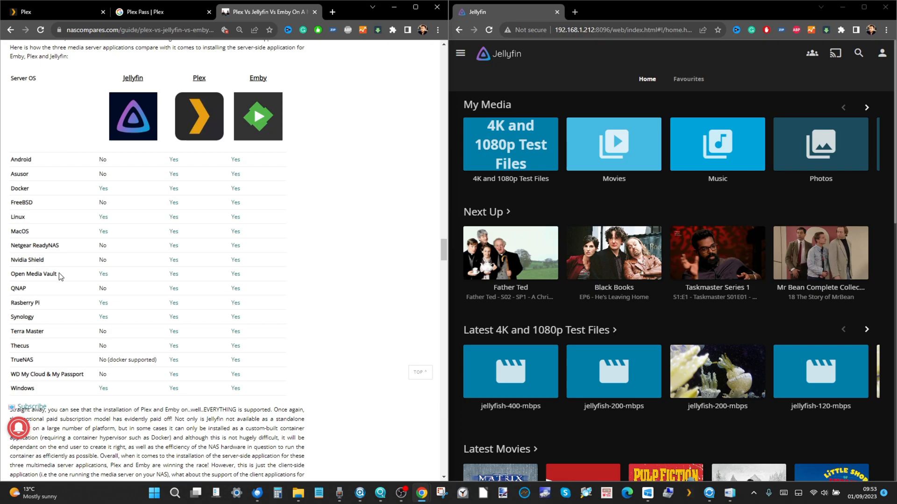
{"action": "mouse_move", "coordinate": [54, 178]}
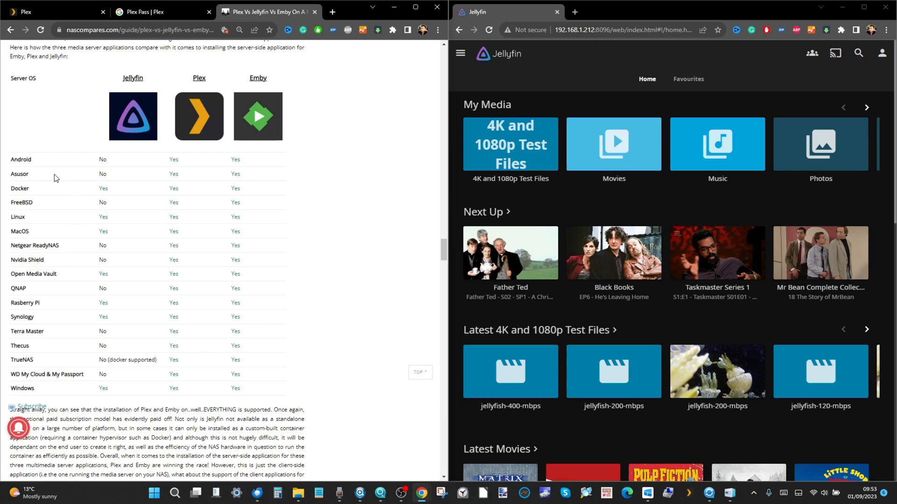
{"action": "mouse_move", "coordinate": [97, 221]}
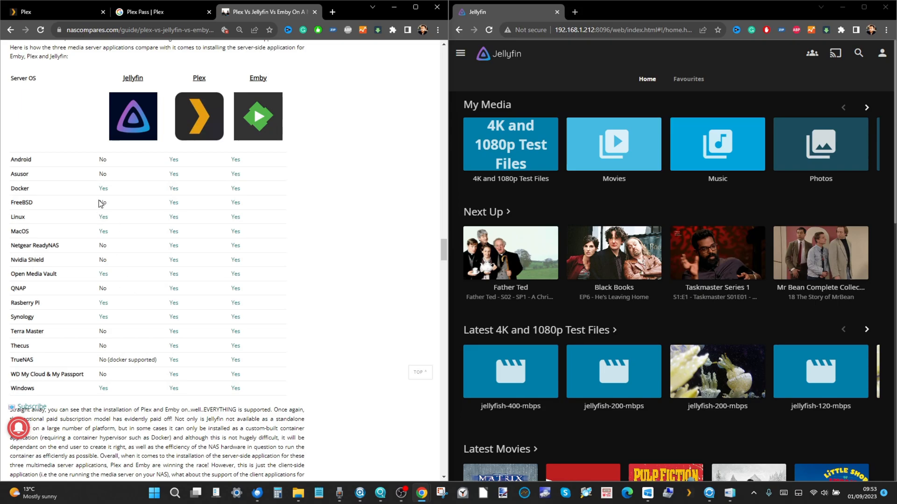
{"action": "mouse_move", "coordinate": [100, 198]}
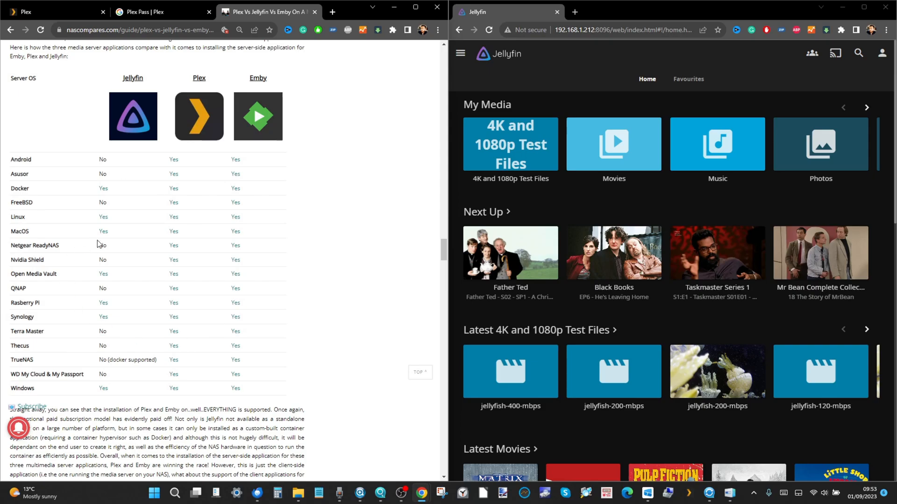
{"action": "scroll", "scroll_direction": "down", "scroll_amount": 3}
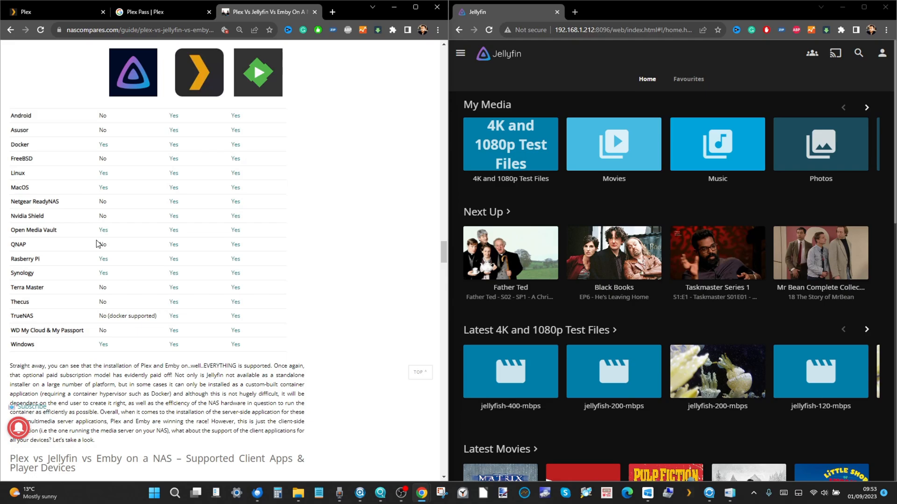
- Scroll the article past the client platform table to the explanation paragraph below it
{"action": "scroll", "scroll_direction": "down", "scroll_amount": 3}
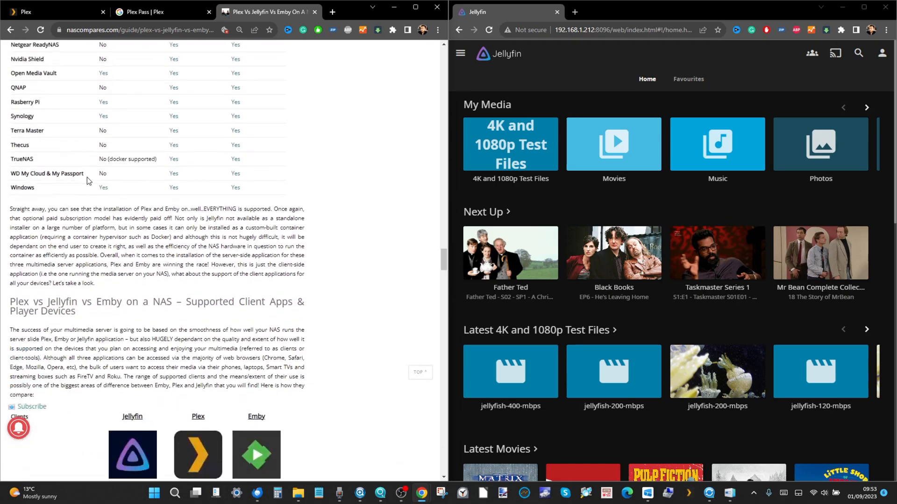
{"action": "scroll", "scroll_direction": "down", "scroll_amount": 3}
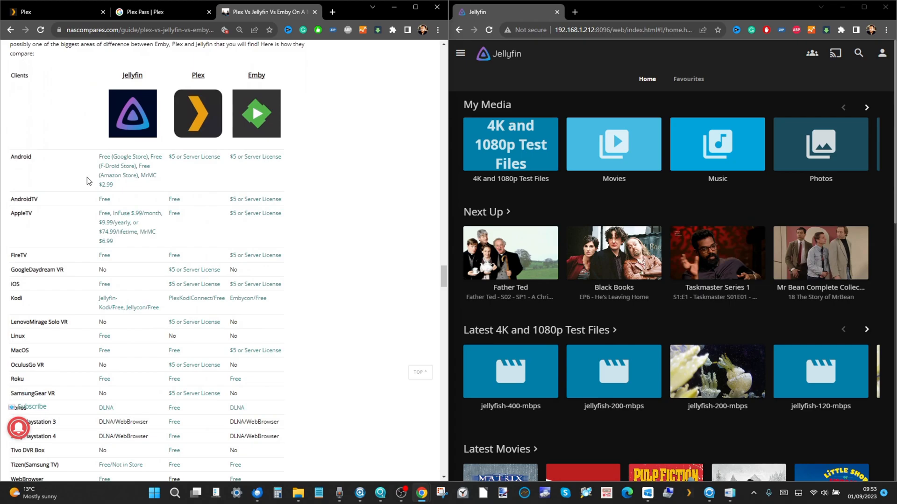
{"action": "scroll", "scroll_direction": "down", "scroll_amount": 3}
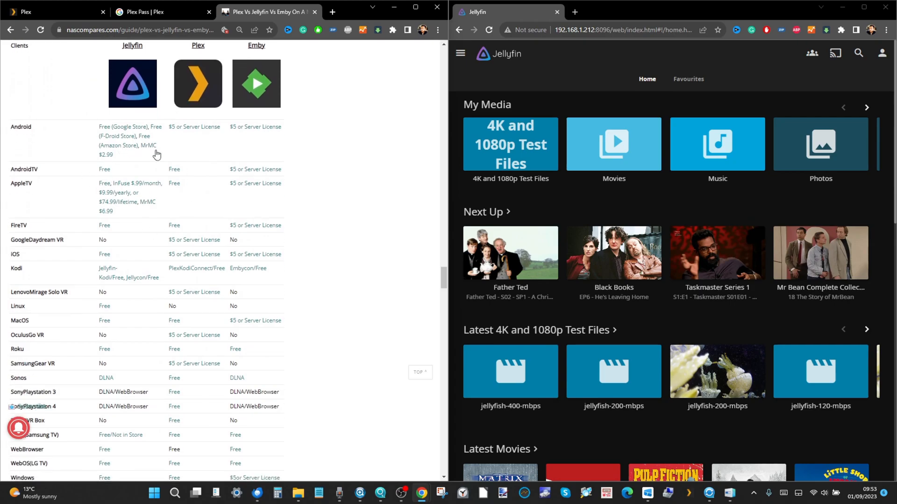
{"action": "scroll", "scroll_direction": "down", "scroll_amount": 3}
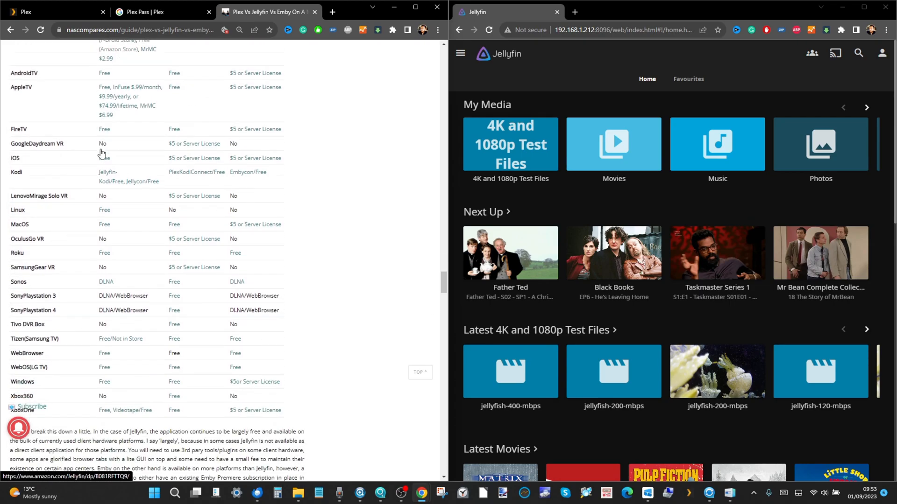
{"action": "scroll", "scroll_direction": "down", "scroll_amount": 3}
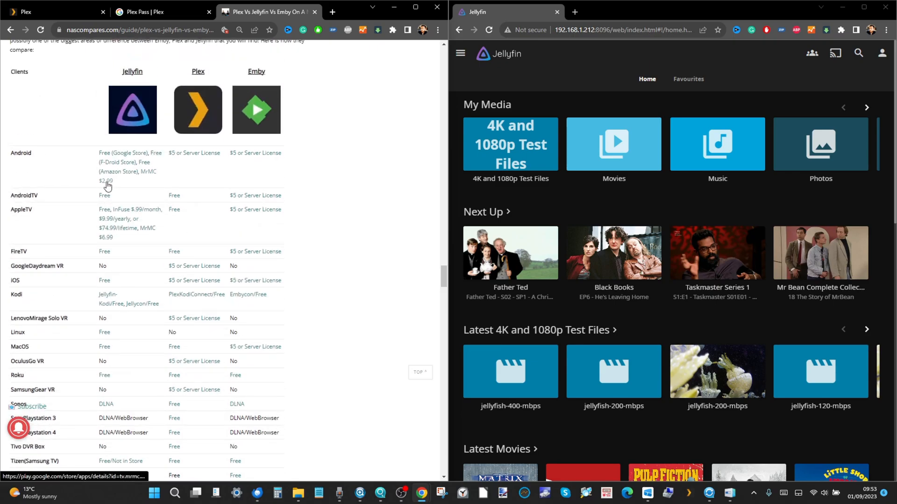
{"action": "scroll", "scroll_direction": "down", "scroll_amount": 3}
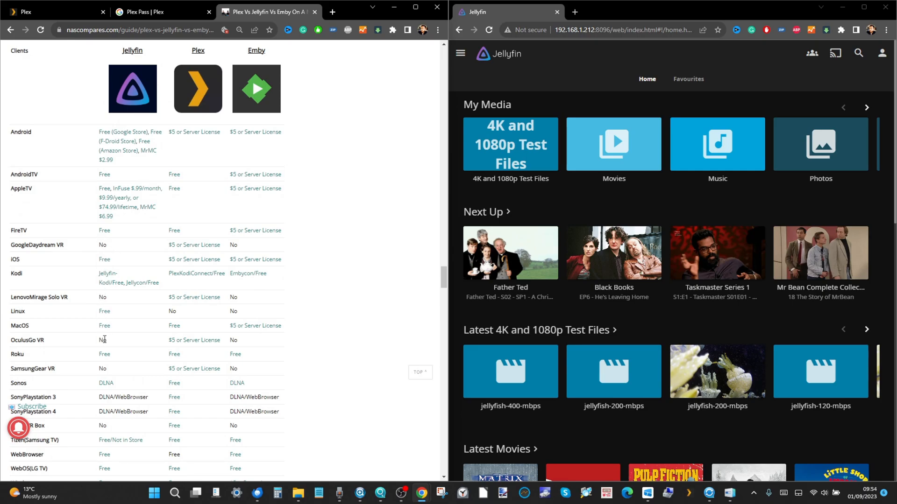
{"action": "mouse_move", "coordinate": [115, 260]}
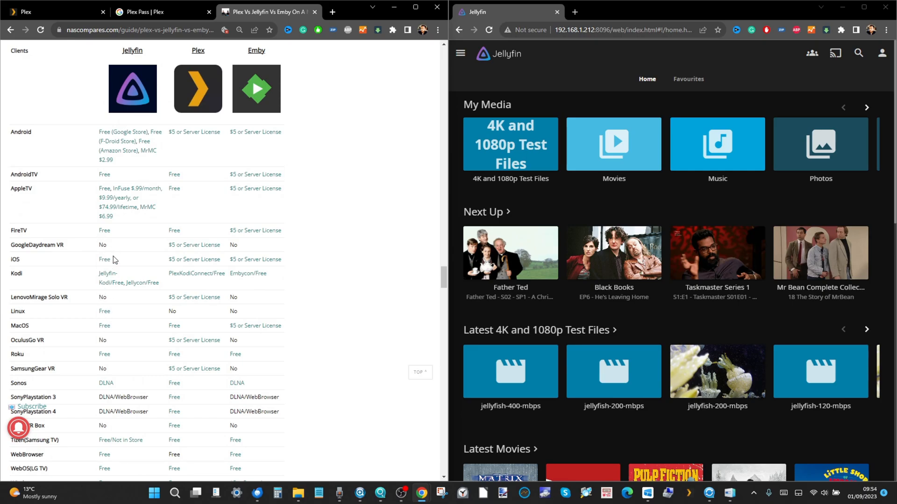
{"action": "mouse_move", "coordinate": [118, 168]}
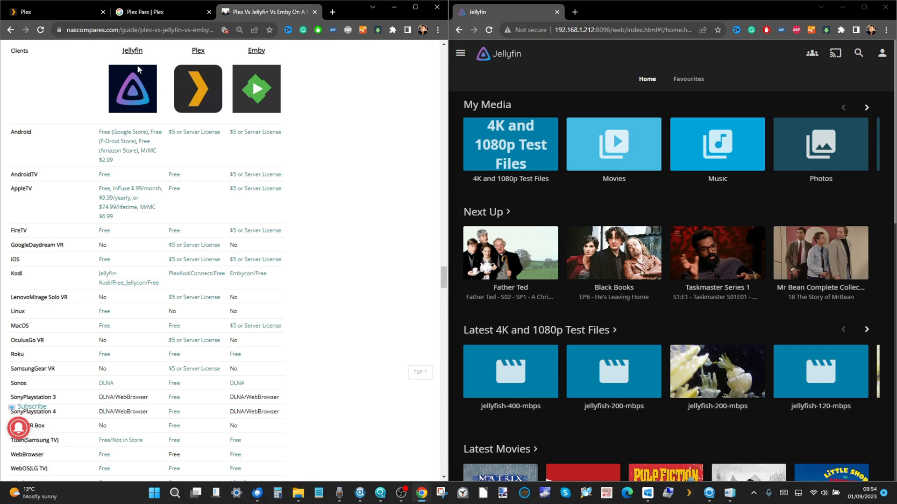
{"action": "mouse_move", "coordinate": [163, 243]}
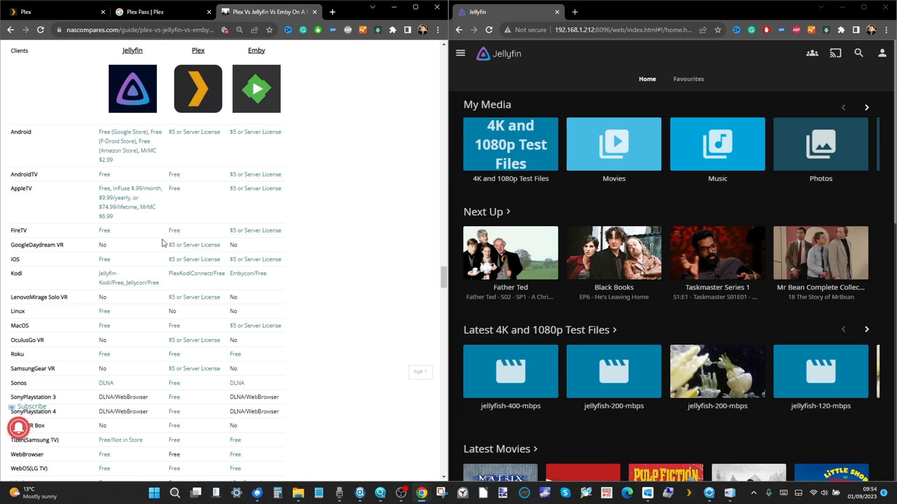
{"action": "mouse_move", "coordinate": [118, 222]}
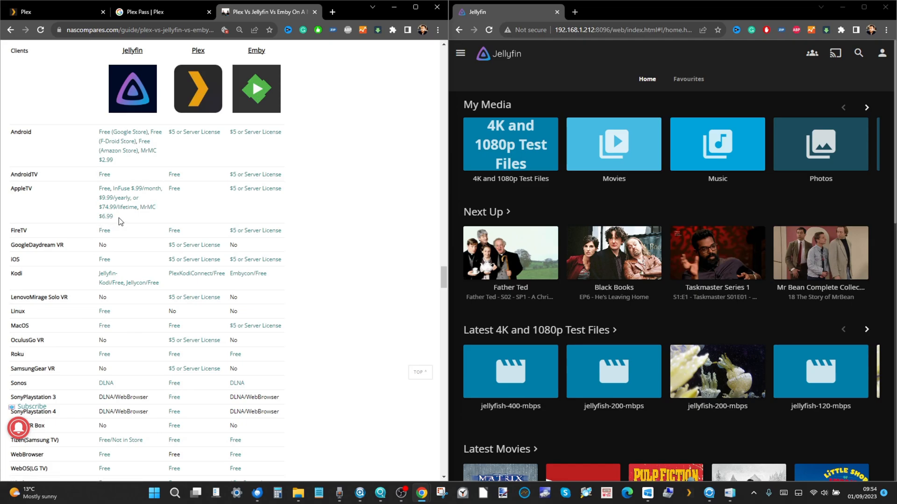
{"action": "scroll", "scroll_direction": "down", "scroll_amount": 3}
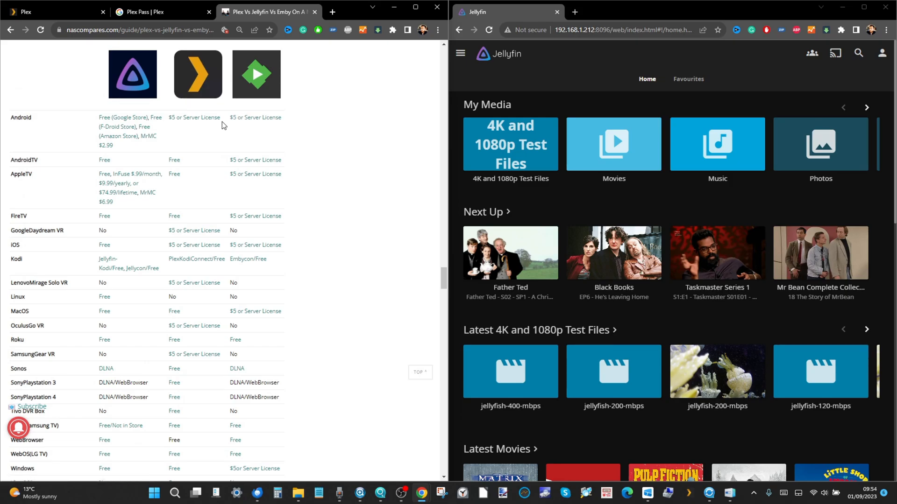
{"action": "mouse_move", "coordinate": [175, 121]}
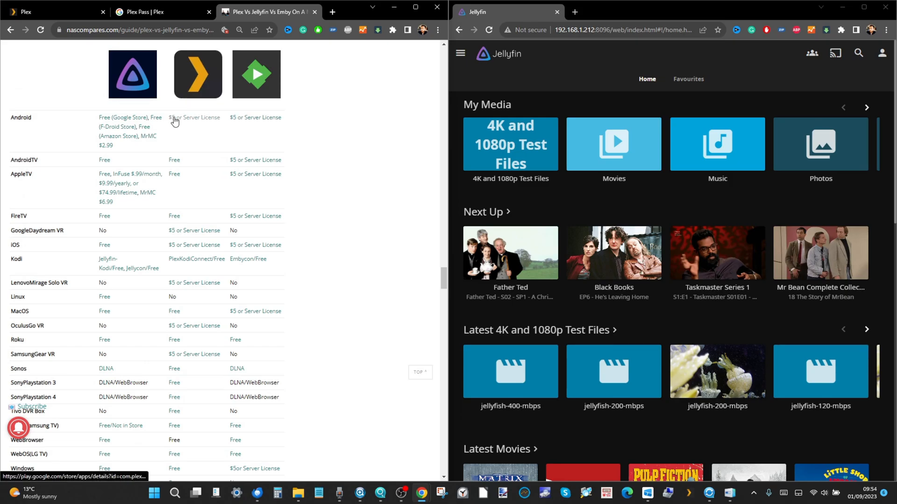
{"action": "scroll", "scroll_direction": "down", "scroll_amount": 3}
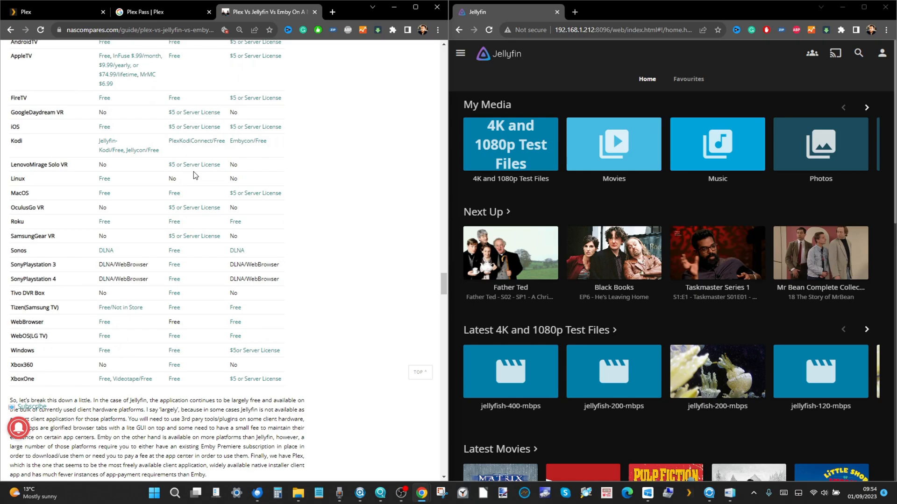
{"action": "mouse_move", "coordinate": [209, 196]}
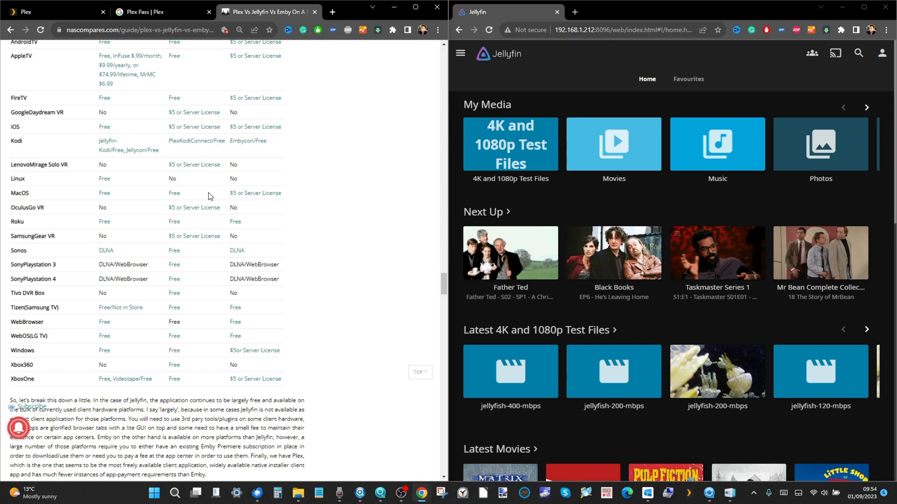
{"action": "scroll", "scroll_direction": "down", "scroll_amount": 3}
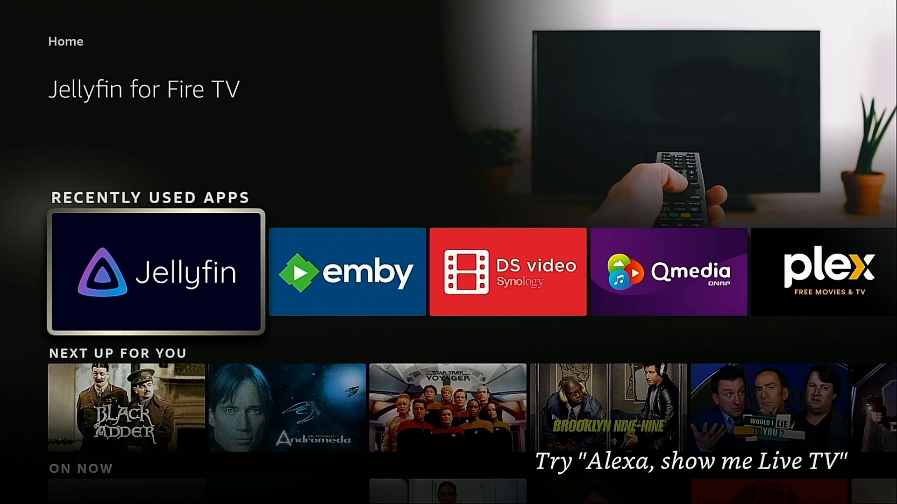
- Launch Jellyfin and open The Matrix from the Latest Movies row
{"action": "left_click", "coordinate": [155, 272]}
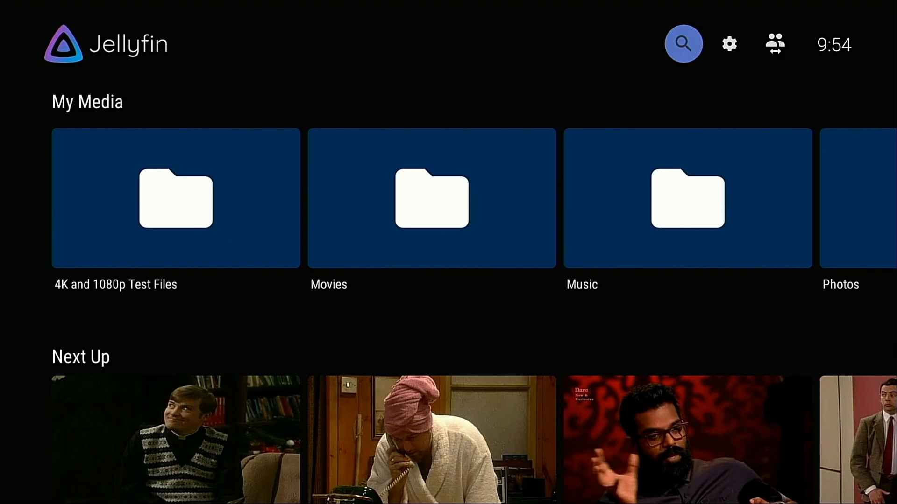
{"action": "scroll", "scroll_direction": "down", "scroll_amount": 3}
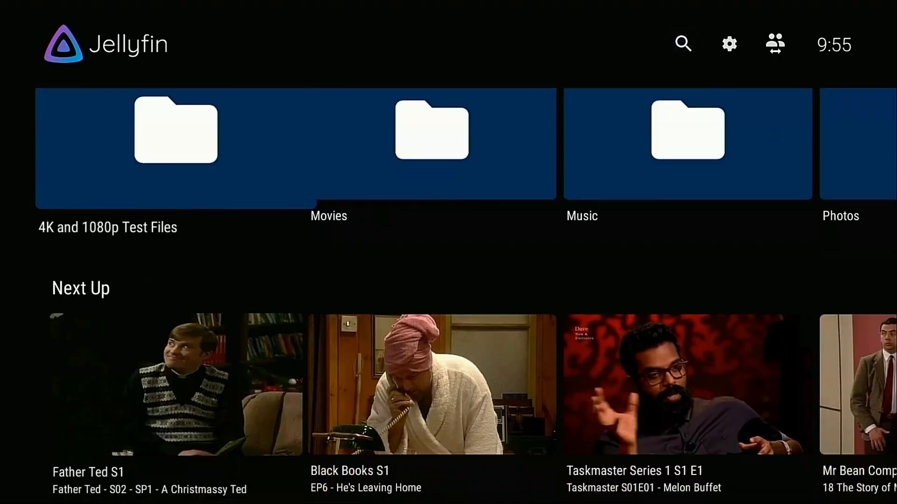
{"action": "scroll", "scroll_direction": "down", "scroll_amount": 3}
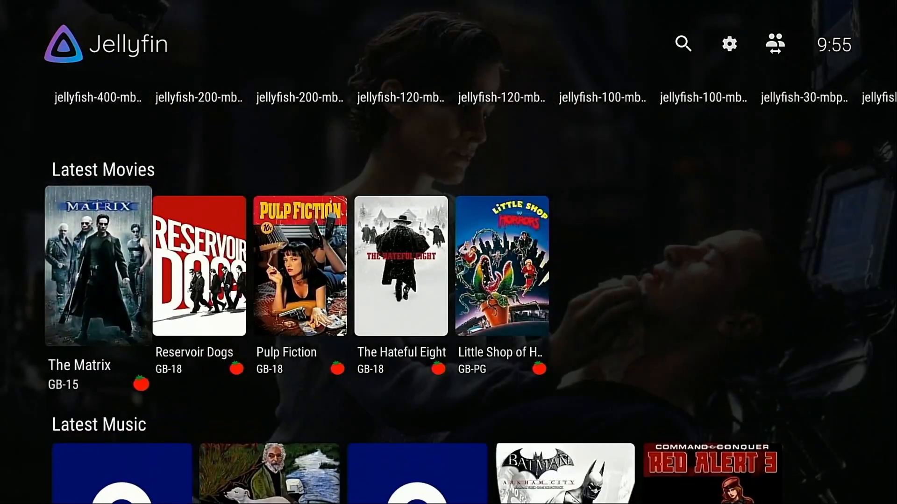
{"action": "left_click", "coordinate": [96, 268]}
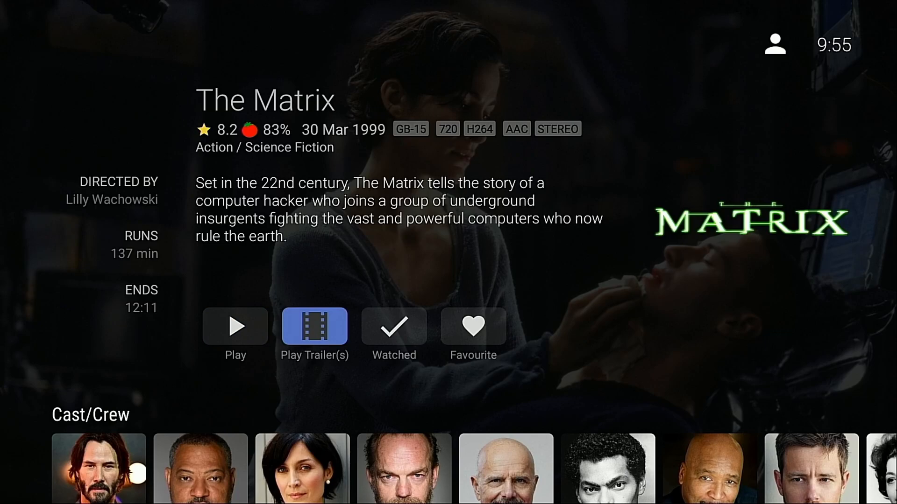
- View Anthony Ray Parker's biography from The Matrix cast, then return to the home screen
{"action": "left_click", "coordinate": [314, 327]}
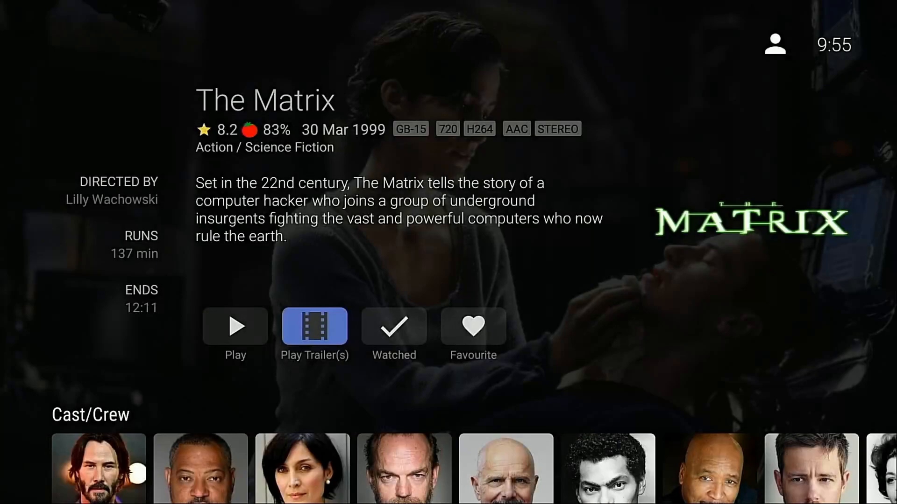
{"action": "left_click", "coordinate": [473, 326]}
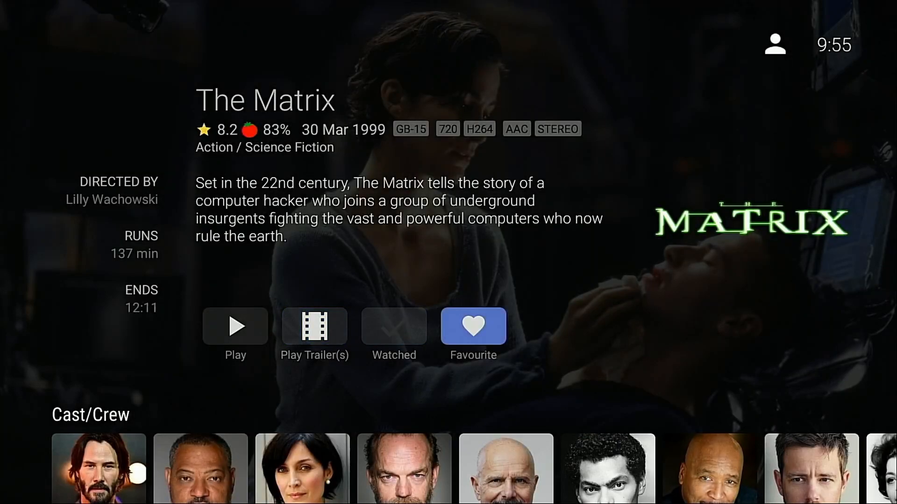
{"action": "scroll", "scroll_direction": "down", "scroll_amount": 3}
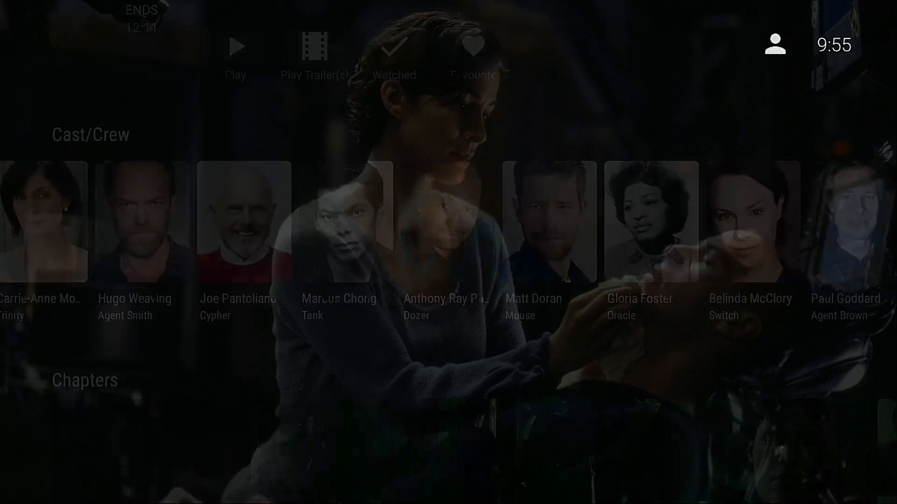
{"action": "left_click", "coordinate": [446, 223]}
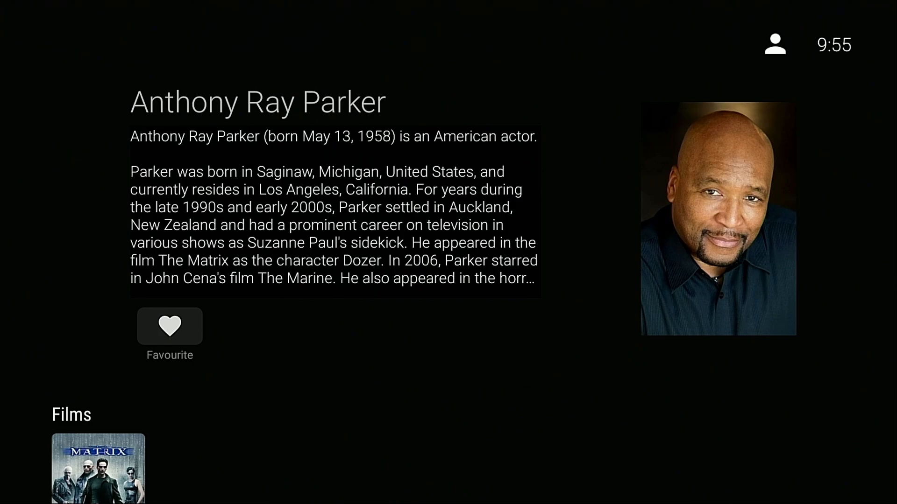
{"action": "left_click", "coordinate": [99, 469]}
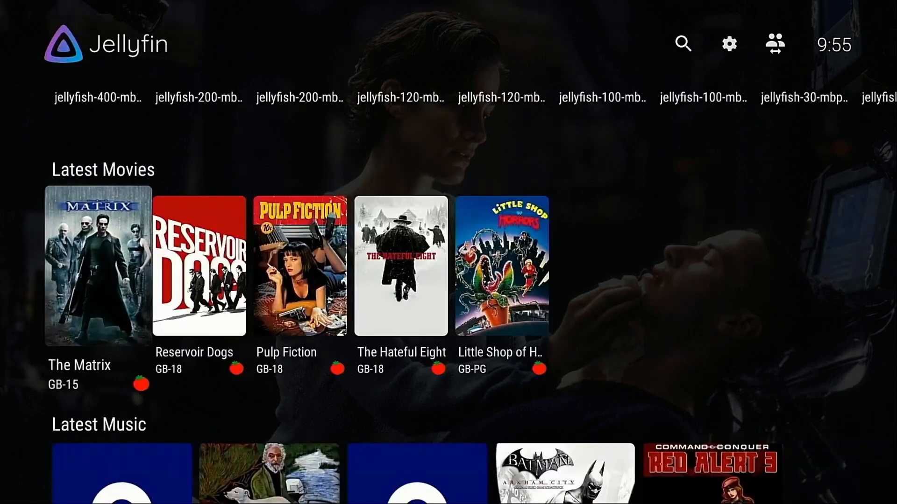
- Open Reservoir Dogs, view Quentin Tarantino's biography and films, then exit to Fire TV home
{"action": "left_click", "coordinate": [198, 265]}
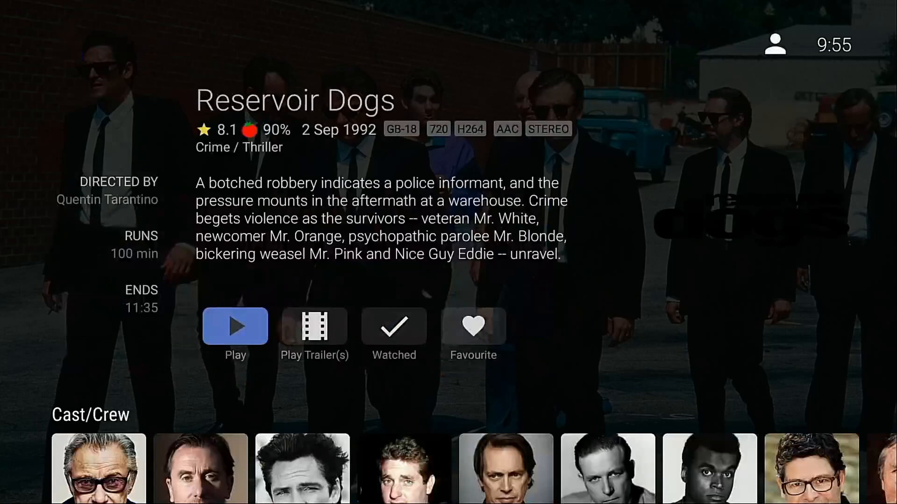
{"action": "scroll", "scroll_direction": "down", "scroll_amount": 3}
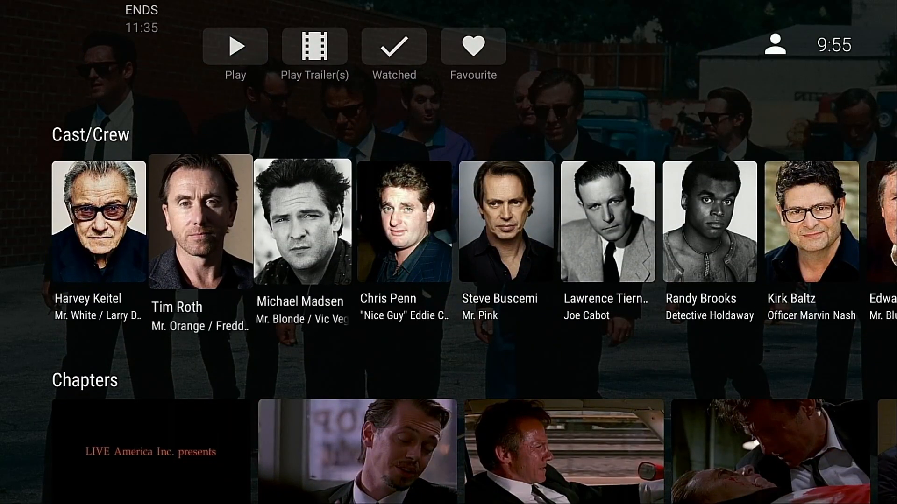
{"action": "scroll", "scroll_direction": "right", "scroll_amount": 3}
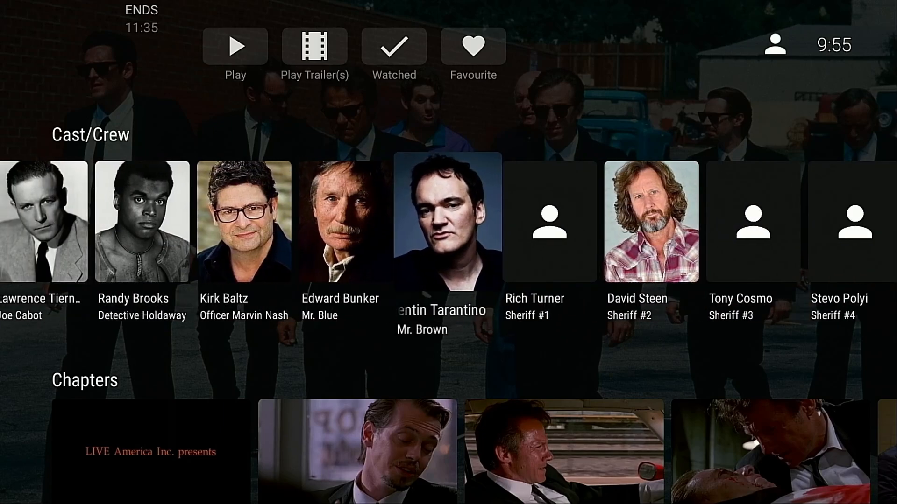
{"action": "left_click", "coordinate": [448, 220]}
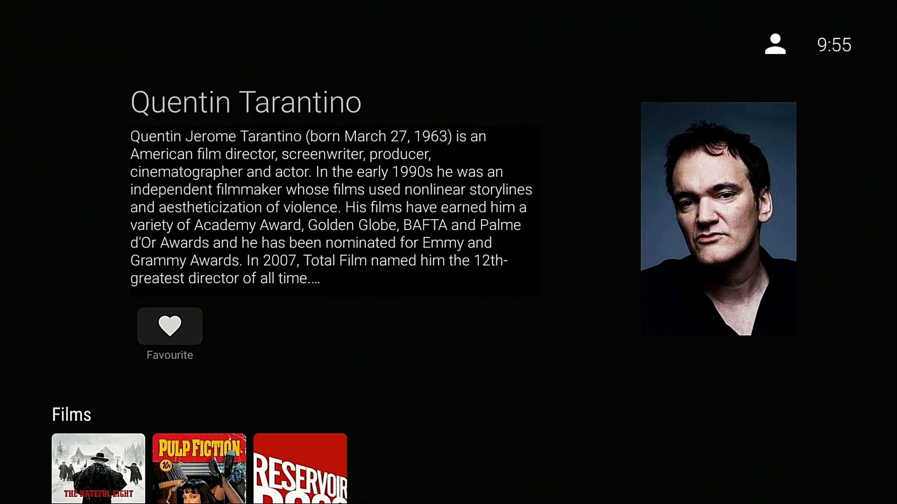
{"action": "scroll", "scroll_direction": "down", "scroll_amount": 3}
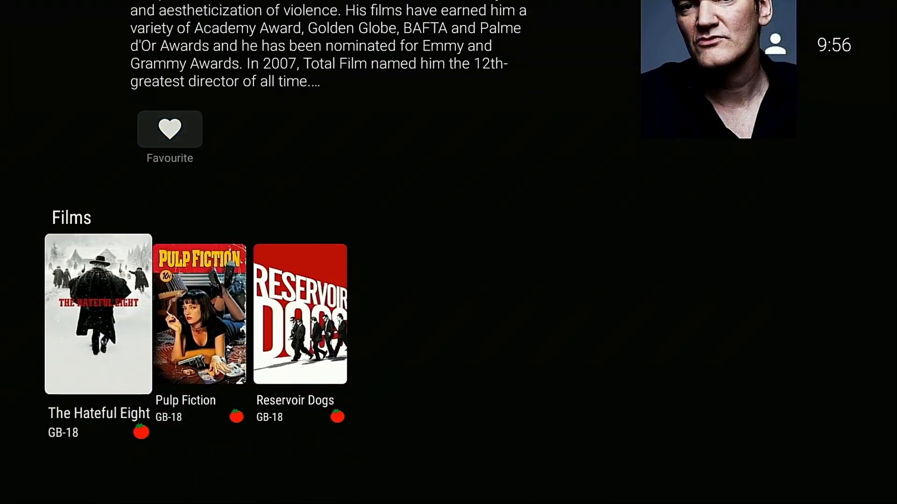
{"action": "left_click", "coordinate": [300, 314]}
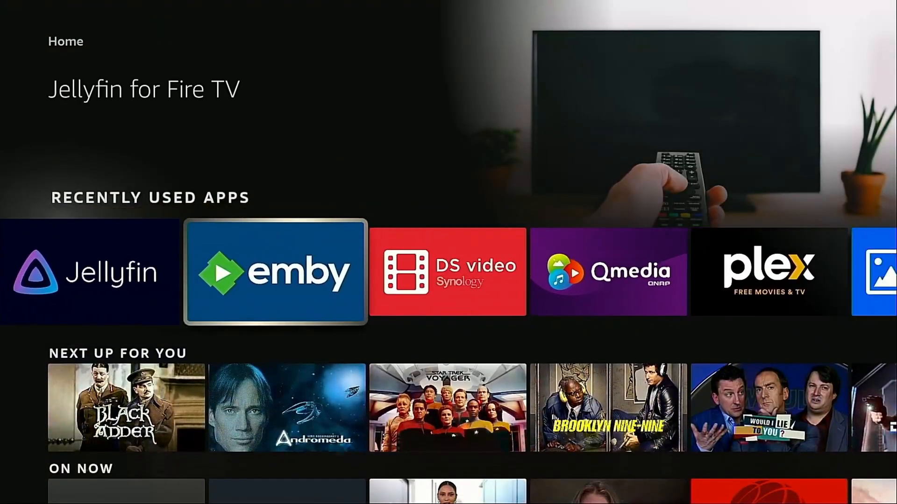
- Launch Plex and move into the Recently Added in Films row
{"action": "left_click", "coordinate": [274, 271]}
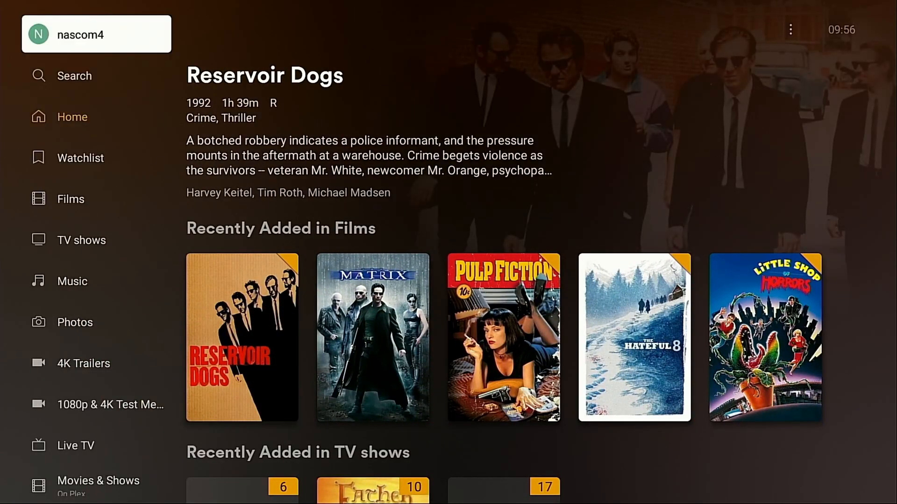
{"action": "mouse_move", "coordinate": [97, 75]}
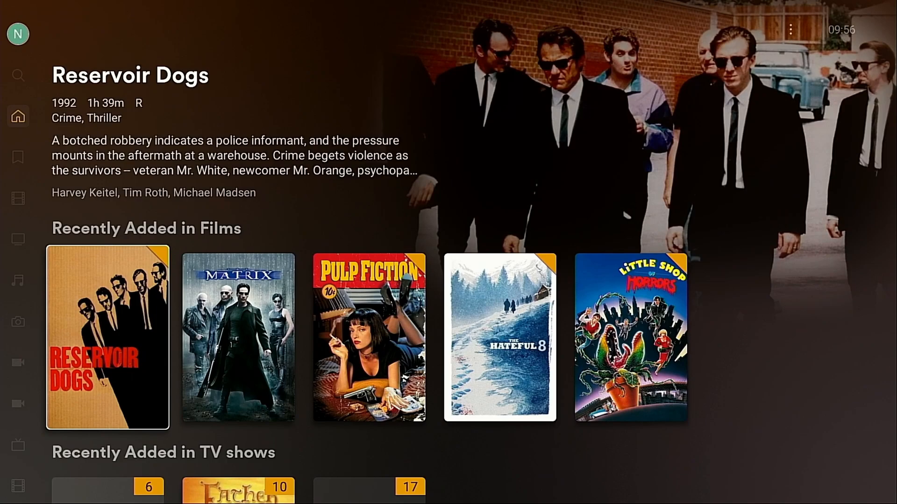
{"action": "scroll", "scroll_direction": "down", "scroll_amount": 3}
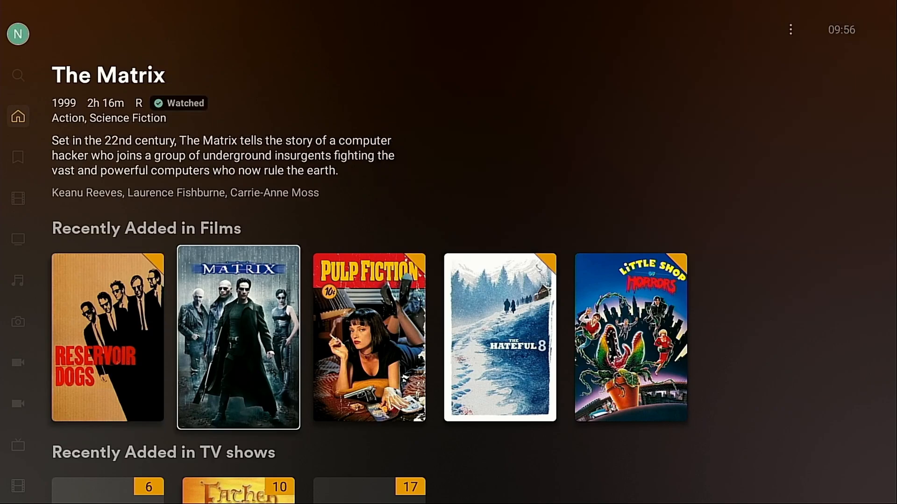
- Open The Matrix, browse its cast and soundtrack tracks, then go back to Plex home
{"action": "left_click", "coordinate": [239, 337]}
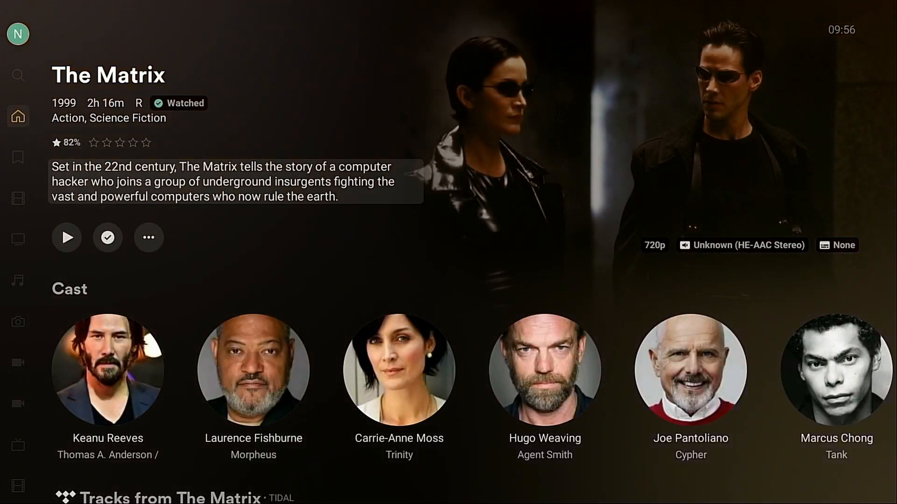
{"action": "scroll", "scroll_direction": "down", "scroll_amount": 3}
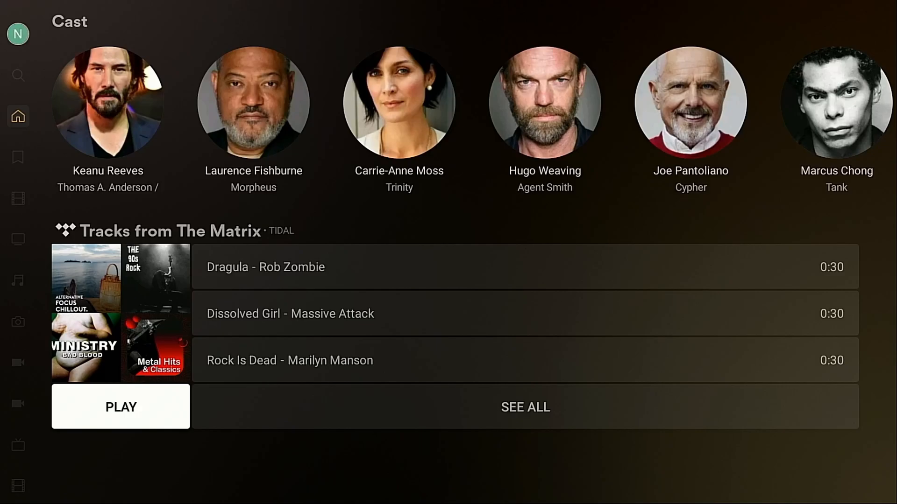
{"action": "scroll", "scroll_direction": "up", "scroll_amount": 3}
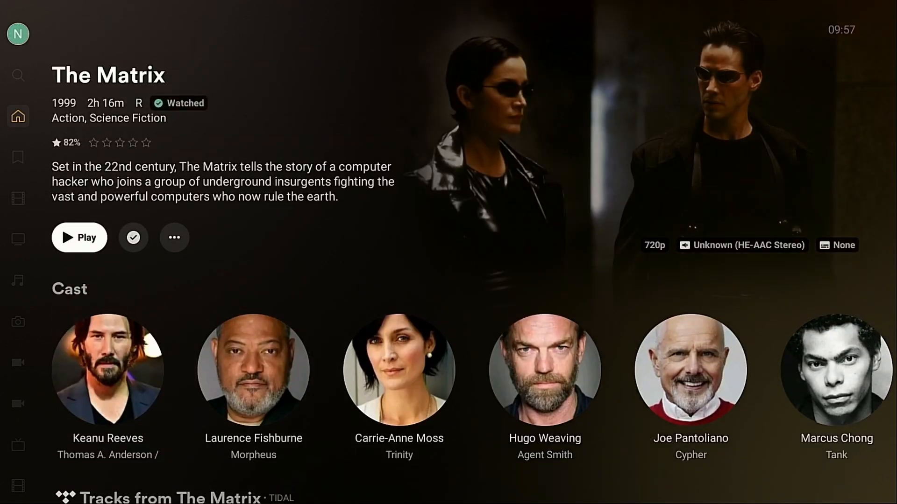
{"action": "left_click", "coordinate": [173, 237]}
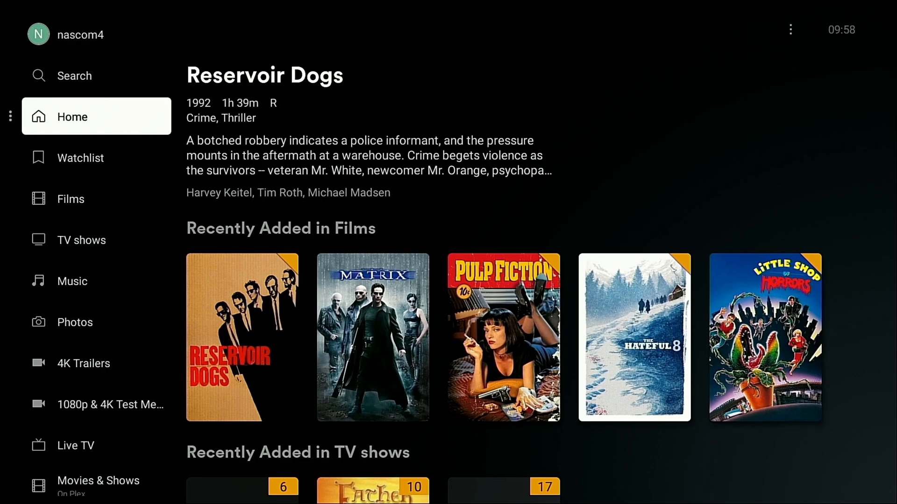
- Exit Plex to the Fire TV home and relaunch Jellyfin from Recently Used Apps
{"action": "left_click", "coordinate": [71, 199]}
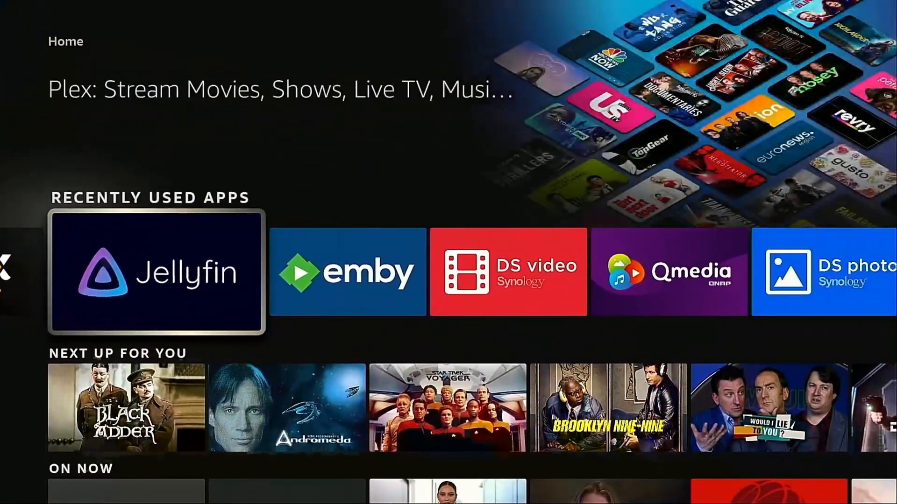
{"action": "left_click", "coordinate": [156, 273]}
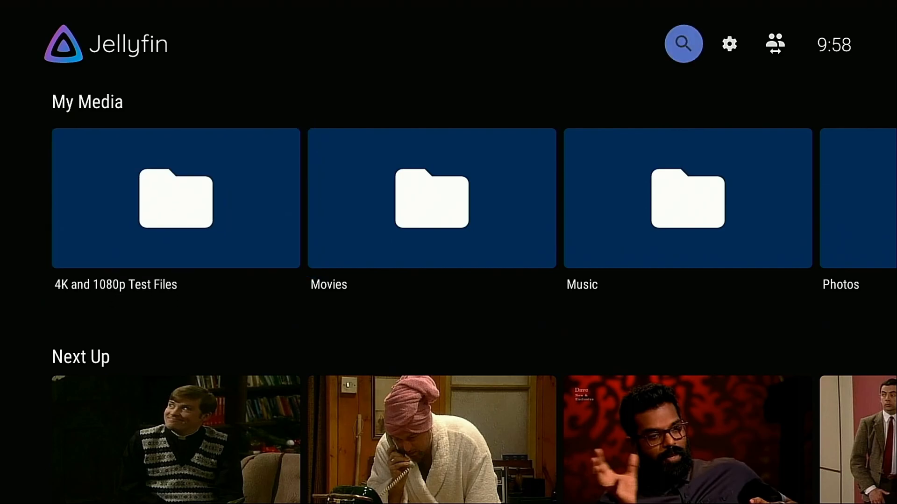
- Set Jellyfin's app theme to Dark (Default) in Customisation
{"action": "left_click", "coordinate": [728, 43]}
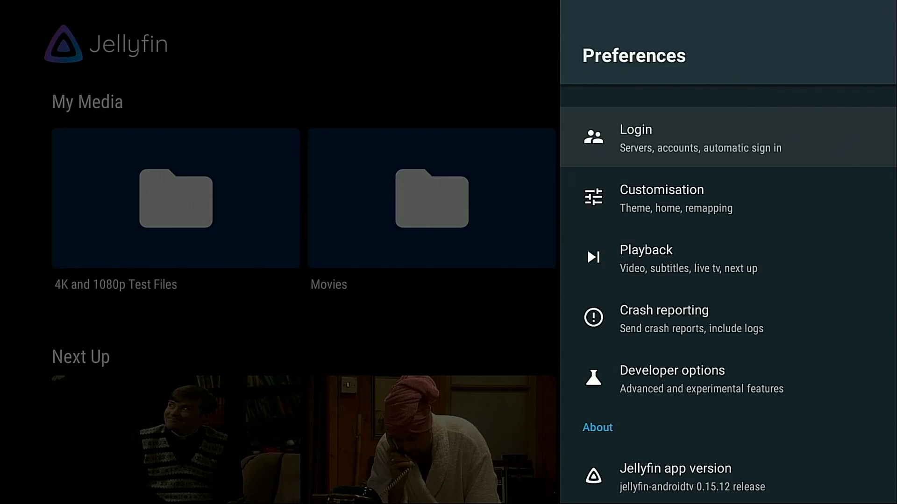
{"action": "left_click", "coordinate": [661, 199]}
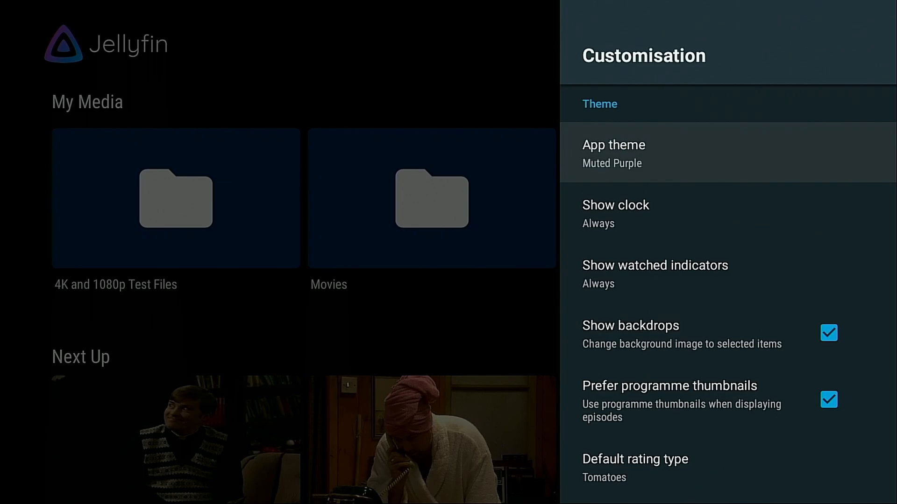
{"action": "left_click", "coordinate": [613, 153]}
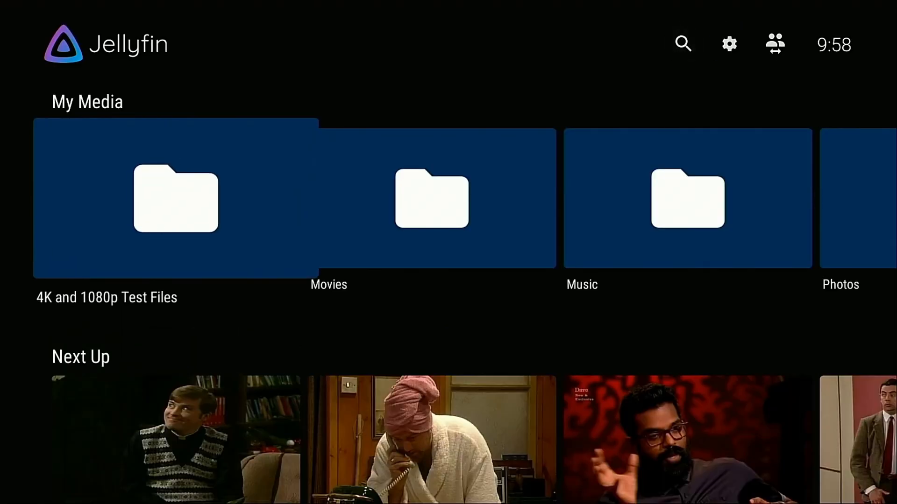
- Reopen Customisation and browse down through the options to the track button settings
{"action": "left_click", "coordinate": [728, 44]}
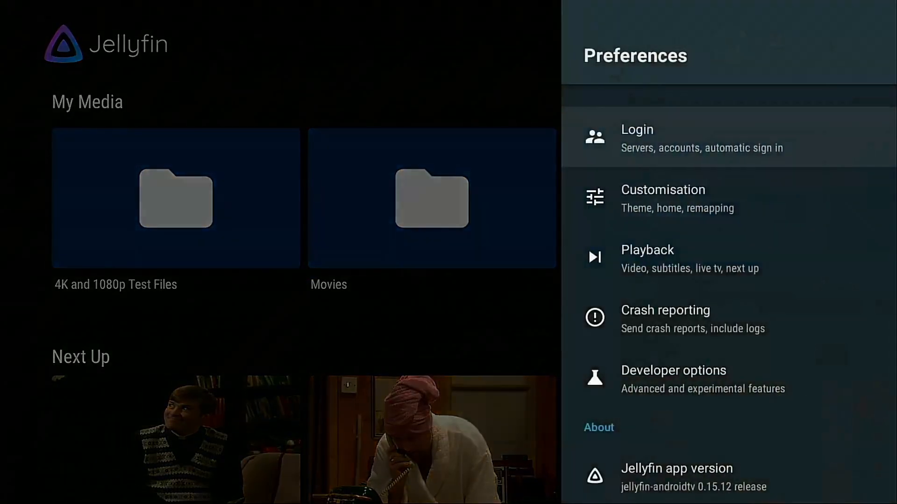
{"action": "left_click", "coordinate": [662, 198]}
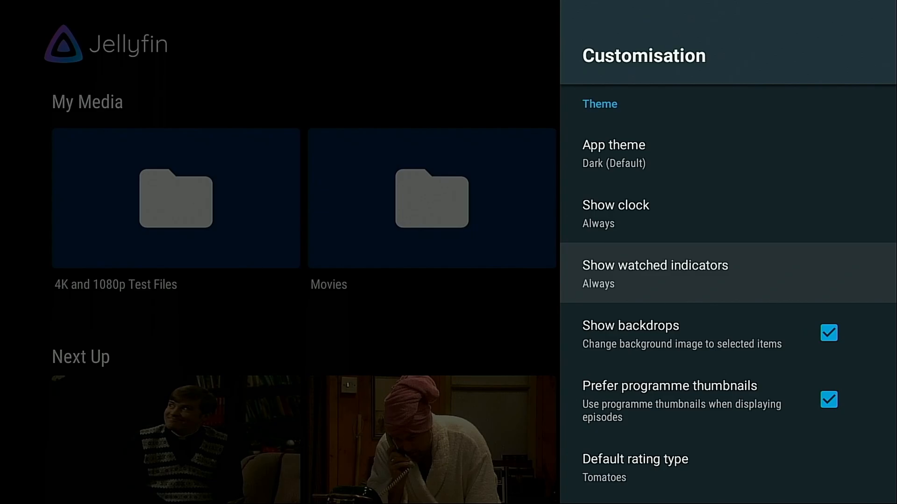
{"action": "scroll", "scroll_direction": "down", "scroll_amount": 3}
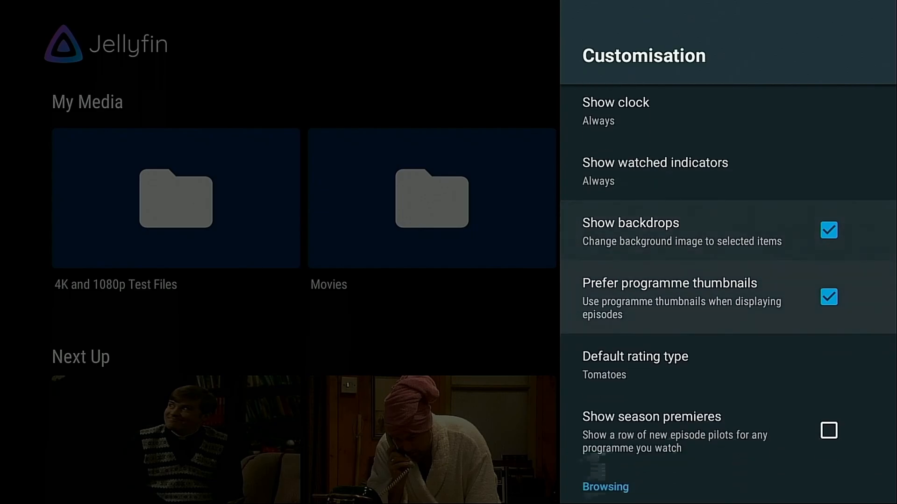
{"action": "scroll", "scroll_direction": "down", "scroll_amount": 3}
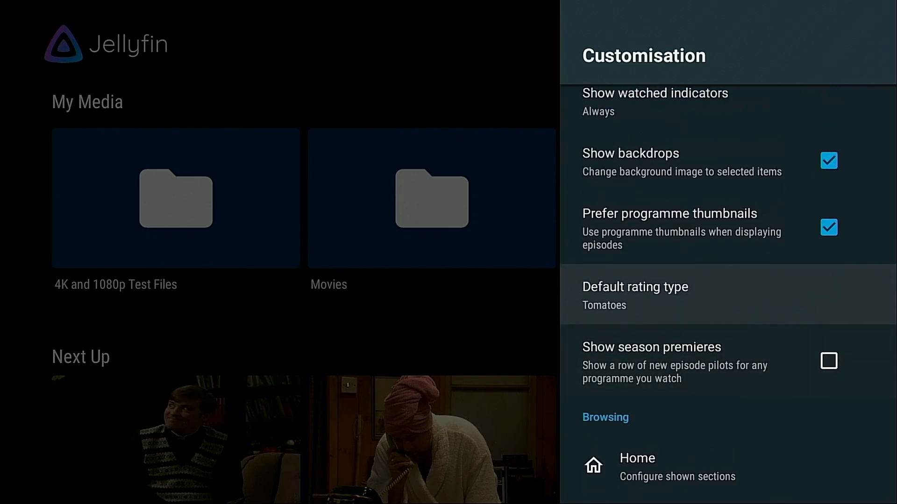
{"action": "scroll", "scroll_direction": "down", "scroll_amount": 3}
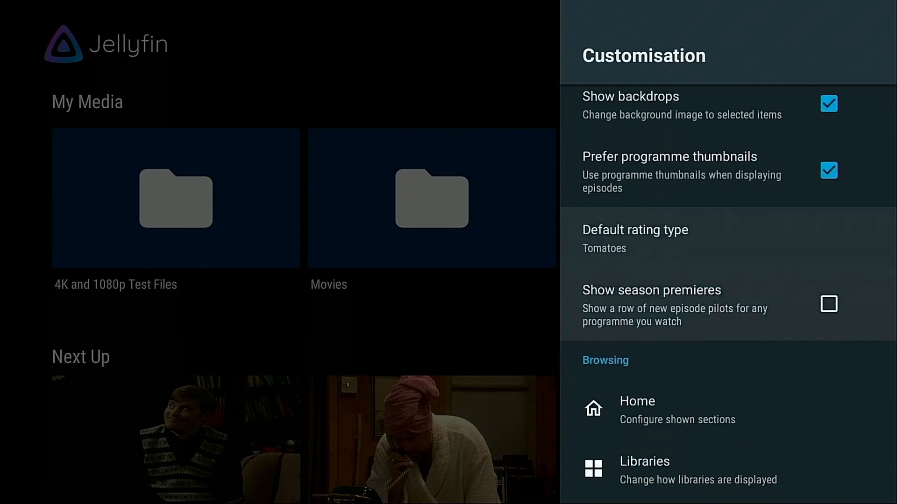
{"action": "scroll", "scroll_direction": "down", "scroll_amount": 3}
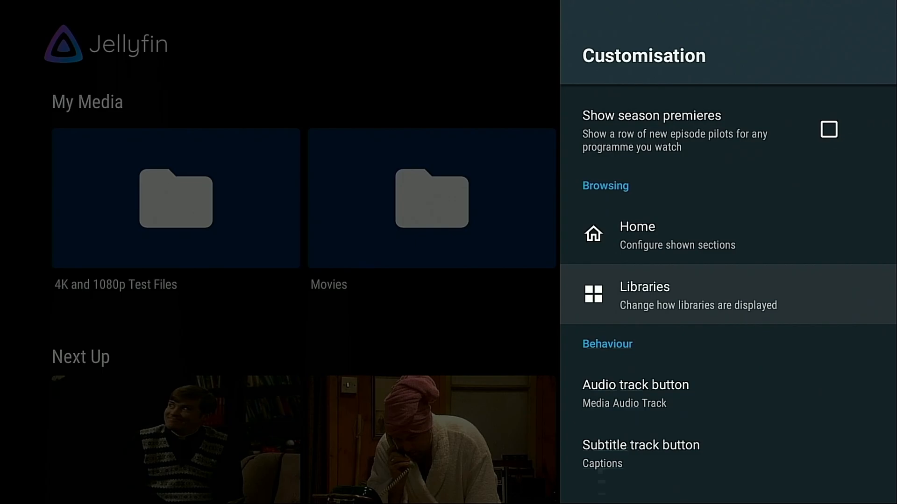
{"action": "left_click", "coordinate": [637, 234]}
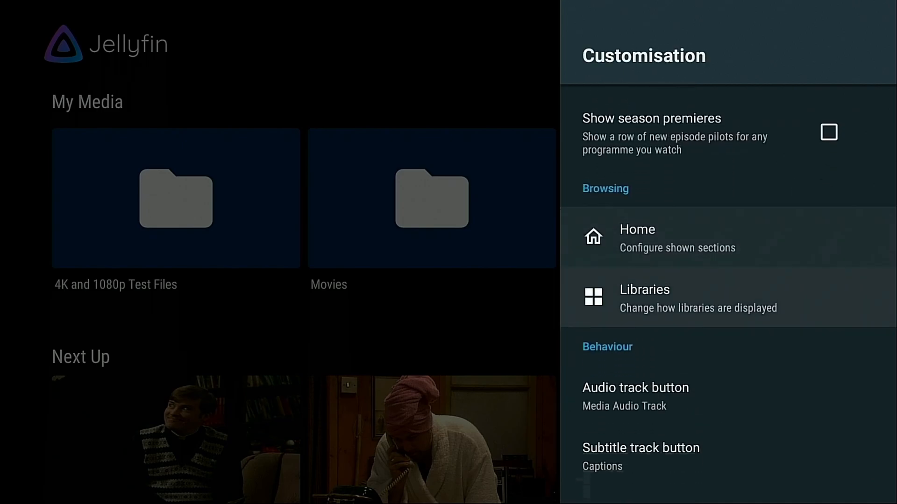
{"action": "left_click", "coordinate": [644, 298]}
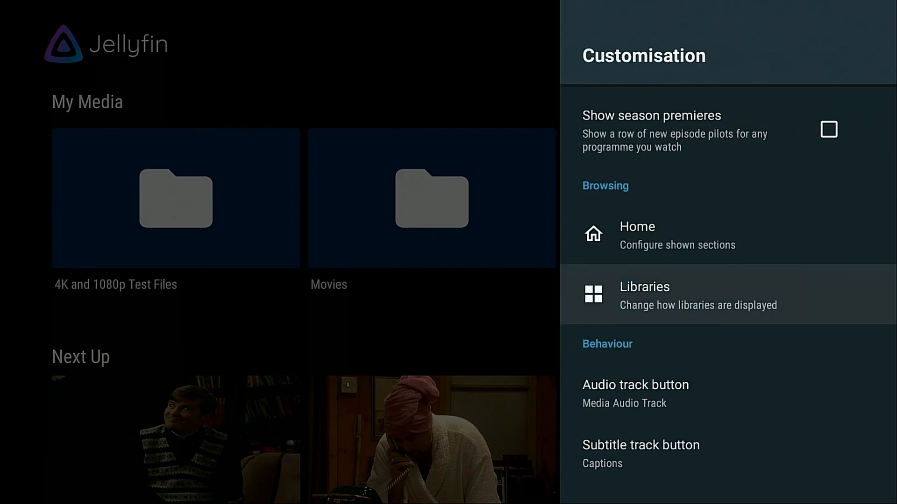
{"action": "left_click", "coordinate": [644, 295]}
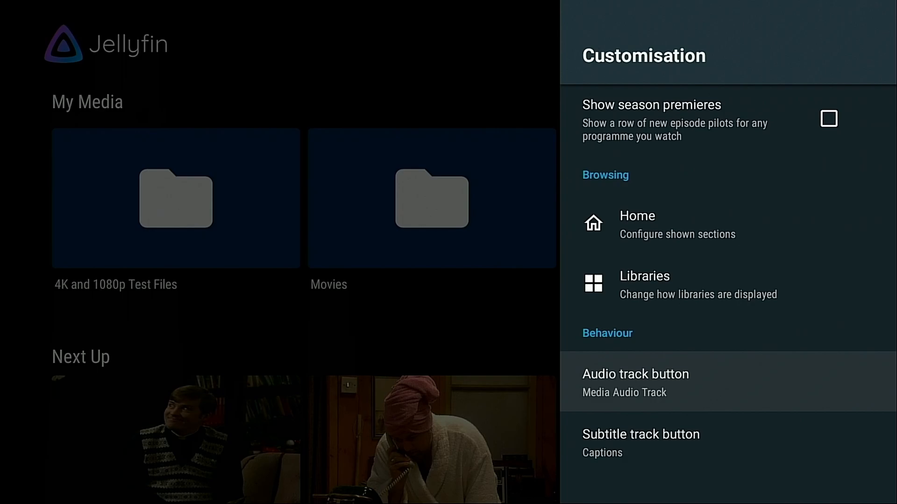
{"action": "left_click", "coordinate": [634, 382]}
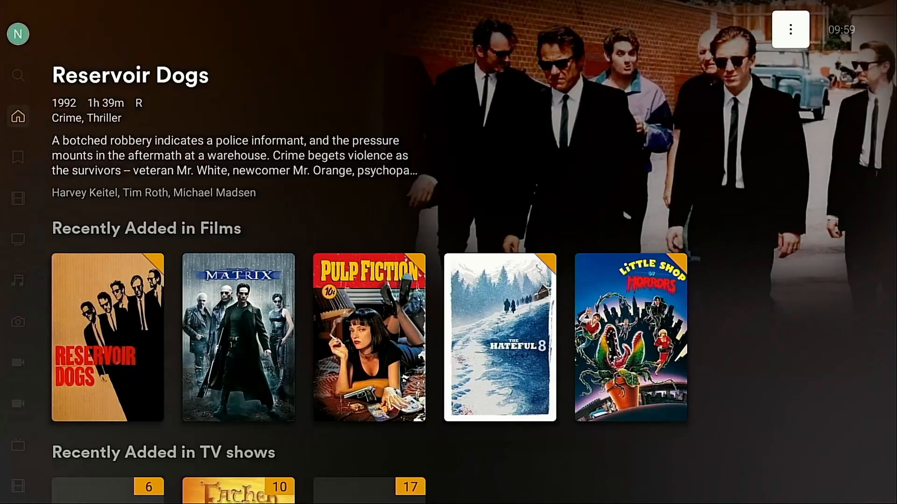
{"action": "left_click", "coordinate": [789, 28]}
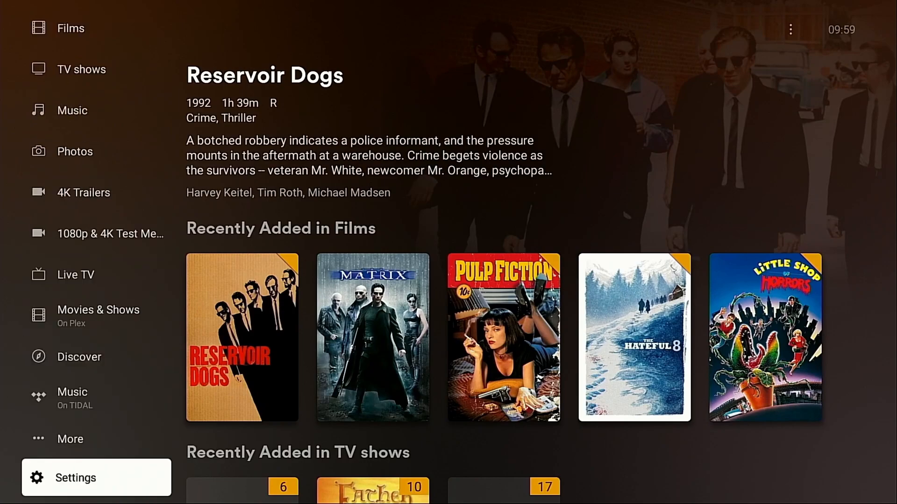
- Scroll Plex Settings through Experience, Appearance, Account, Video Quality and Video, then relaunch Jellyfin
{"action": "left_click", "coordinate": [75, 478]}
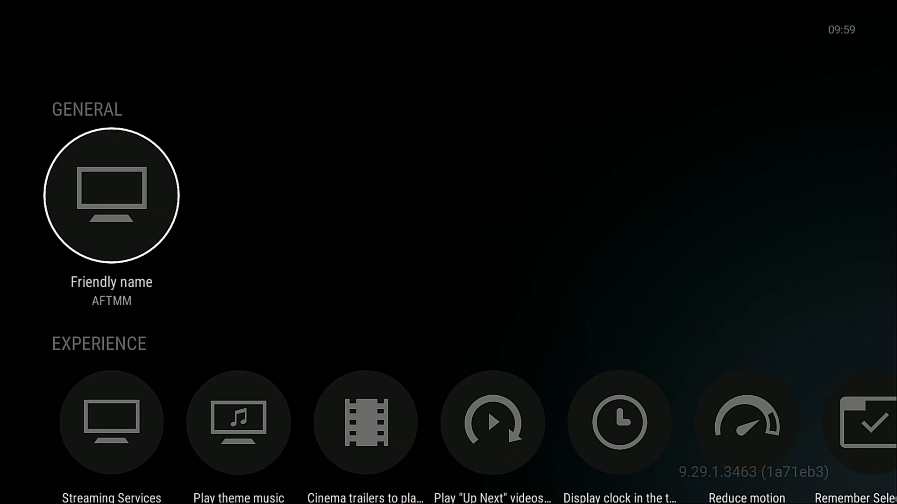
{"action": "scroll", "scroll_direction": "down", "scroll_amount": 3}
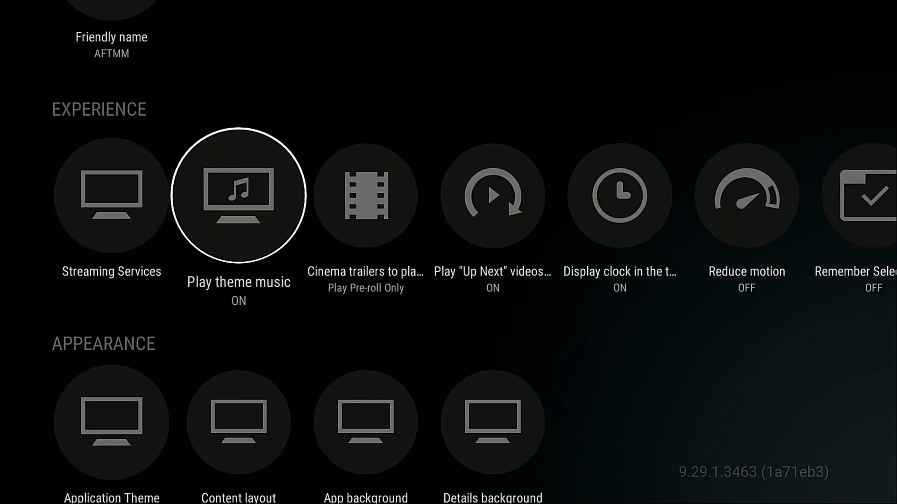
{"action": "scroll", "scroll_direction": "right", "scroll_amount": 3}
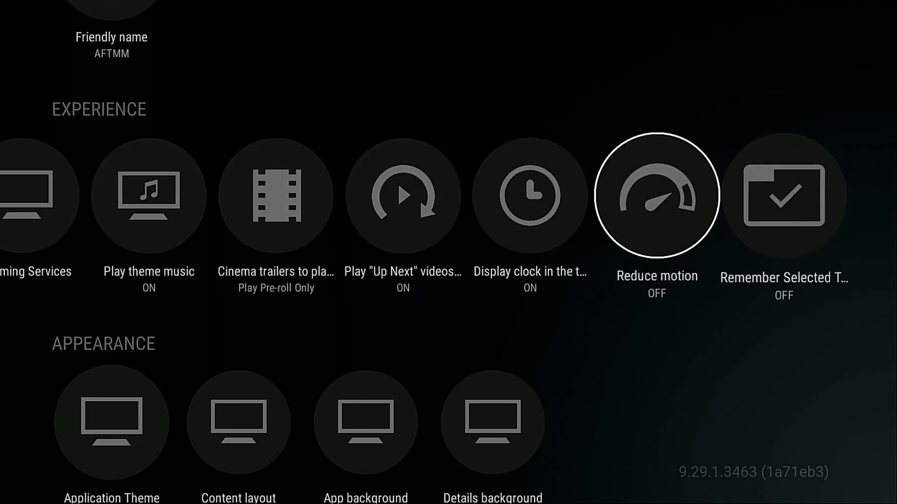
{"action": "scroll", "scroll_direction": "down", "scroll_amount": 3}
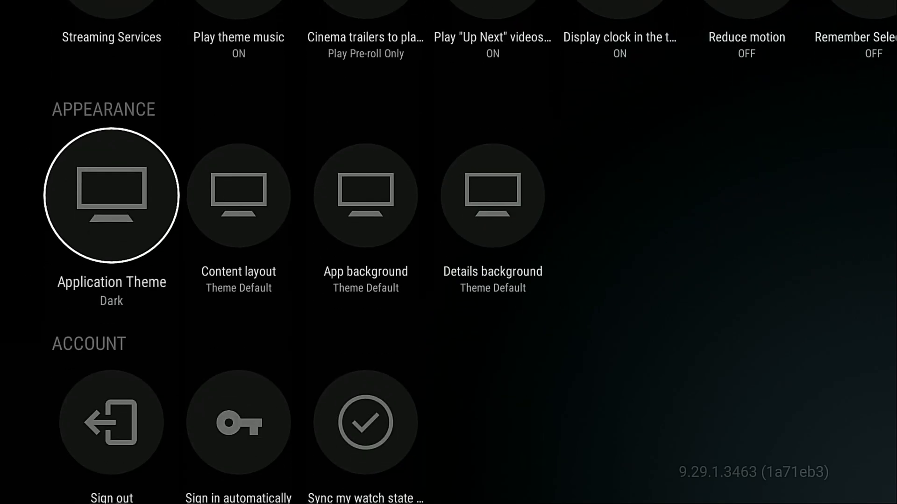
{"action": "scroll", "scroll_direction": "down", "scroll_amount": 3}
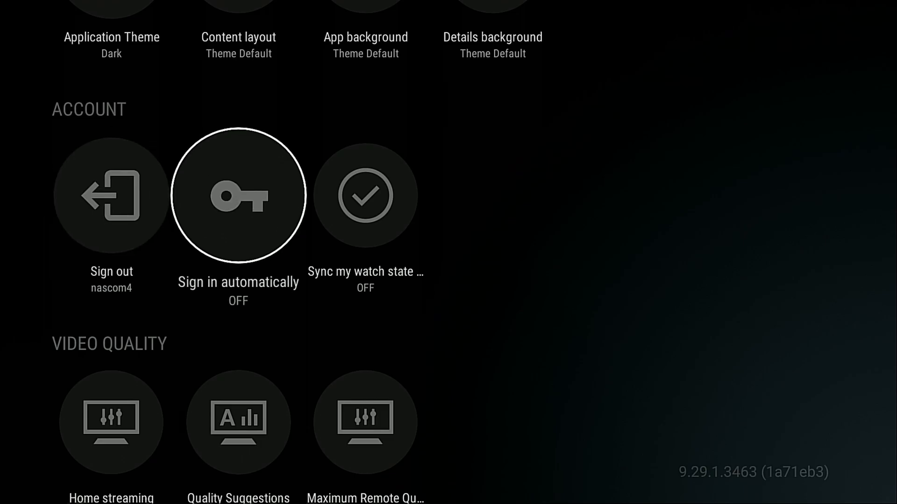
{"action": "scroll", "scroll_direction": "down", "scroll_amount": 3}
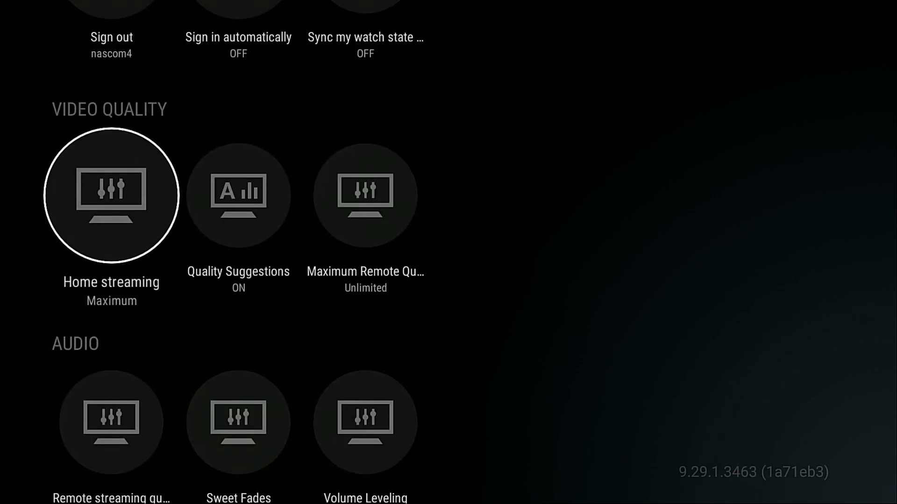
{"action": "scroll", "scroll_direction": "down", "scroll_amount": 3}
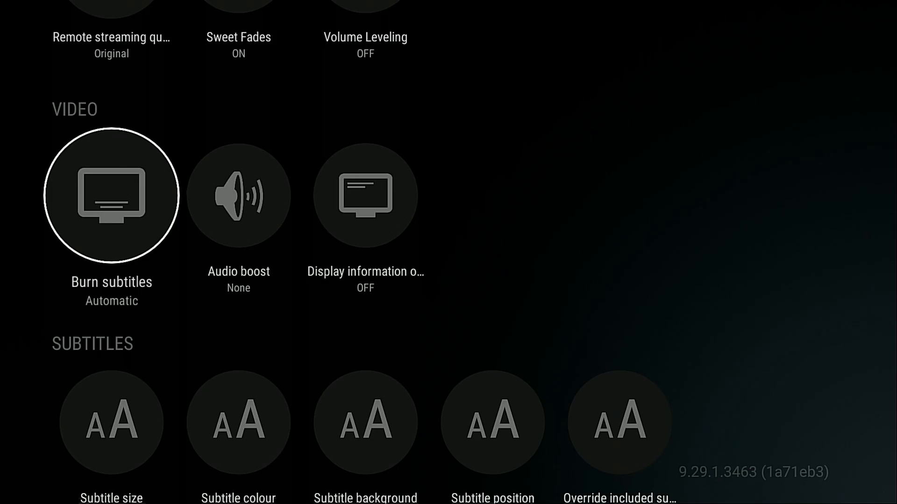
{"action": "scroll", "scroll_direction": "down", "scroll_amount": 3}
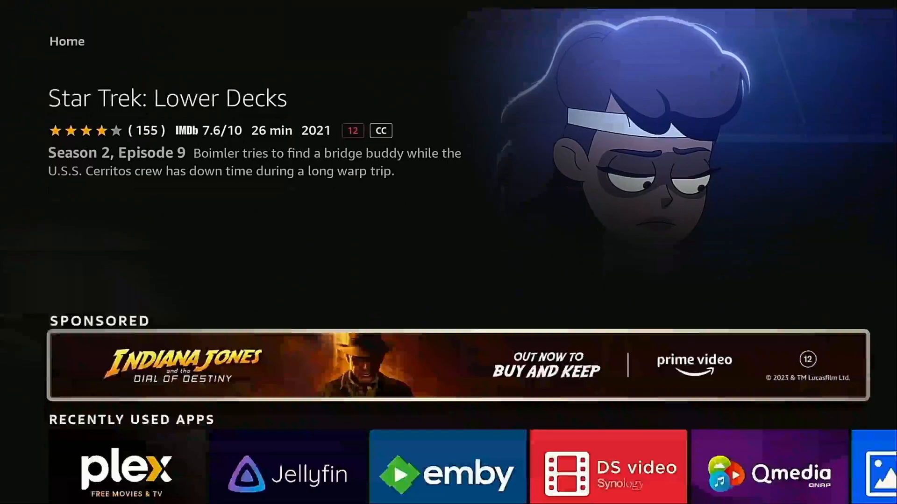
{"action": "left_click", "coordinate": [288, 467]}
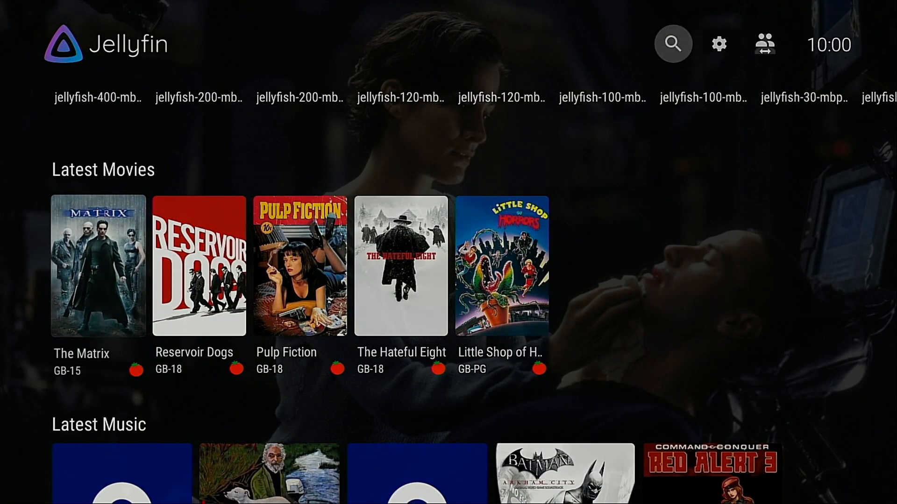
- Open The Matrix's details page from Latest Movies and press Play
{"action": "left_click", "coordinate": [97, 266]}
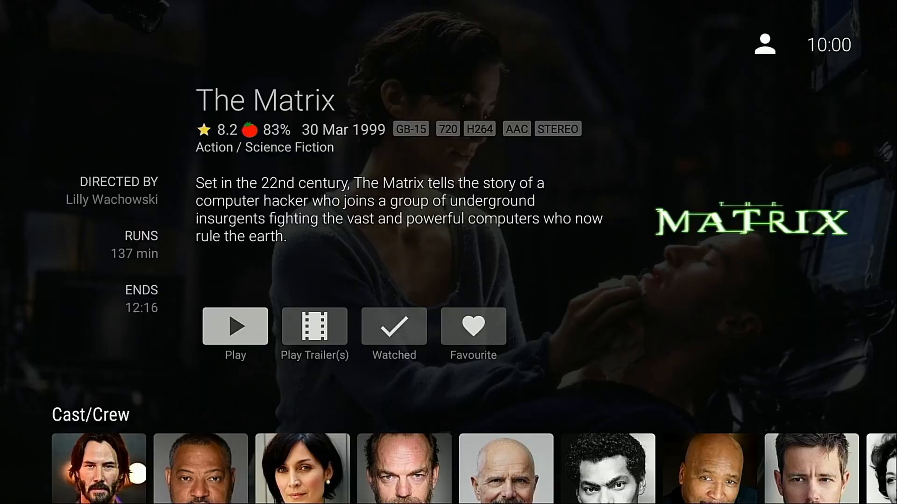
{"action": "left_click", "coordinate": [235, 326]}
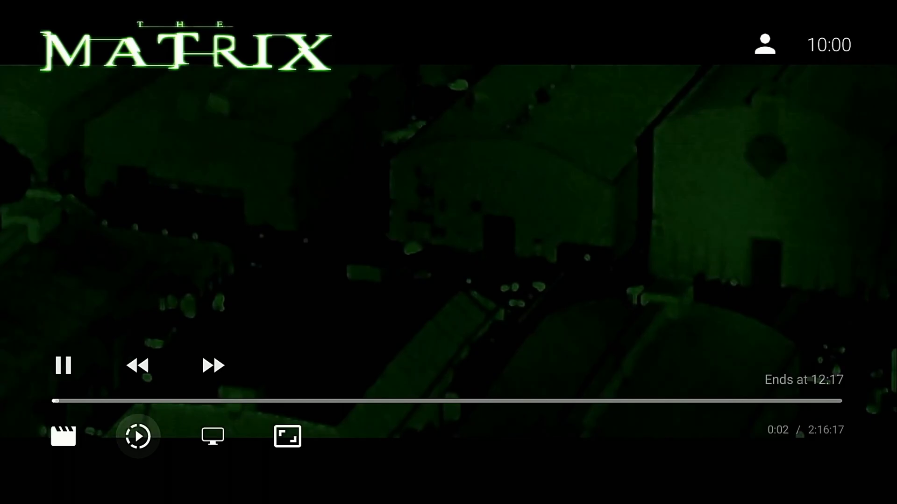
- Bring up the player controls and keep The Matrix's playback speed at 1.00x
{"action": "left_click", "coordinate": [63, 436]}
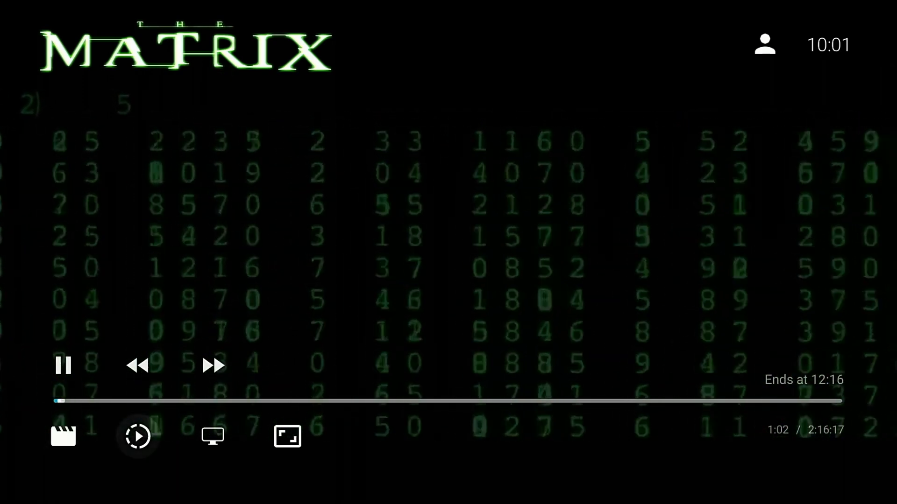
{"action": "left_click", "coordinate": [137, 436]}
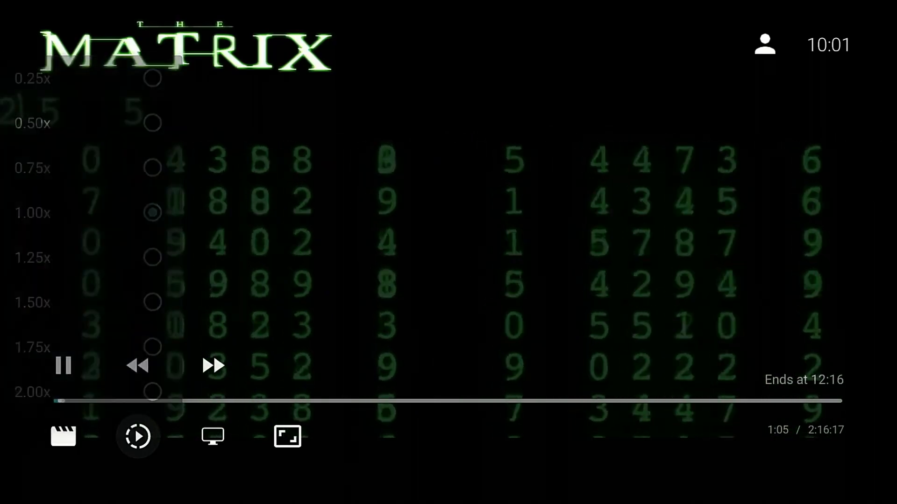
{"action": "left_click", "coordinate": [212, 436]}
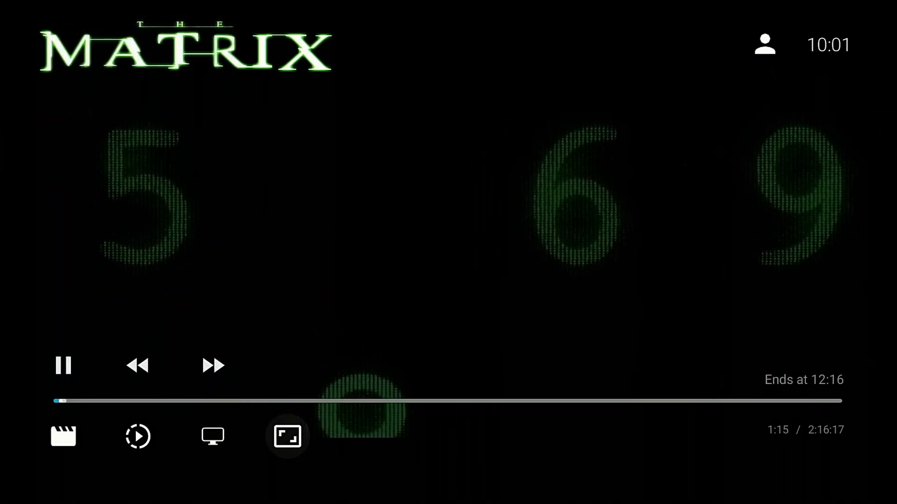
- Keep the picture zoom at Normal, then stop playback and leave Jellyfin
{"action": "left_click", "coordinate": [288, 436]}
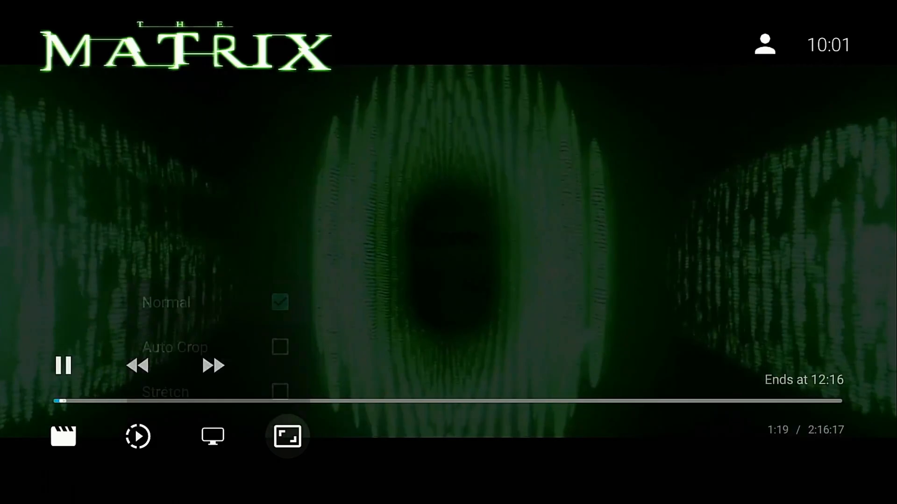
{"action": "left_click", "coordinate": [287, 436]}
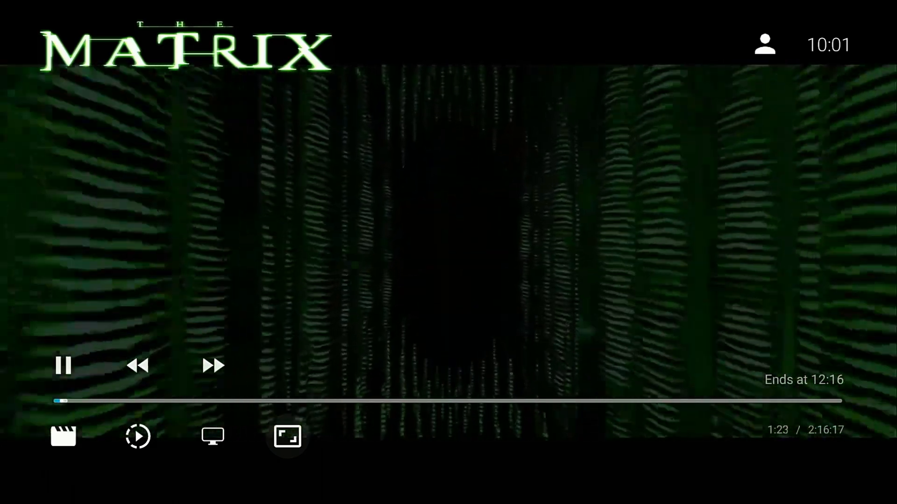
{"action": "left_click", "coordinate": [212, 436]}
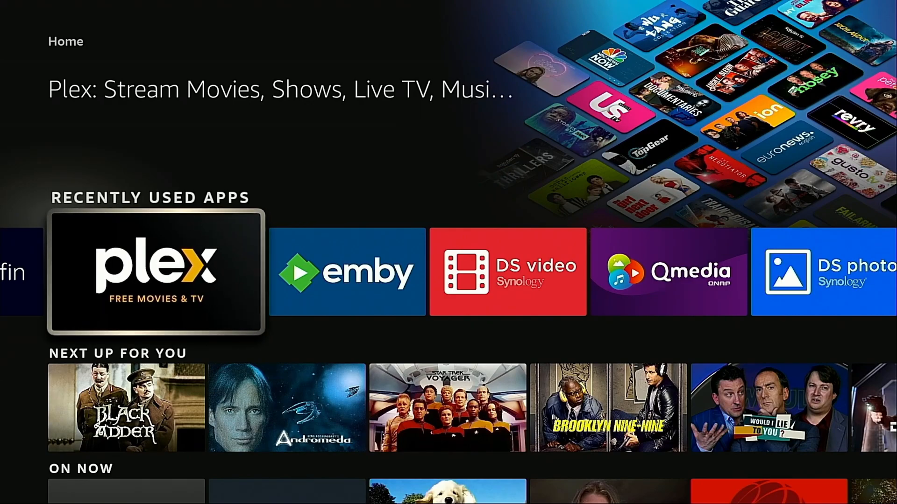
- Launch Plex and play The Matrix from its details page and the player
{"action": "left_click", "coordinate": [156, 272]}
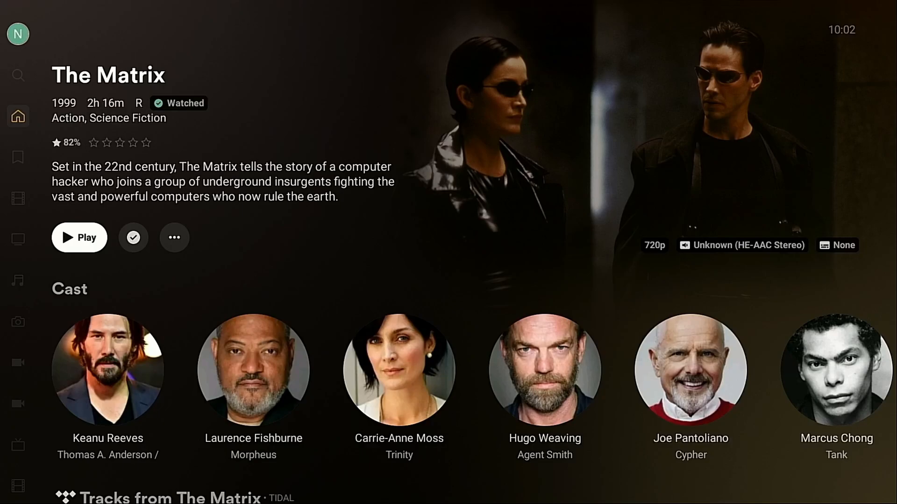
{"action": "left_click", "coordinate": [79, 238]}
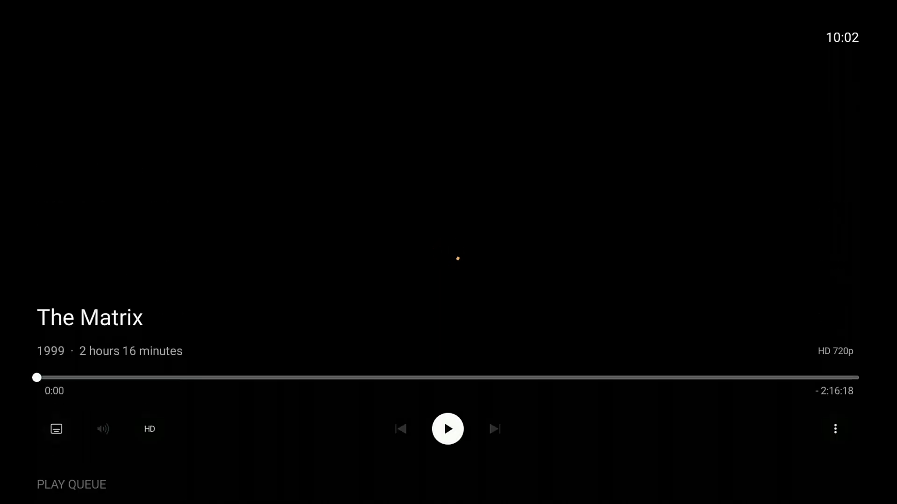
{"action": "left_click", "coordinate": [448, 428]}
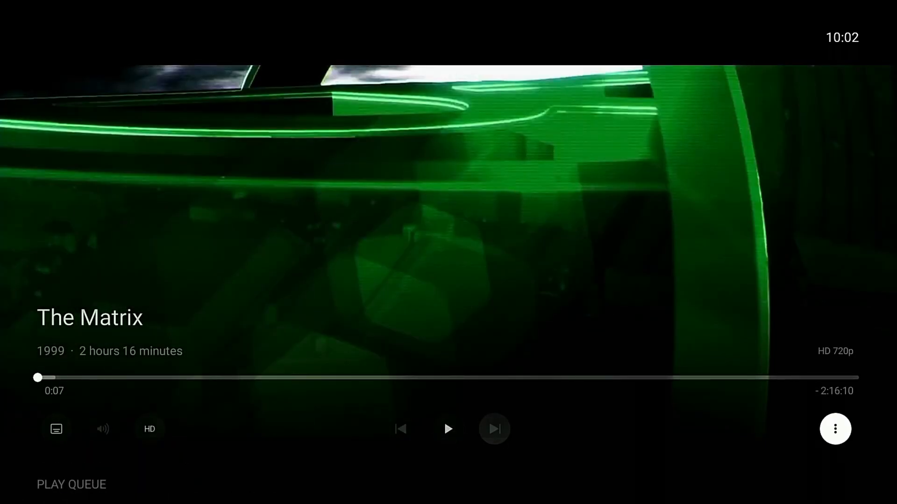
- View The Matrix's Playback Settings > Quality options, keep original quality, and exit the player
{"action": "left_click", "coordinate": [834, 428]}
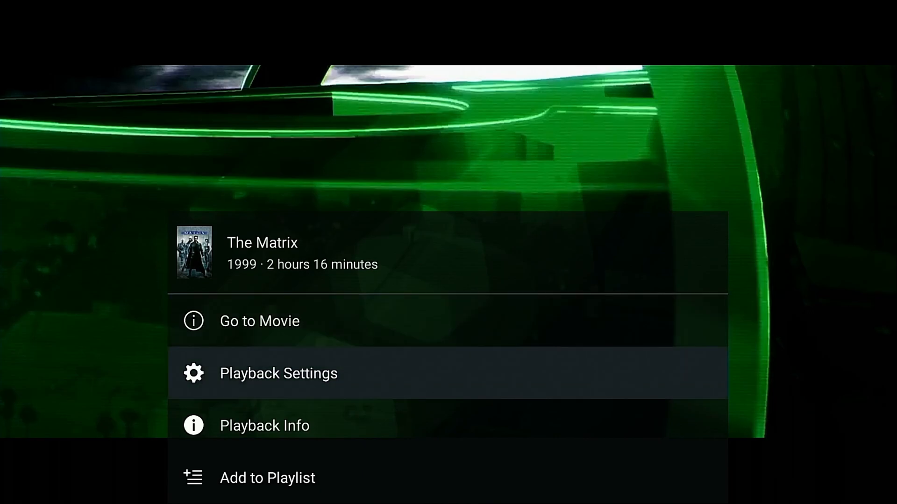
{"action": "left_click", "coordinate": [279, 373]}
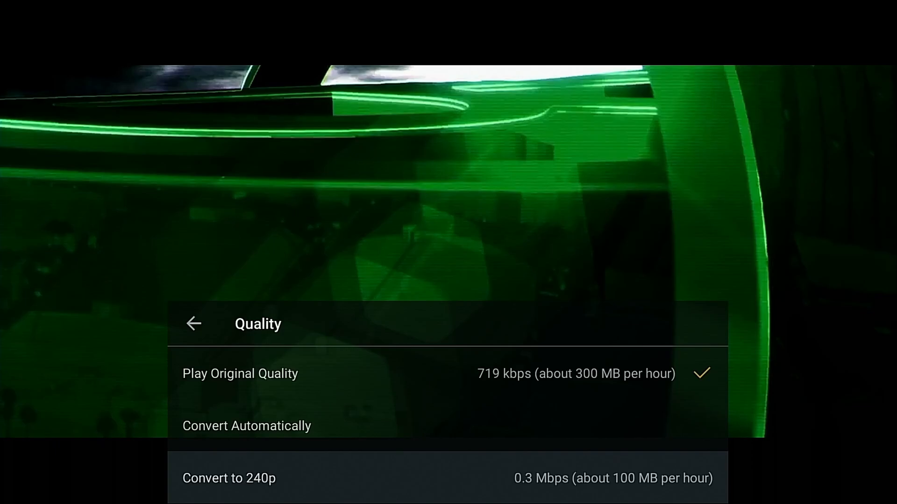
{"action": "left_click", "coordinate": [193, 323]}
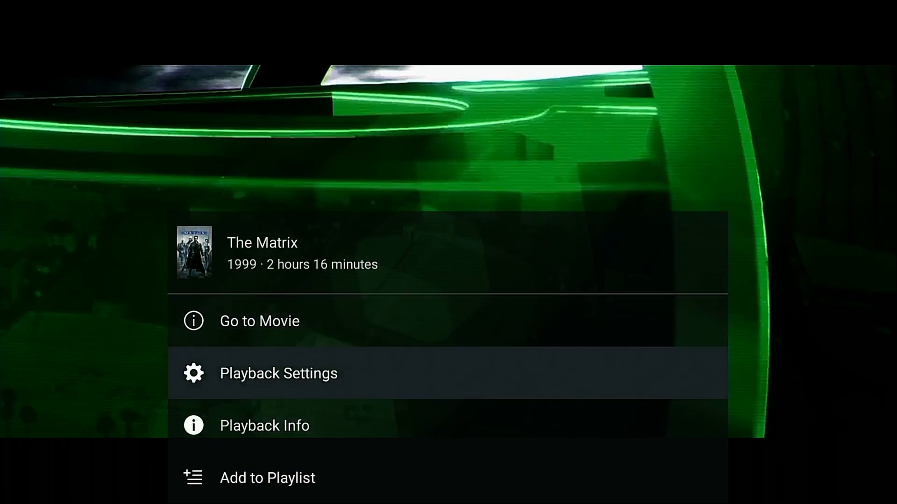
{"action": "left_click", "coordinate": [264, 425]}
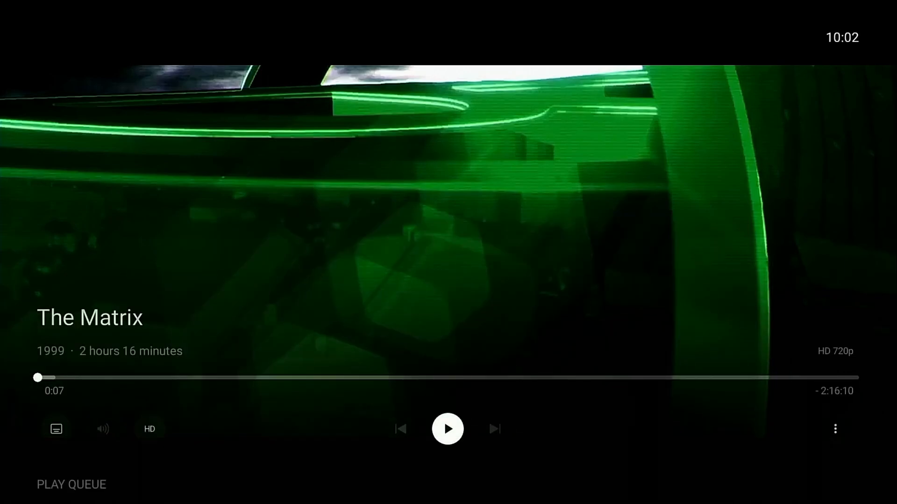
{"action": "left_click", "coordinate": [149, 429]}
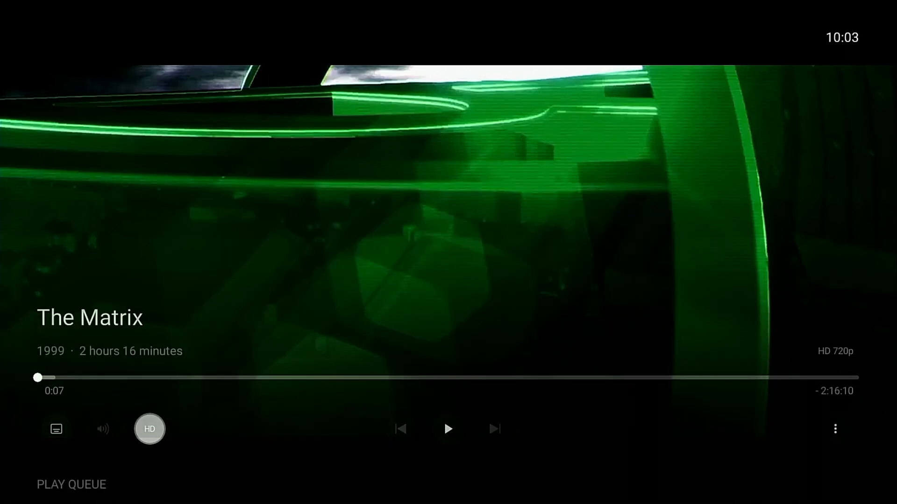
{"action": "left_click", "coordinate": [149, 429]}
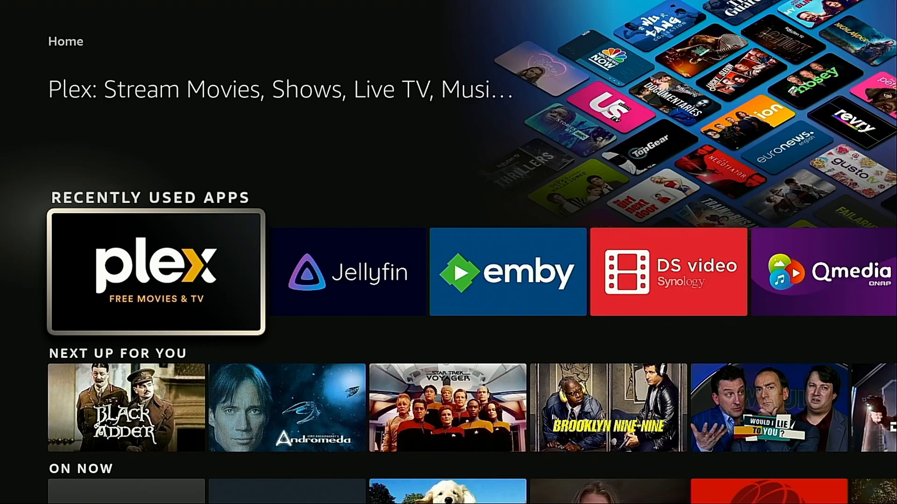
- Open Jellyfin's Playback preferences and scroll through Video, Subtitles, Audio and Live TV sections
{"action": "left_click", "coordinate": [155, 272]}
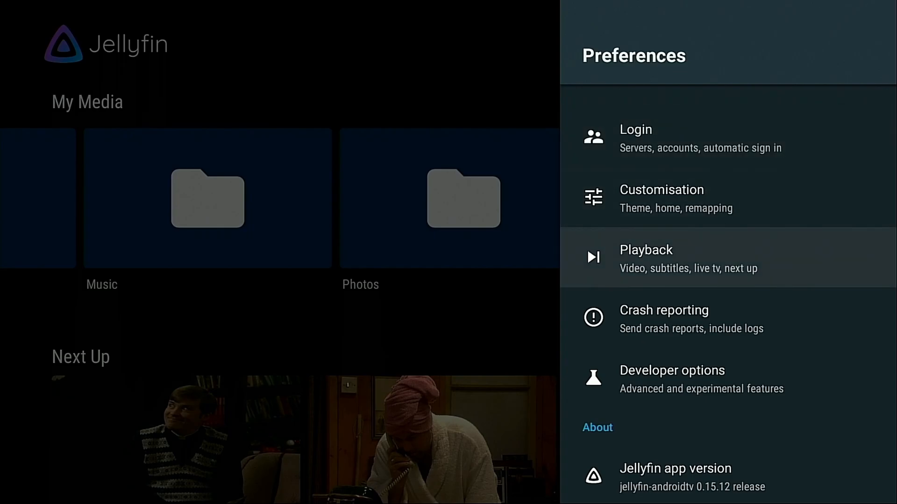
{"action": "left_click", "coordinate": [645, 257]}
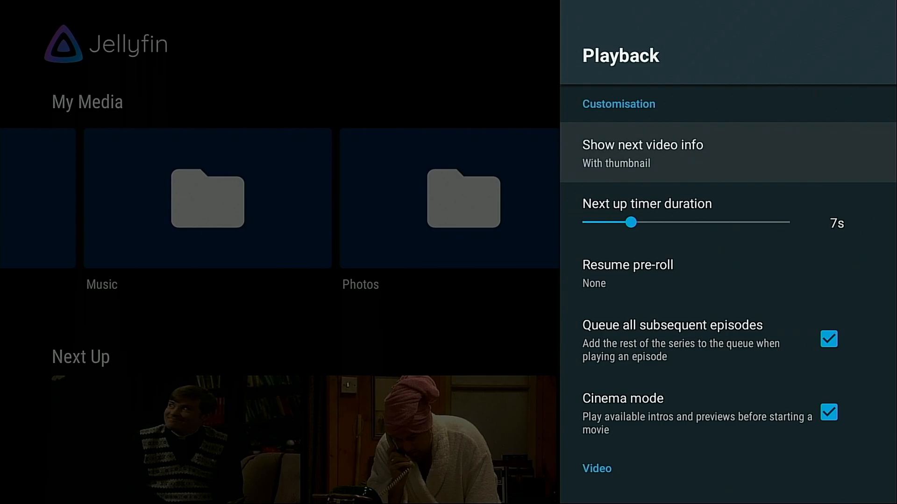
{"action": "scroll", "scroll_direction": "down", "scroll_amount": 3}
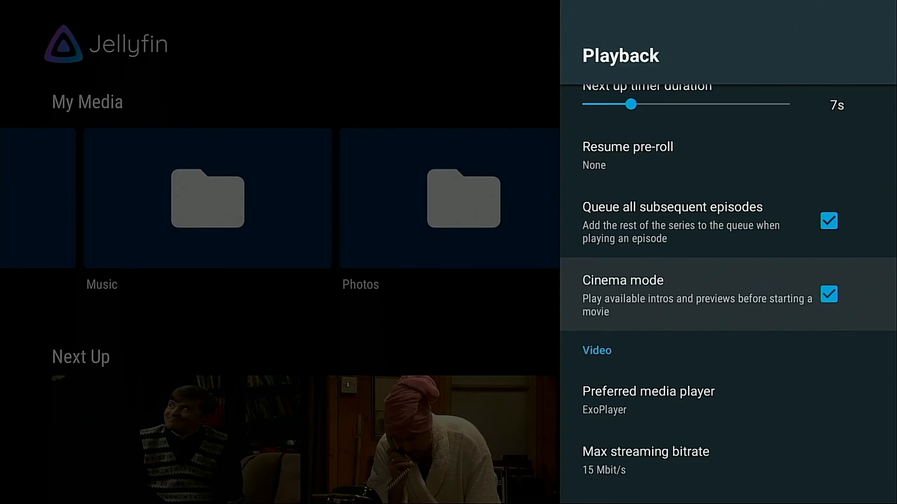
{"action": "scroll", "scroll_direction": "down", "scroll_amount": 3}
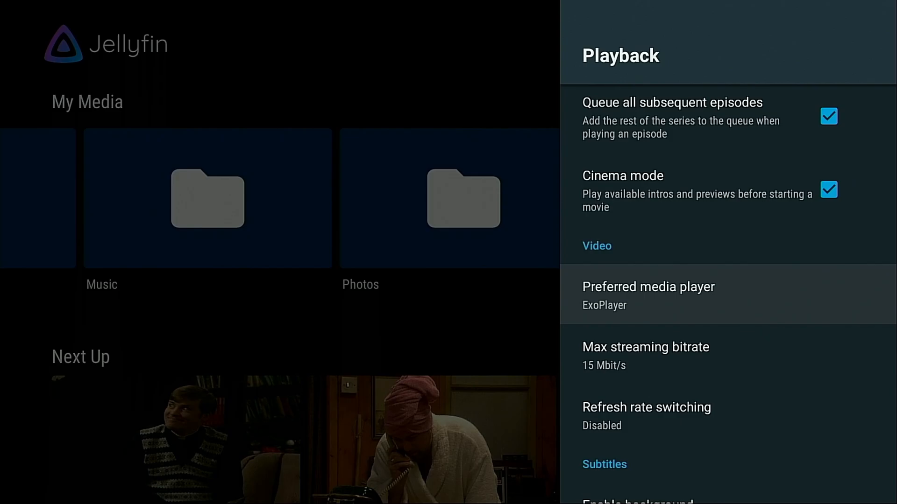
{"action": "scroll", "scroll_direction": "down", "scroll_amount": 3}
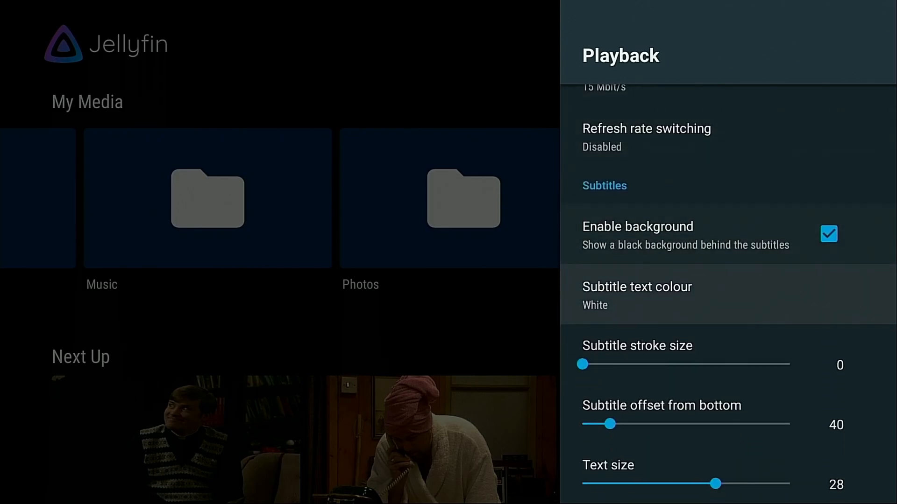
{"action": "scroll", "scroll_direction": "down", "scroll_amount": 3}
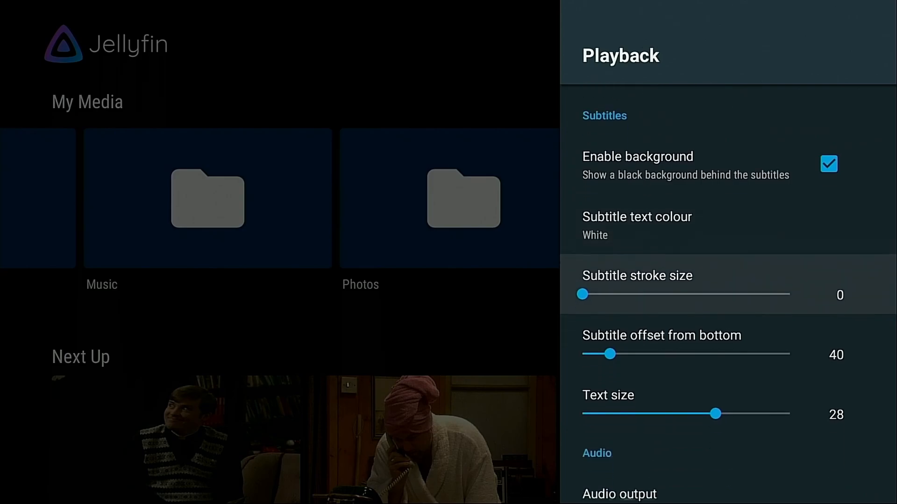
{"action": "scroll", "scroll_direction": "down", "scroll_amount": 3}
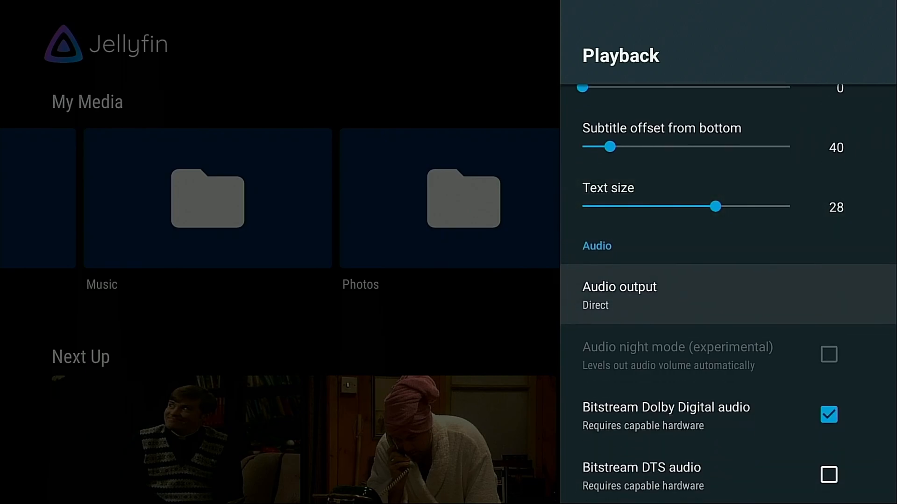
{"action": "scroll", "scroll_direction": "down", "scroll_amount": 3}
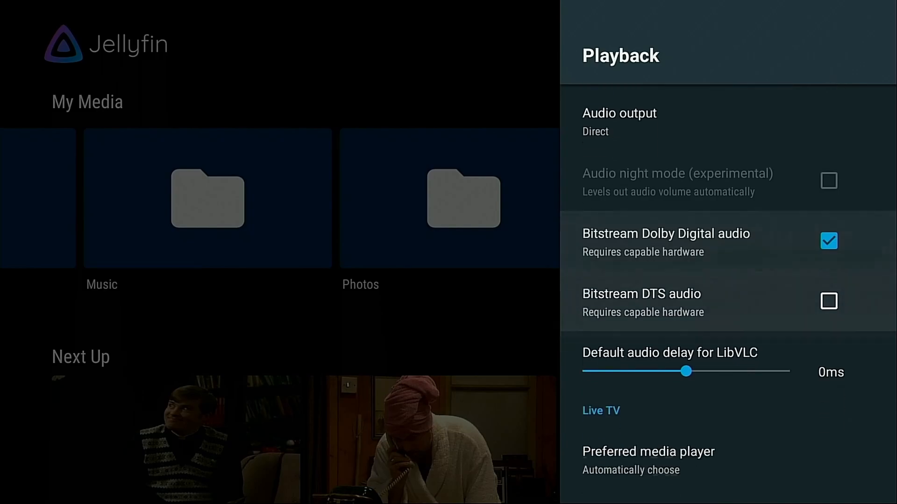
{"action": "scroll", "scroll_direction": "down", "scroll_amount": 3}
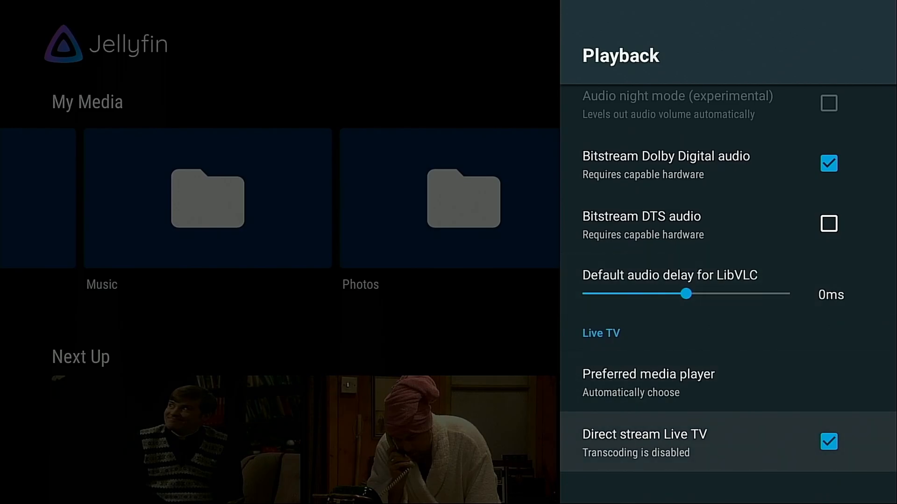
{"action": "scroll", "scroll_direction": "down", "scroll_amount": 3}
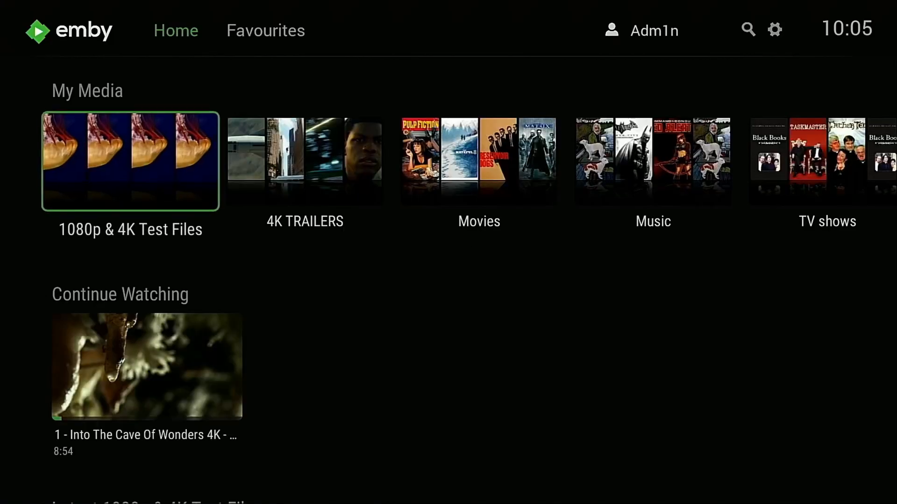
- Scroll to Latest Movies and start playing The Matrix in Emby
{"action": "scroll", "scroll_direction": "down", "scroll_amount": 3}
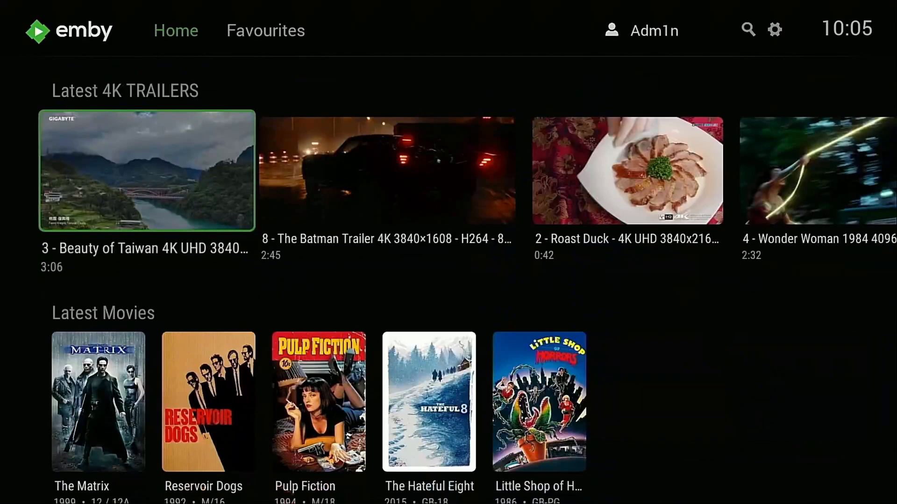
{"action": "scroll", "scroll_direction": "down", "scroll_amount": 3}
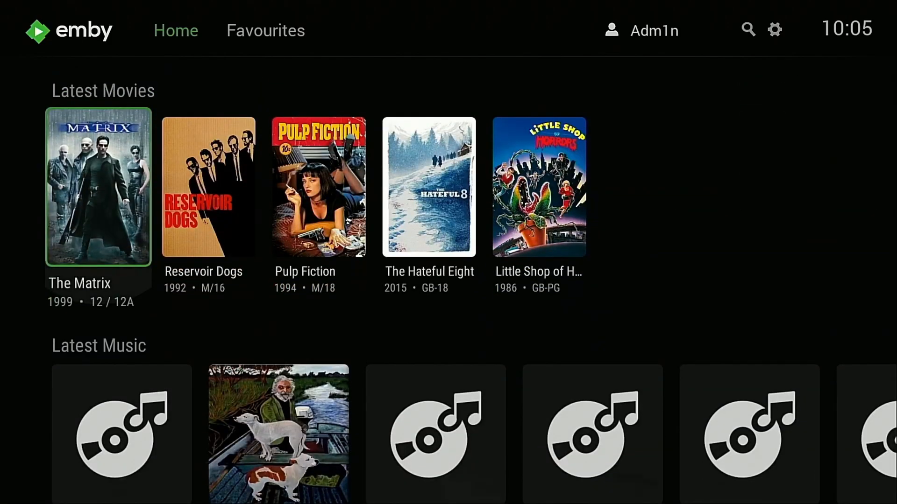
{"action": "left_click", "coordinate": [97, 187]}
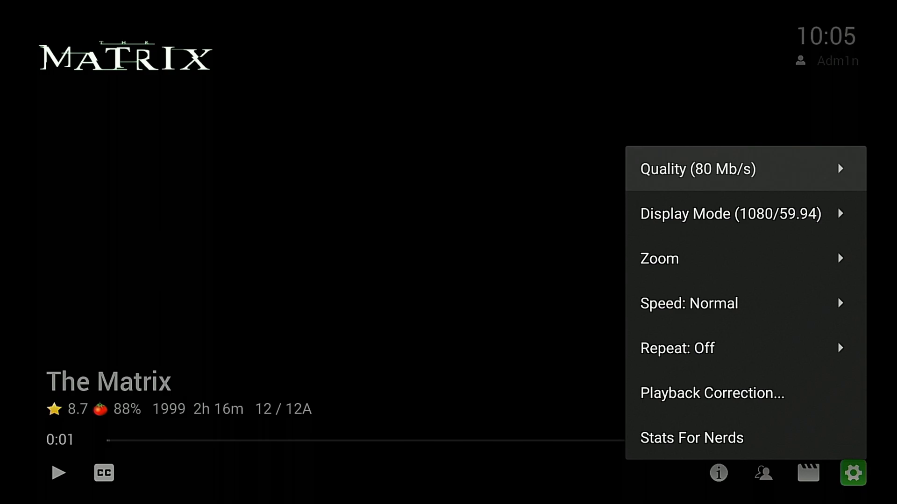
{"action": "mouse_move", "coordinate": [691, 438]}
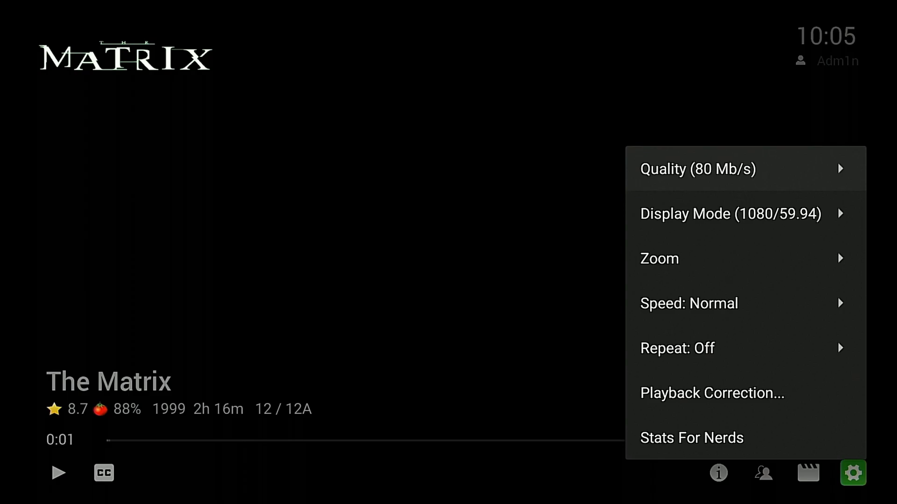
- Close and reopen the gear playback settings list twice, then exit
{"action": "left_click", "coordinate": [697, 168]}
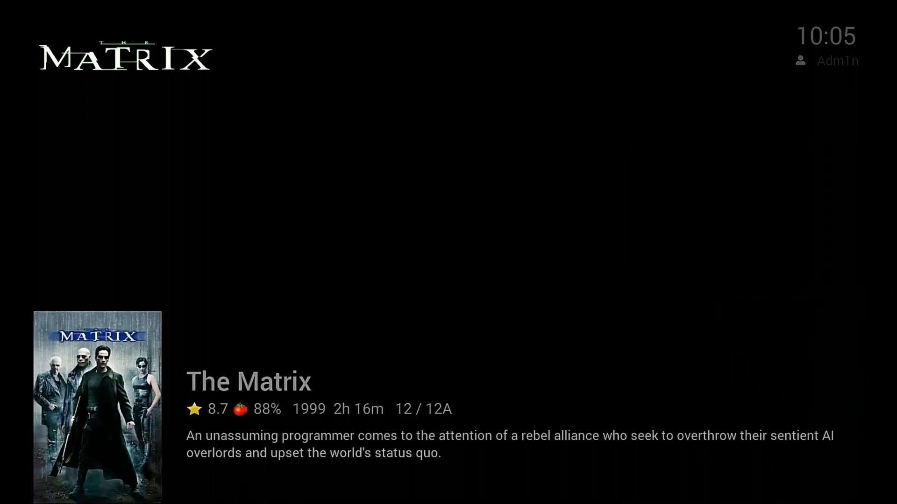
{"action": "left_click", "coordinate": [852, 473]}
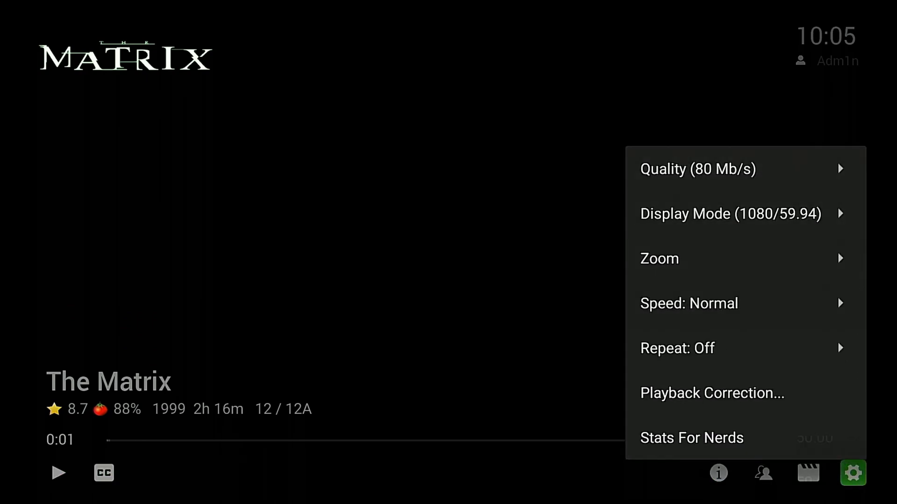
{"action": "left_click", "coordinate": [729, 213]}
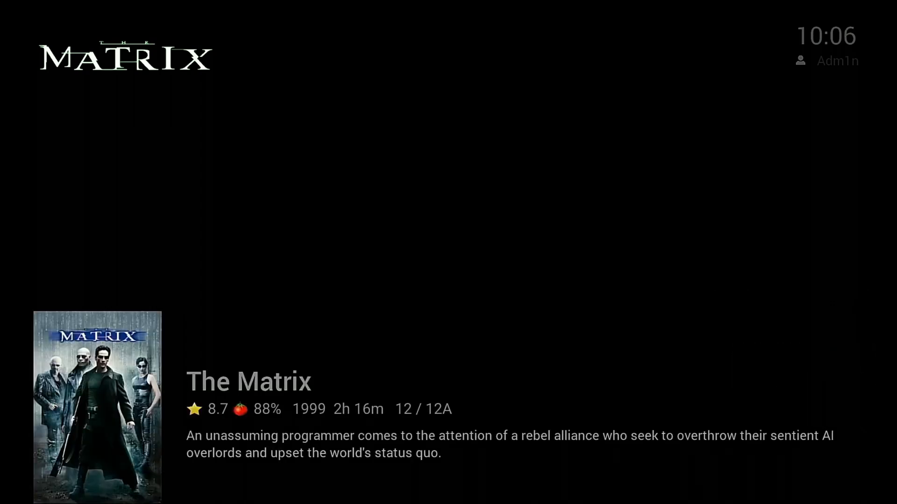
{"action": "left_click", "coordinate": [851, 473]}
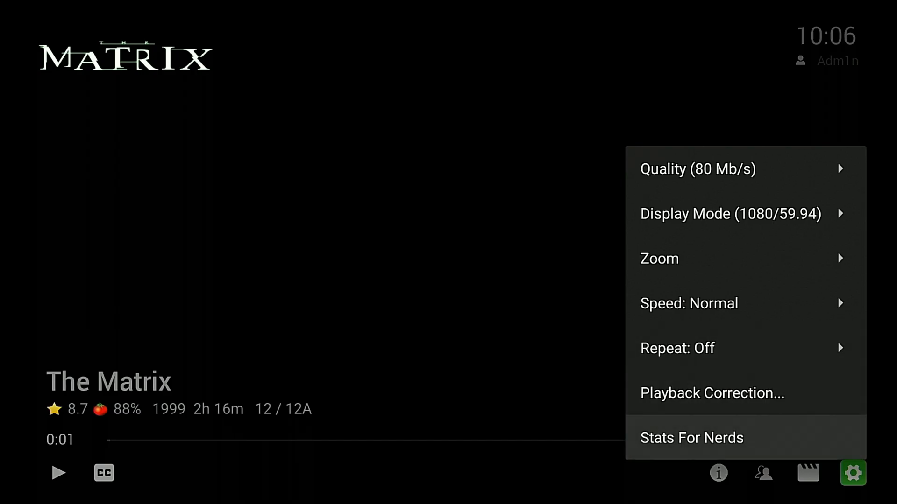
{"action": "left_click", "coordinate": [691, 438]}
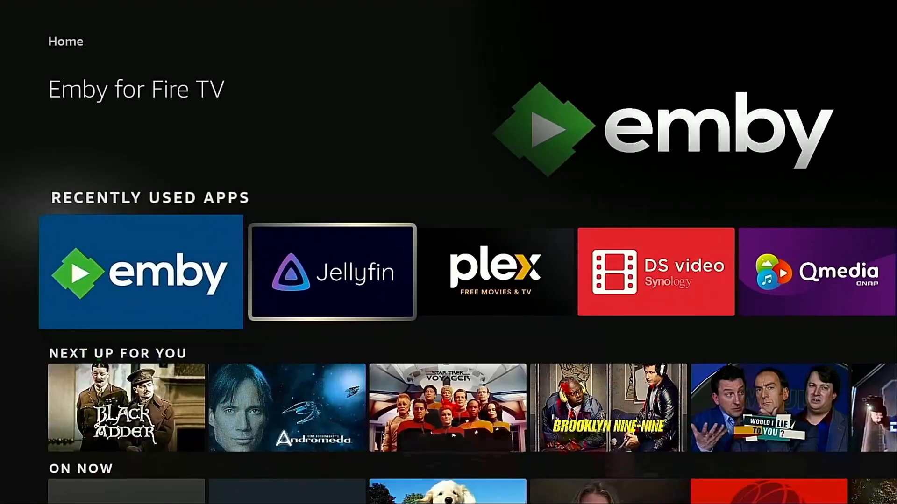
- Open Plex settings and scroll through Audio, Video and Advanced options
{"action": "left_click", "coordinate": [139, 272]}
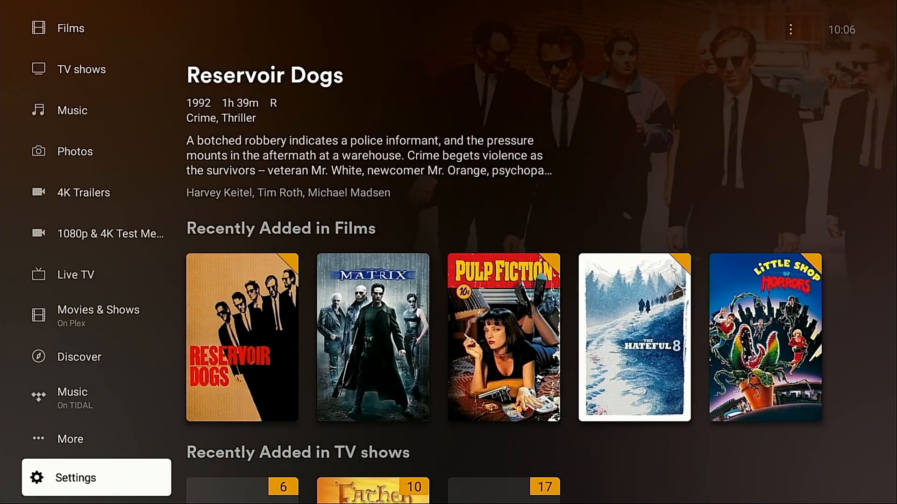
{"action": "left_click", "coordinate": [75, 478]}
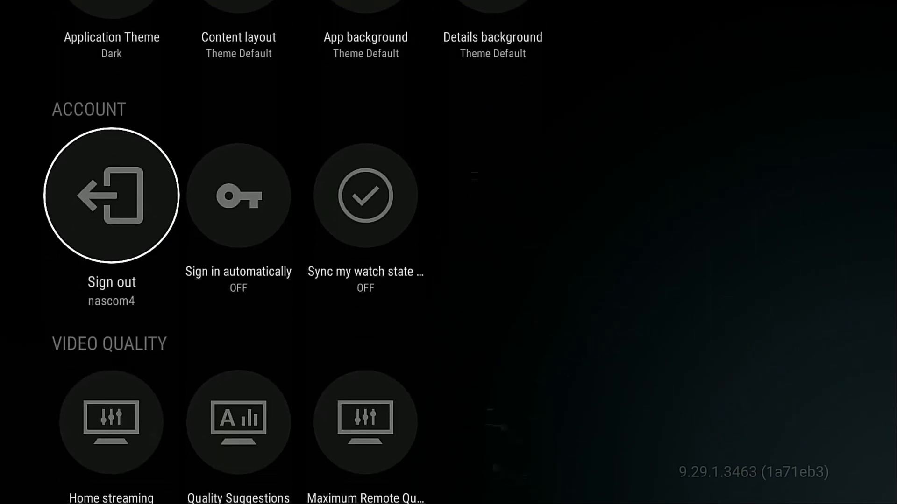
{"action": "scroll", "scroll_direction": "down", "scroll_amount": 3}
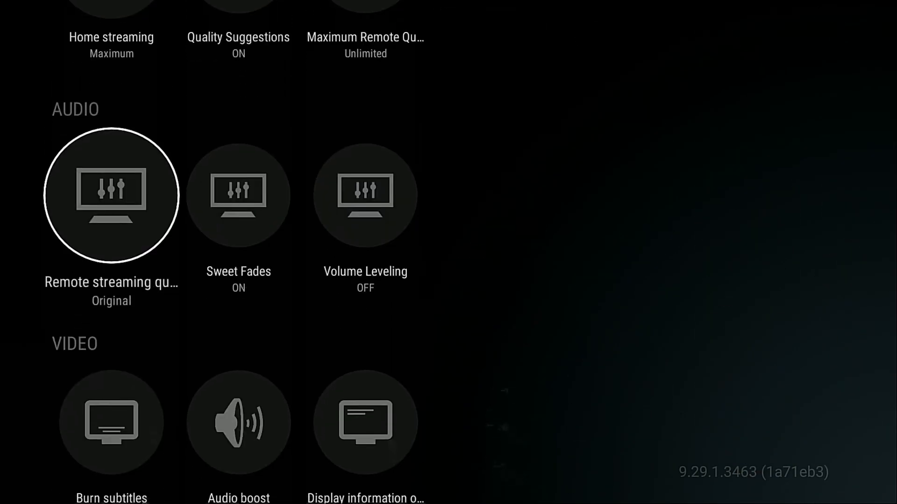
{"action": "scroll", "scroll_direction": "down", "scroll_amount": 3}
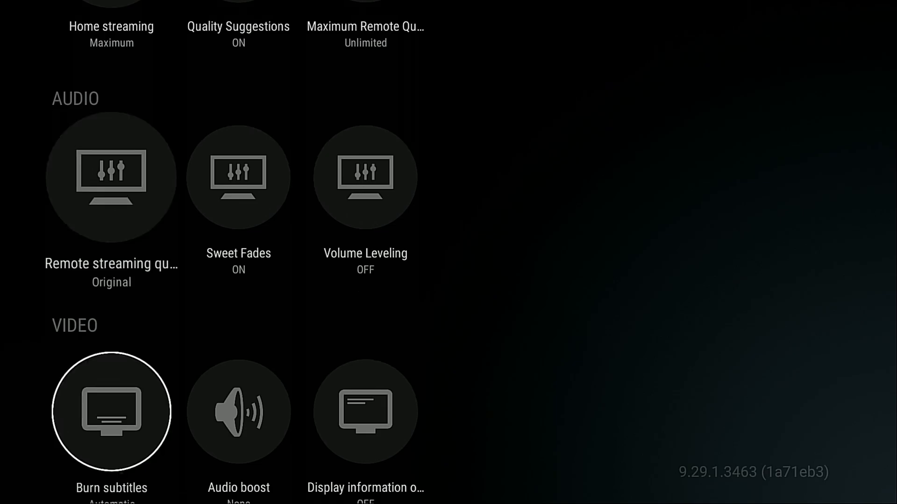
{"action": "scroll", "scroll_direction": "down", "scroll_amount": 3}
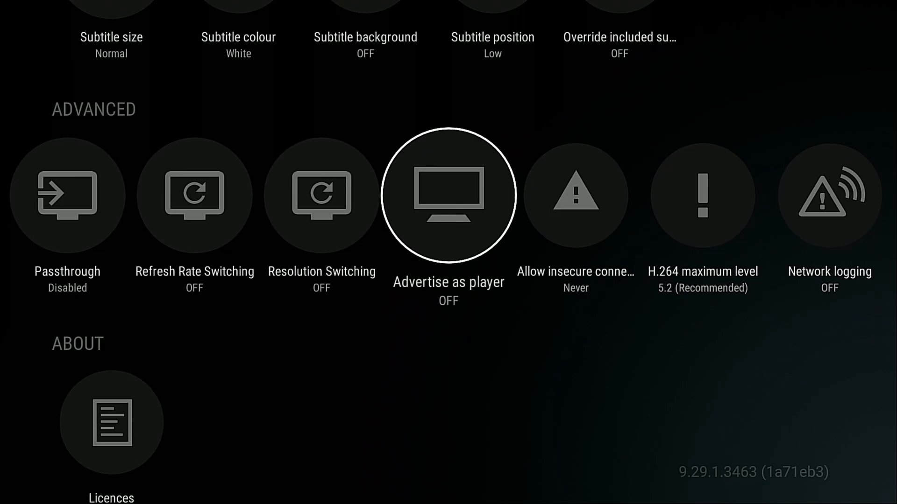
{"action": "scroll", "scroll_direction": "right", "scroll_amount": 3}
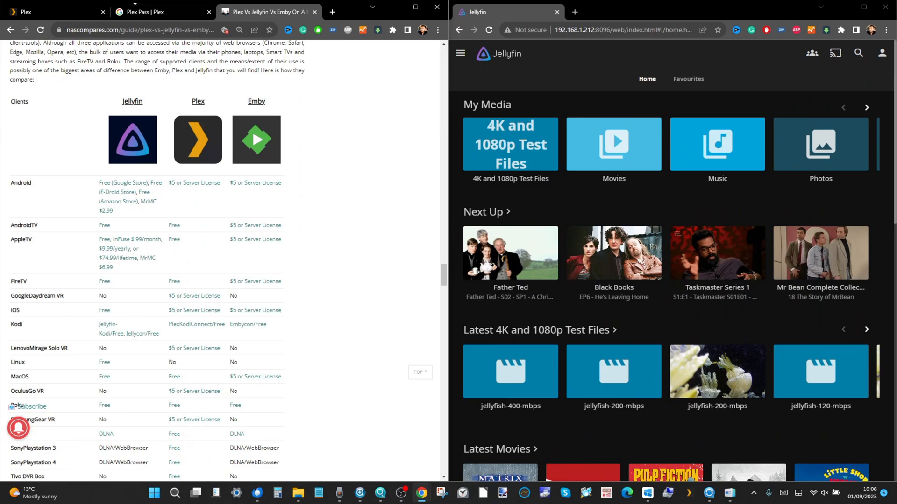
{"action": "left_click", "coordinate": [55, 11]}
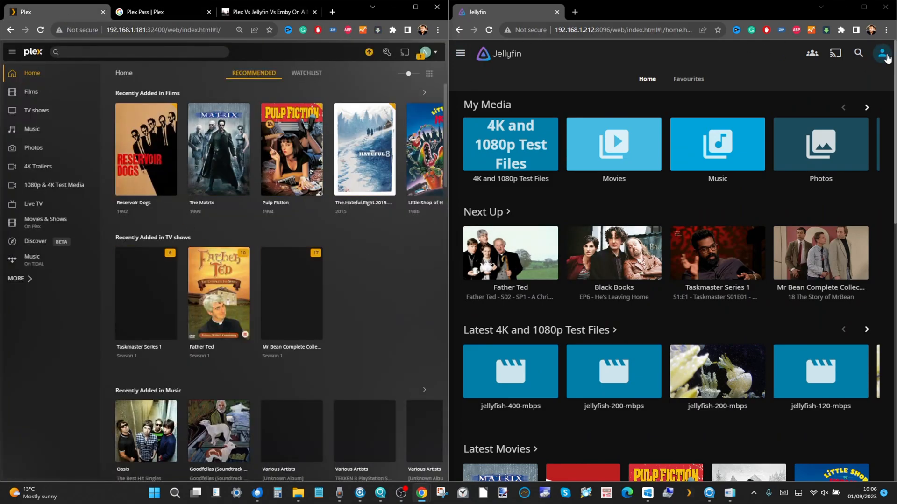
{"action": "left_click", "coordinate": [882, 53]}
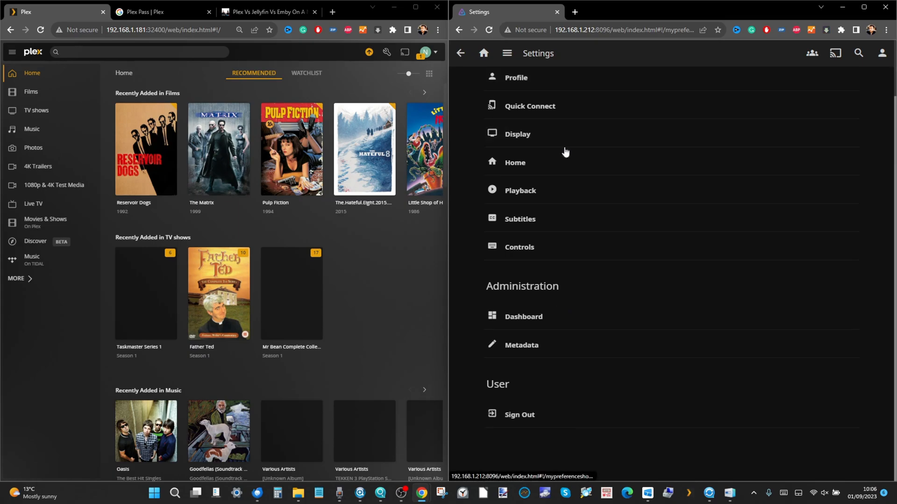
{"action": "left_click", "coordinate": [522, 317]}
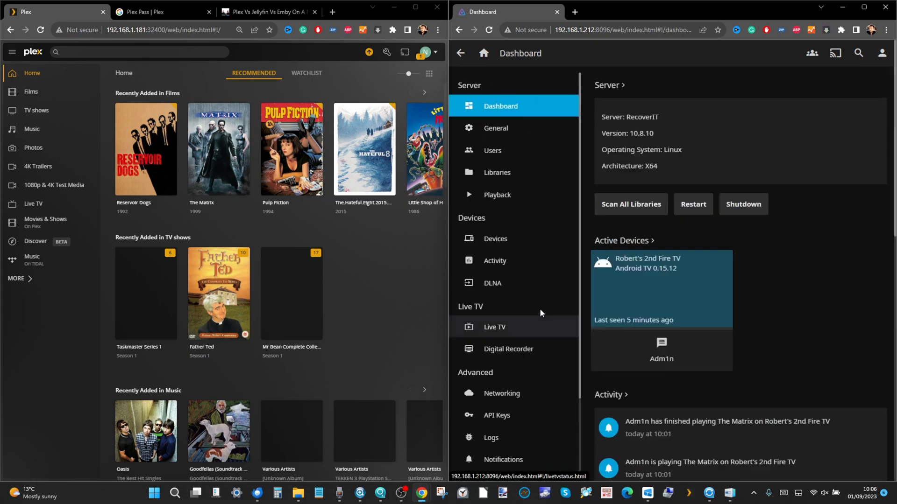
{"action": "scroll", "scroll_direction": "down", "scroll_amount": 3}
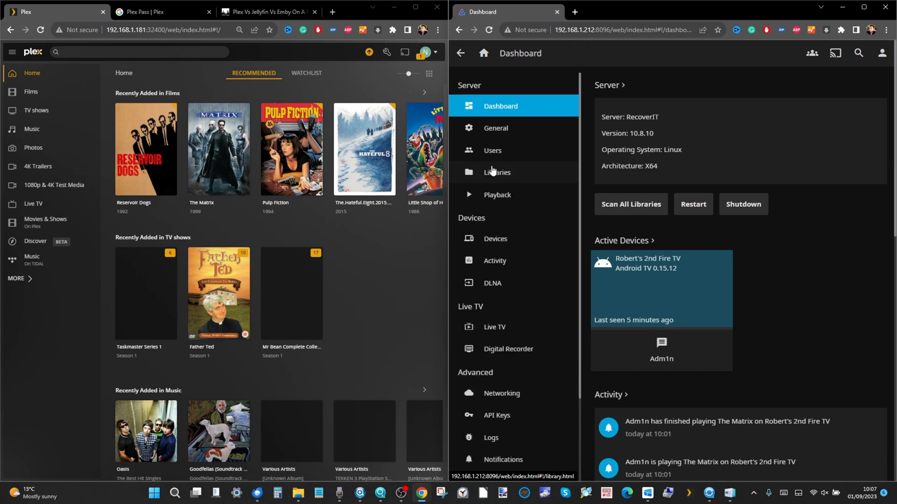
{"action": "mouse_move", "coordinate": [495, 130]}
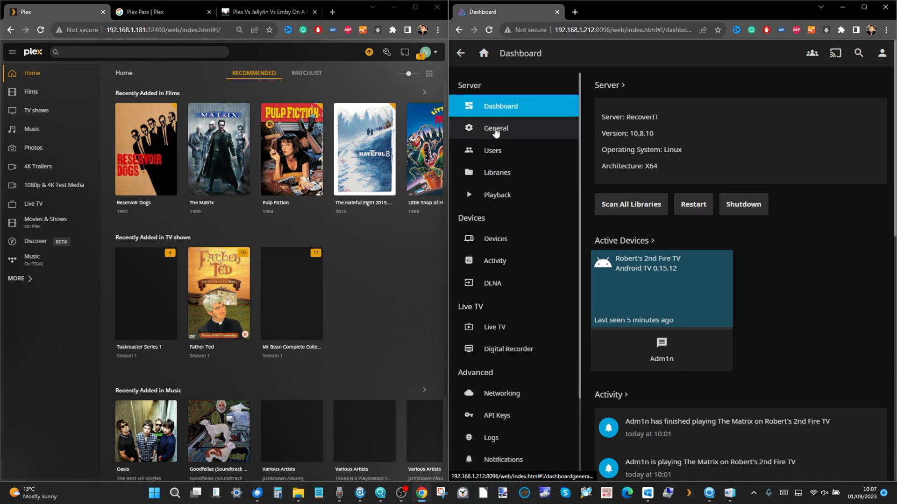
- Visit the General, Networking, Logs, Notifications, Plugins Catalogue and Devices dashboard pages
{"action": "left_click", "coordinate": [495, 128]}
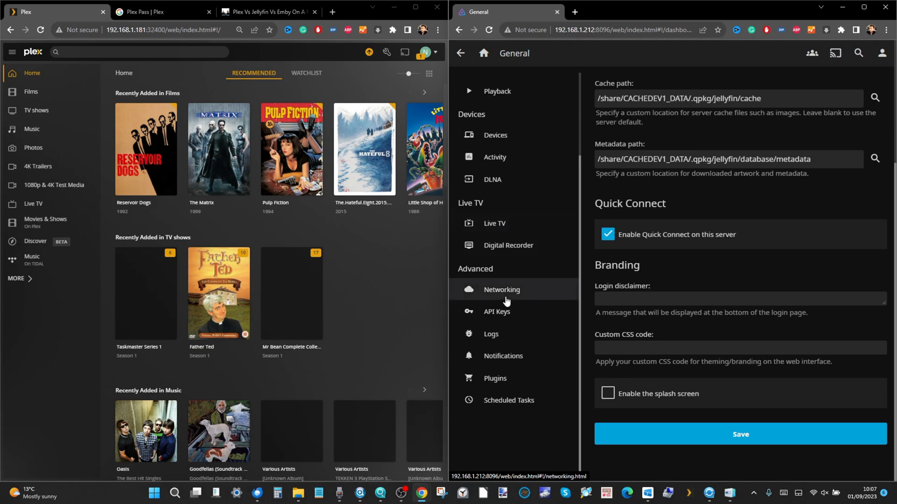
{"action": "left_click", "coordinate": [502, 289]}
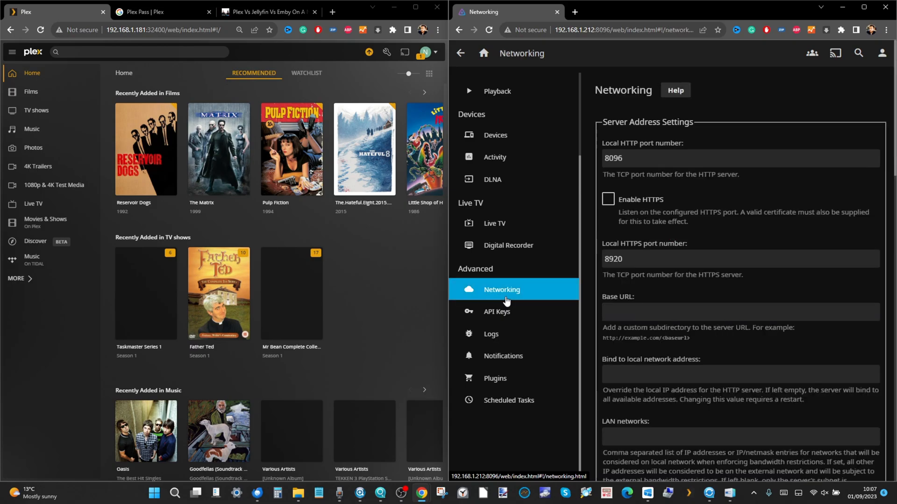
{"action": "left_click", "coordinate": [491, 334]}
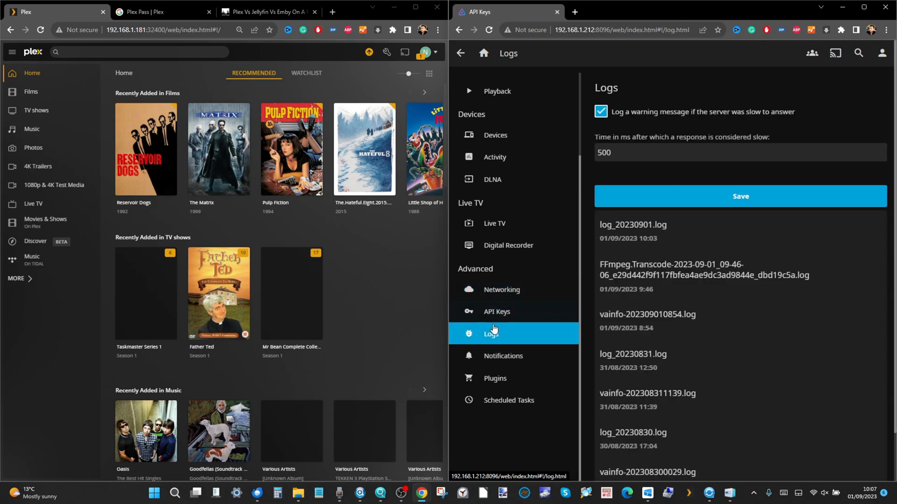
{"action": "left_click", "coordinate": [503, 356]}
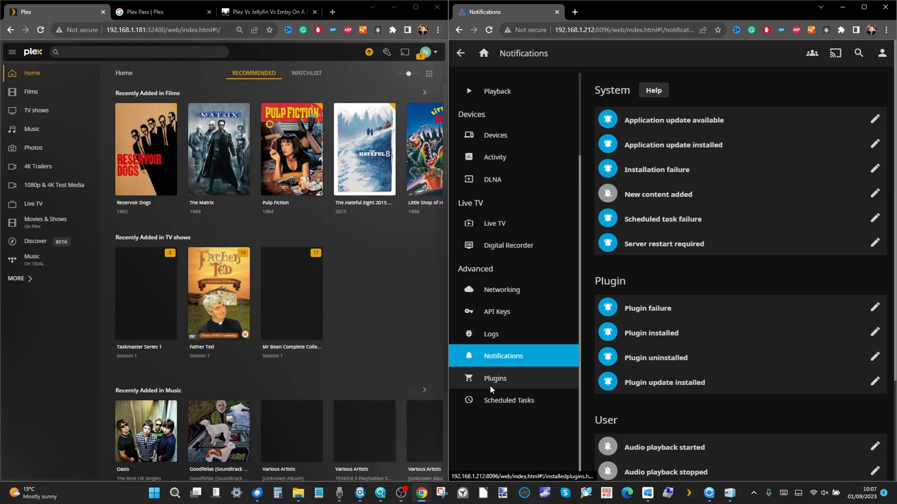
{"action": "left_click", "coordinate": [495, 378]}
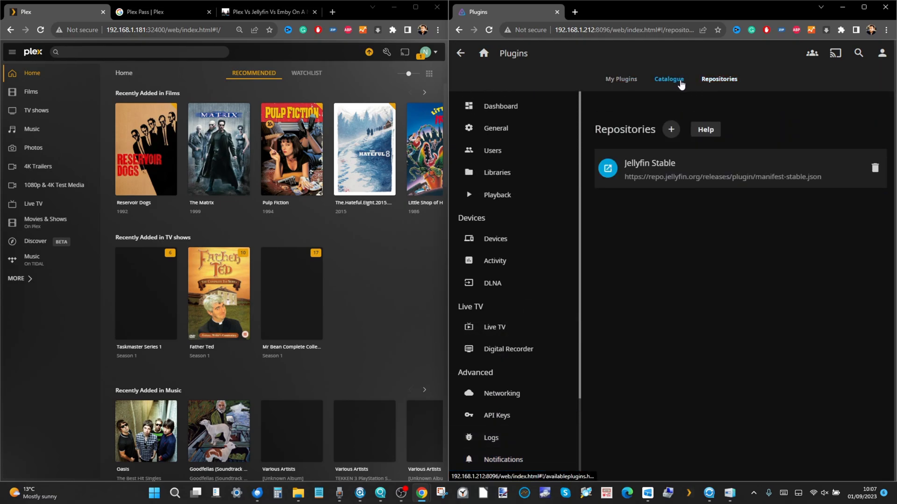
{"action": "left_click", "coordinate": [668, 79]}
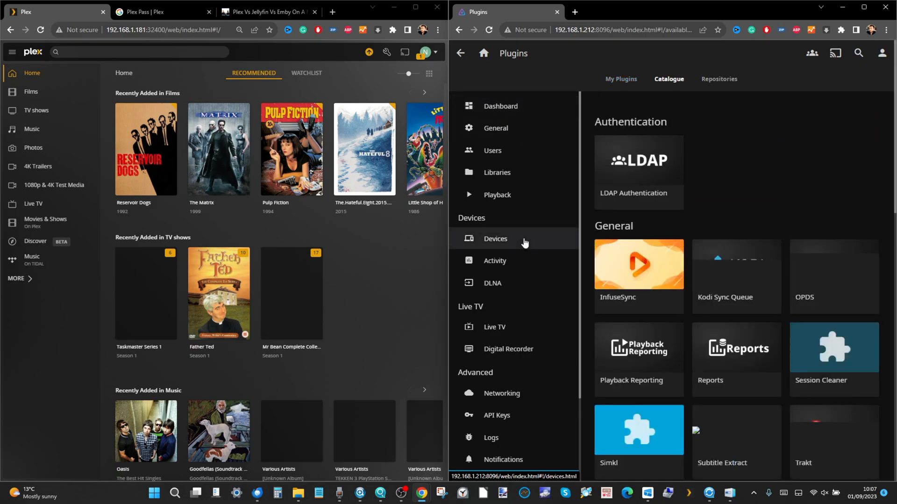
{"action": "left_click", "coordinate": [499, 106]}
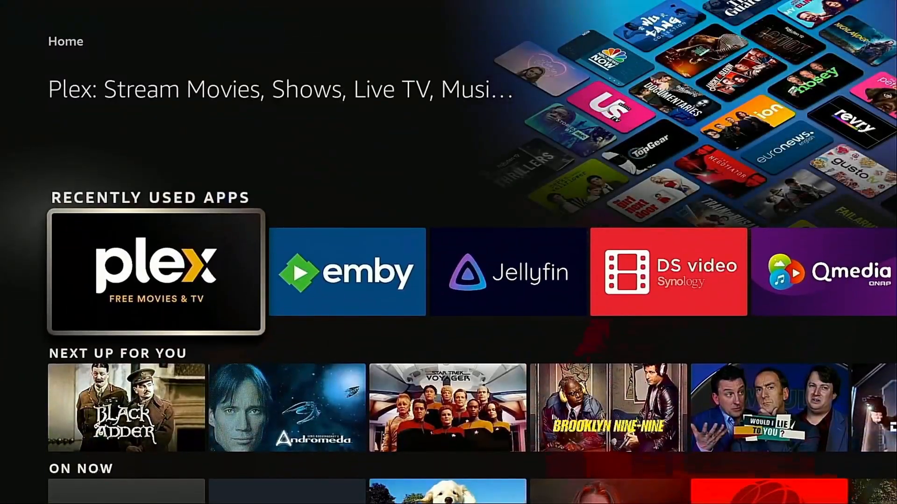
- Launch Jellyfin on the TV and scroll through My Media, Next Up and Latest rows
{"action": "left_click", "coordinate": [507, 272]}
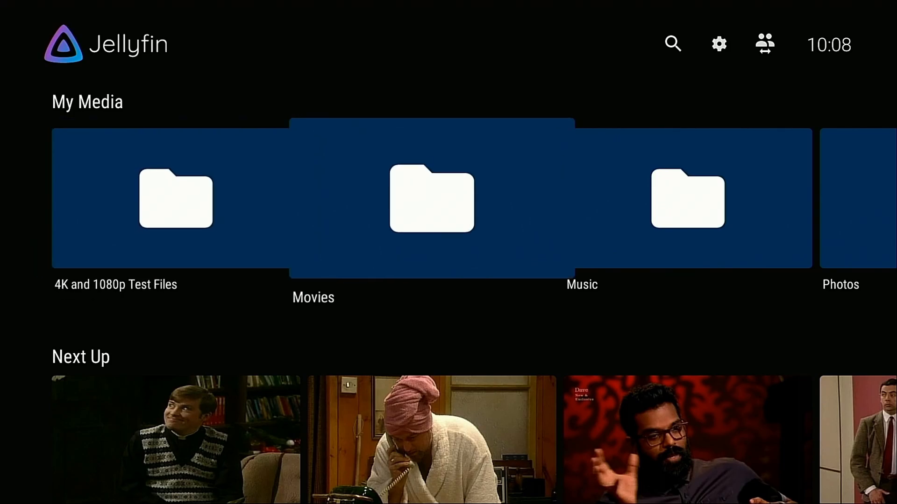
{"action": "scroll", "scroll_direction": "down", "scroll_amount": 3}
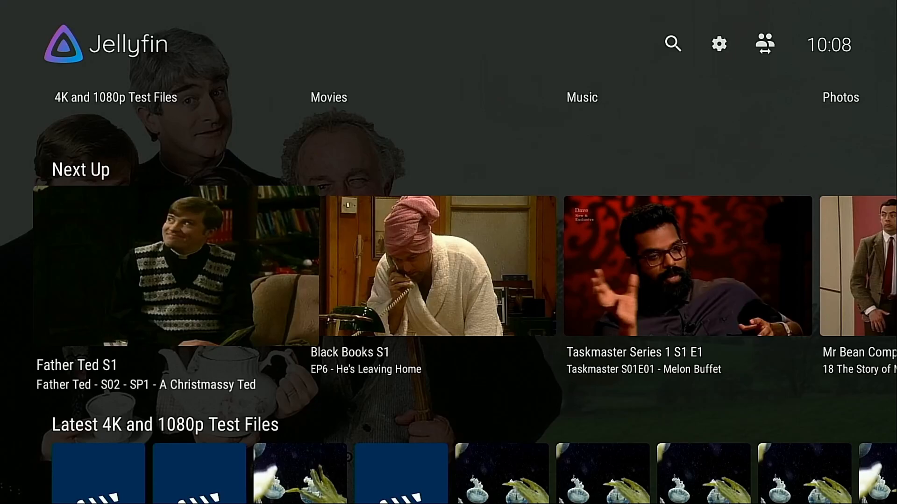
{"action": "scroll", "scroll_direction": "down", "scroll_amount": 3}
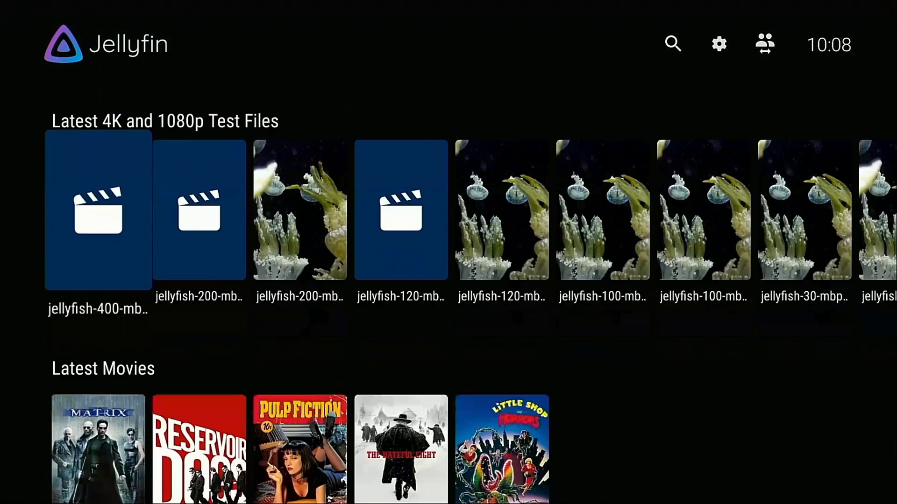
{"action": "scroll", "scroll_direction": "down", "scroll_amount": 3}
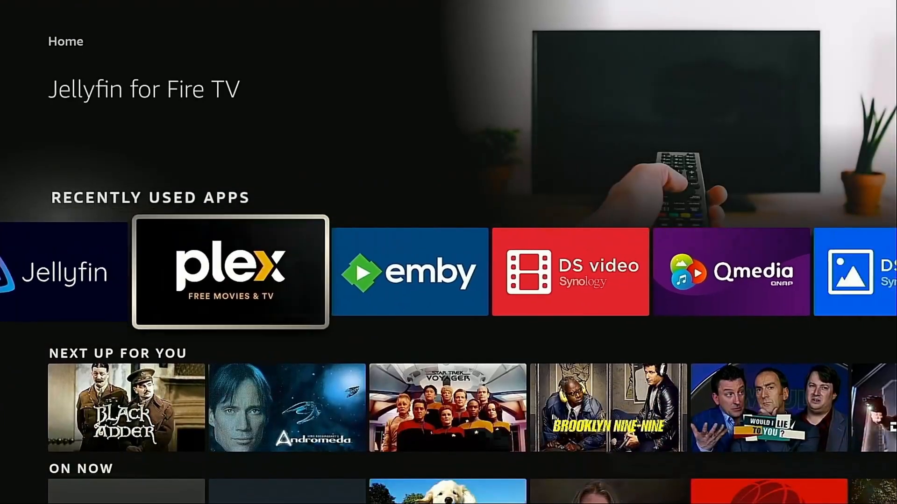
- Launch Plex and open the 1080p & 4K Test Media and Music libraries
{"action": "left_click", "coordinate": [229, 271]}
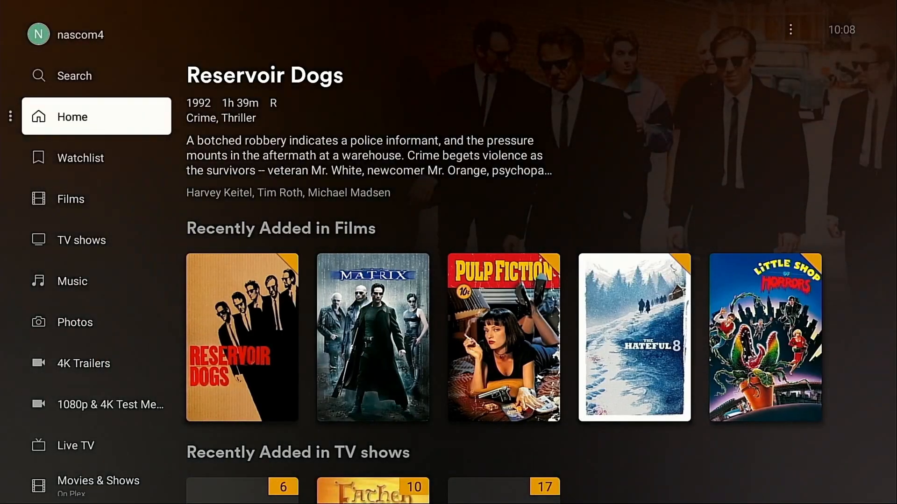
{"action": "left_click", "coordinate": [96, 158]}
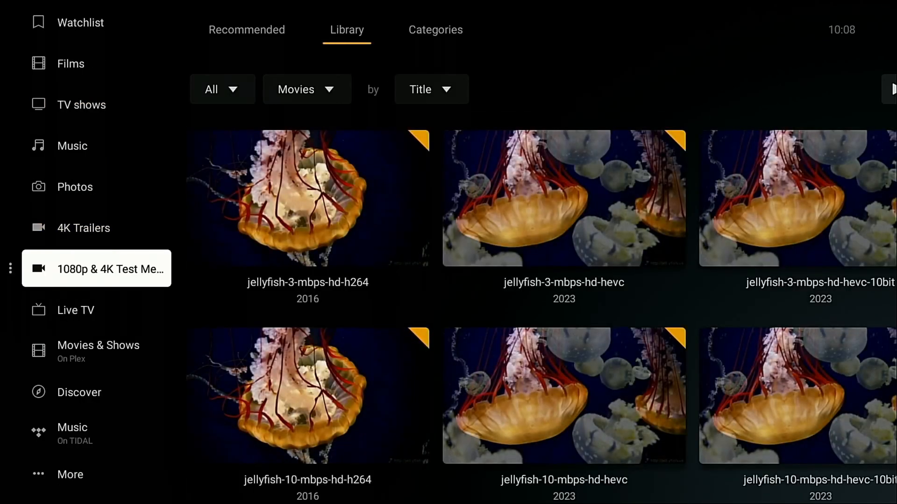
{"action": "left_click", "coordinate": [72, 270]}
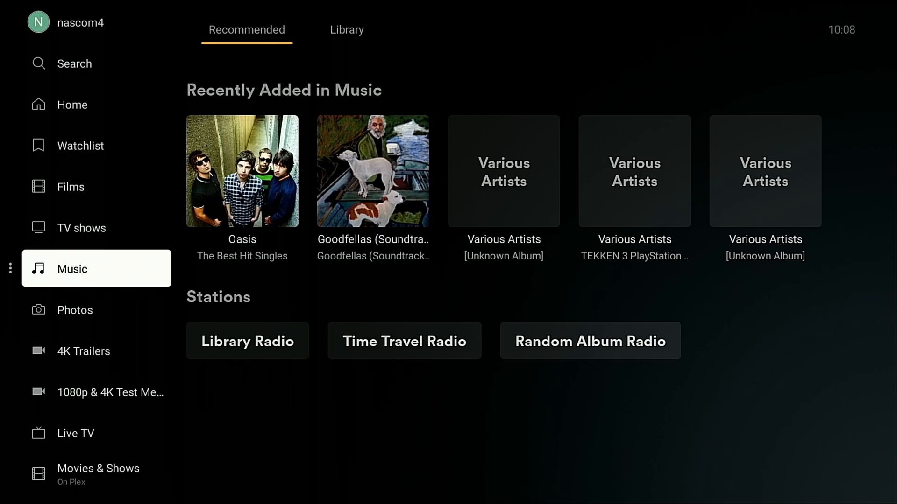
- Browse the Discover section and scroll through the Plex app settings
{"action": "scroll", "scroll_direction": "down", "scroll_amount": 3}
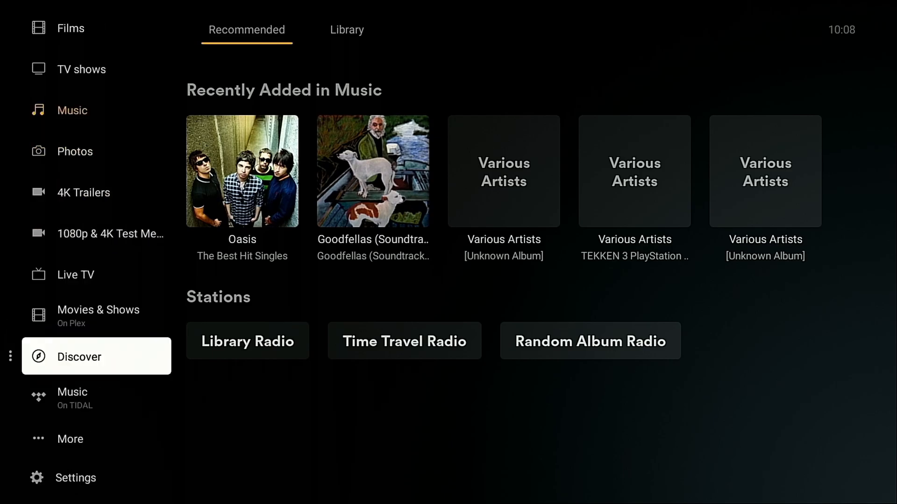
{"action": "left_click", "coordinate": [96, 477]}
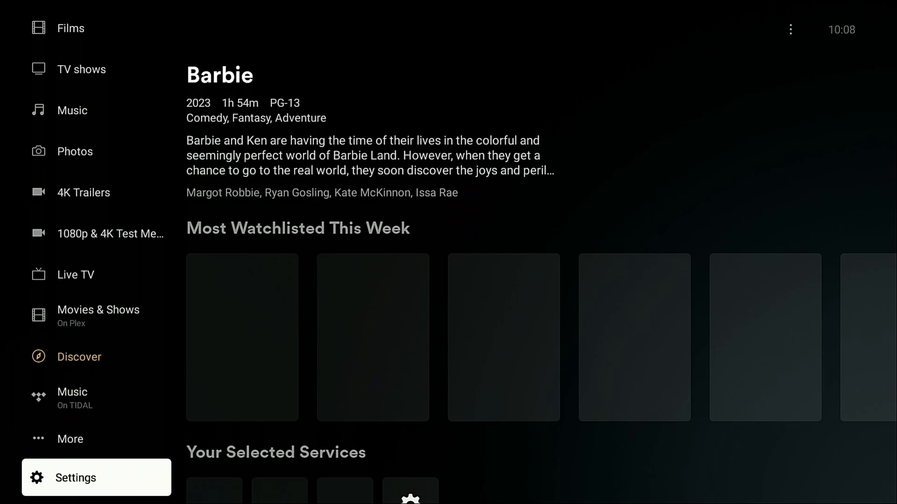
{"action": "left_click", "coordinate": [74, 477]}
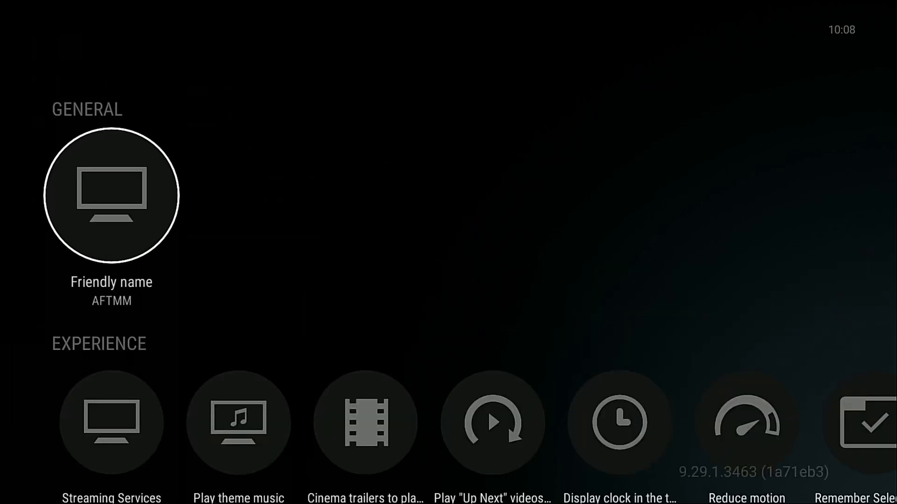
{"action": "scroll", "scroll_direction": "down", "scroll_amount": 3}
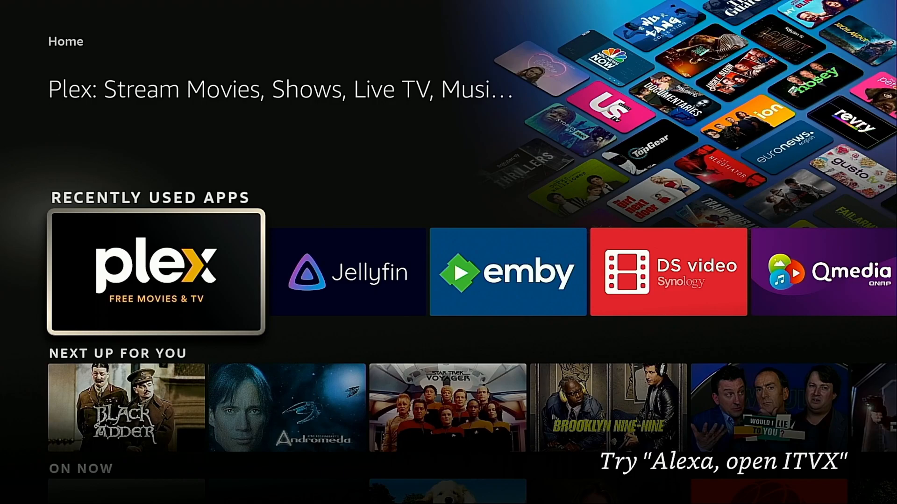
{"action": "scroll", "scroll_direction": "right", "scroll_amount": 3}
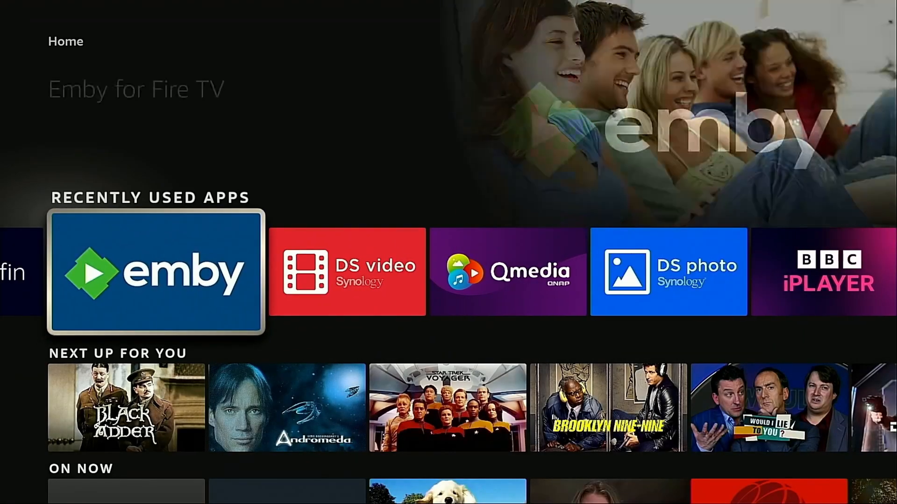
{"action": "scroll", "scroll_direction": "right", "scroll_amount": 3}
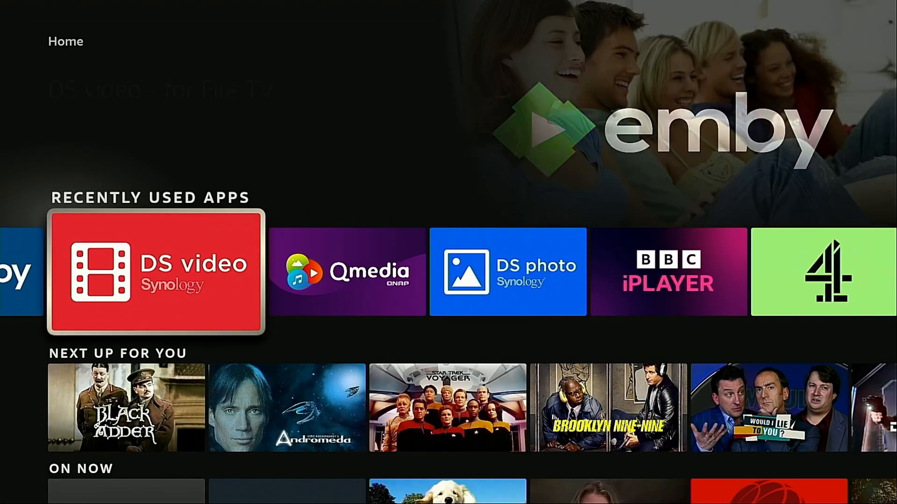